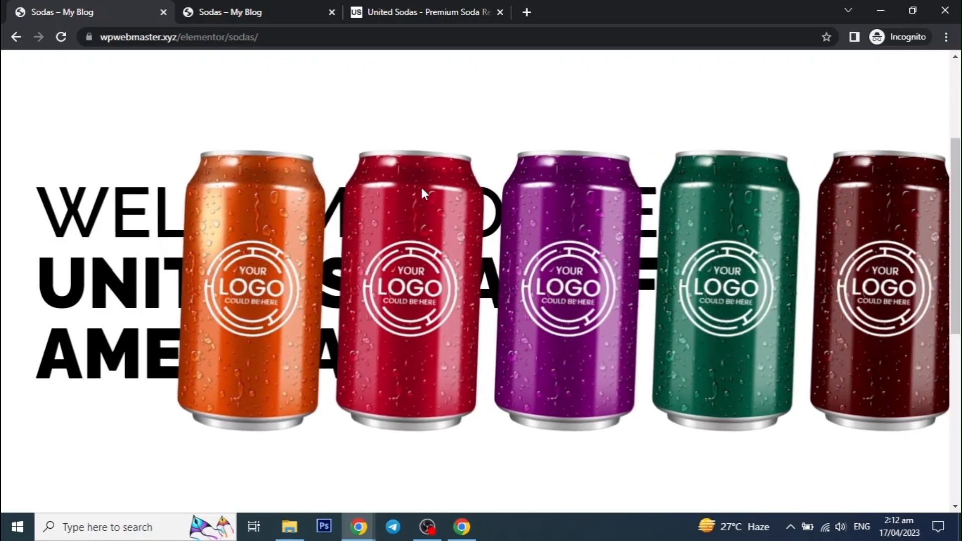
Step: Browse the reference page and return to the WordPress admin dashboard
scroll("down", 3)
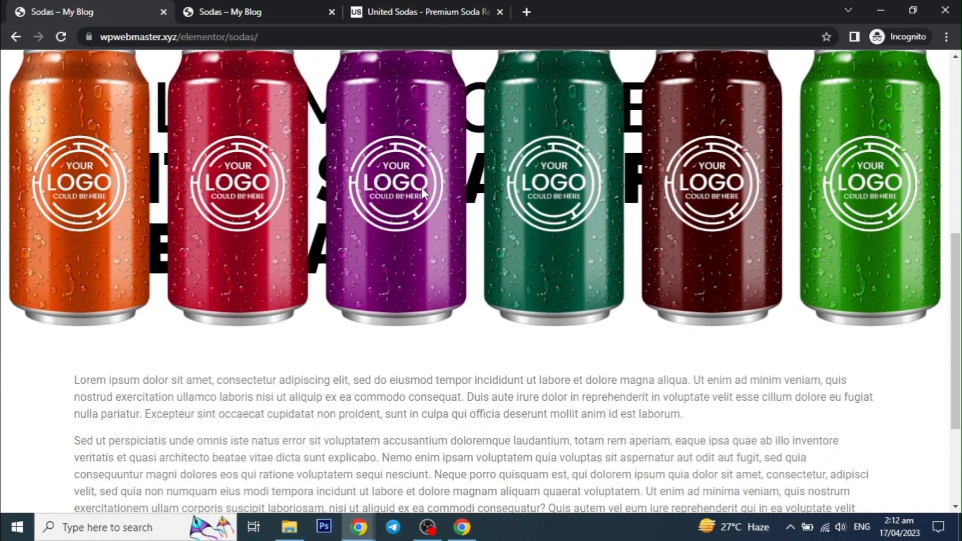
scroll("up", 3)
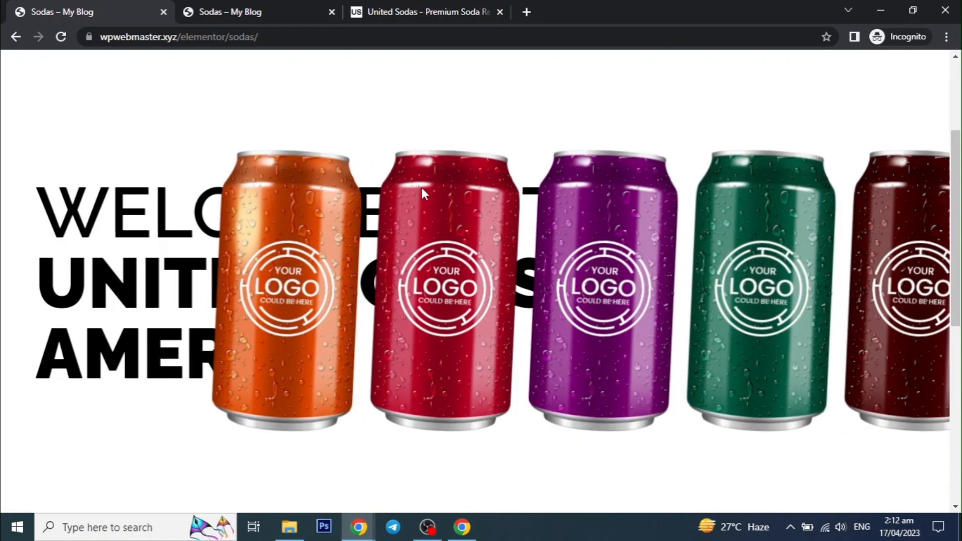
scroll("down", 3)
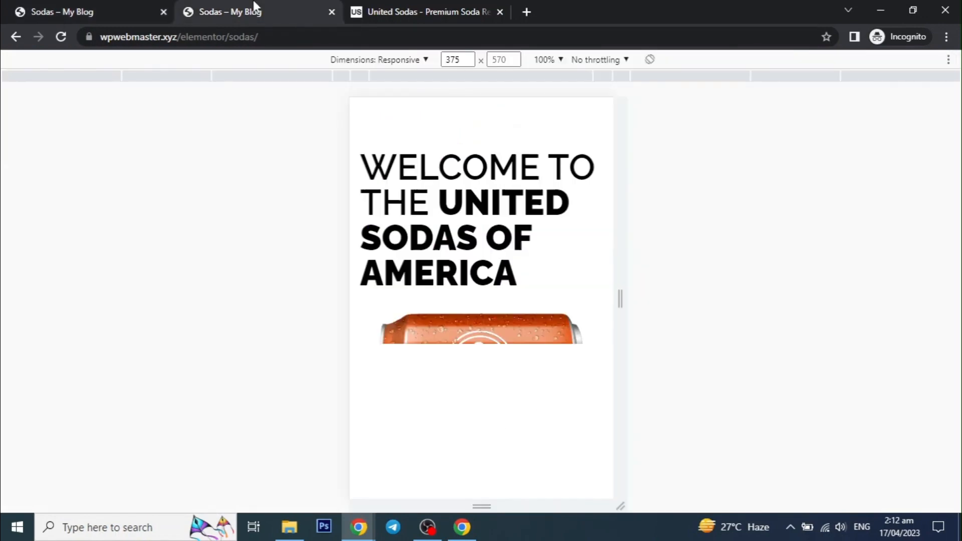
scroll("down", 3)
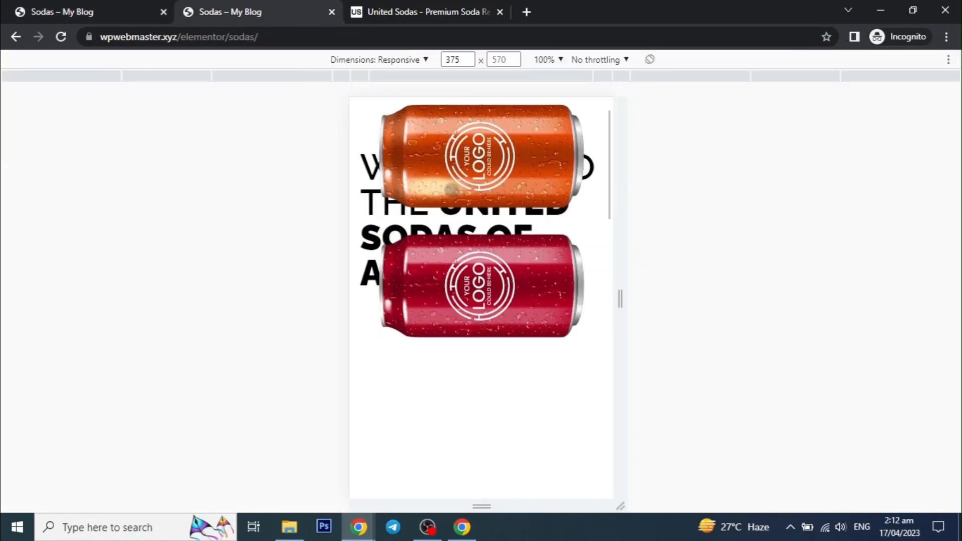
scroll("down", 3)
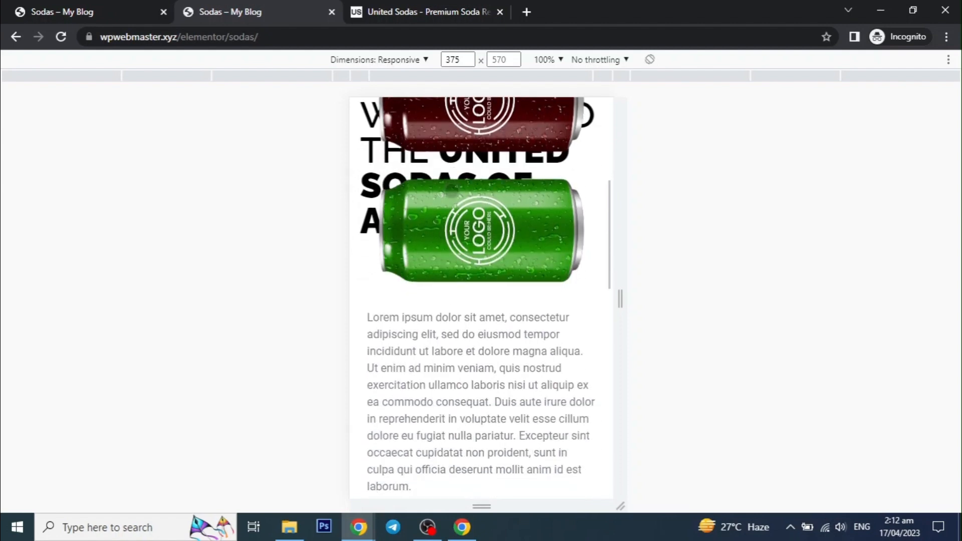
scroll("down", 3)
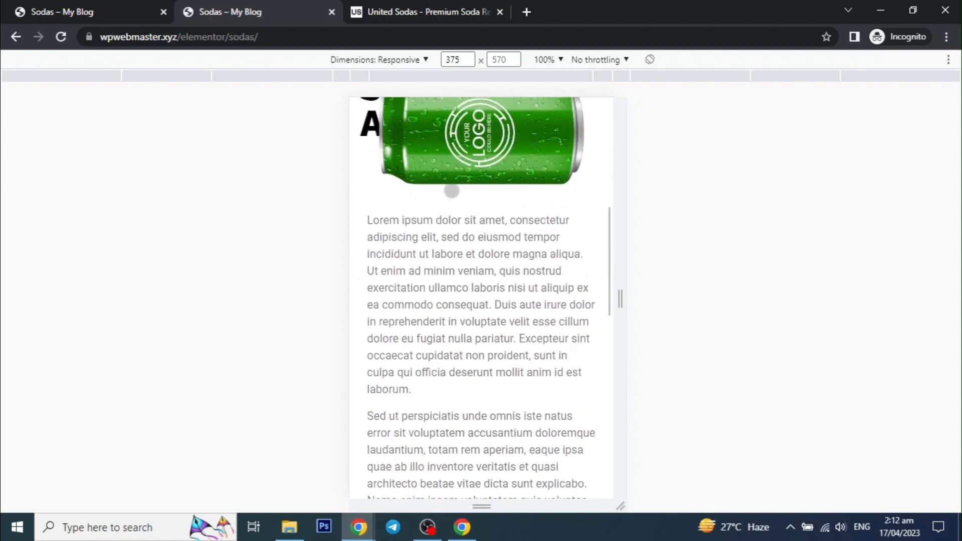
scroll("up", 3)
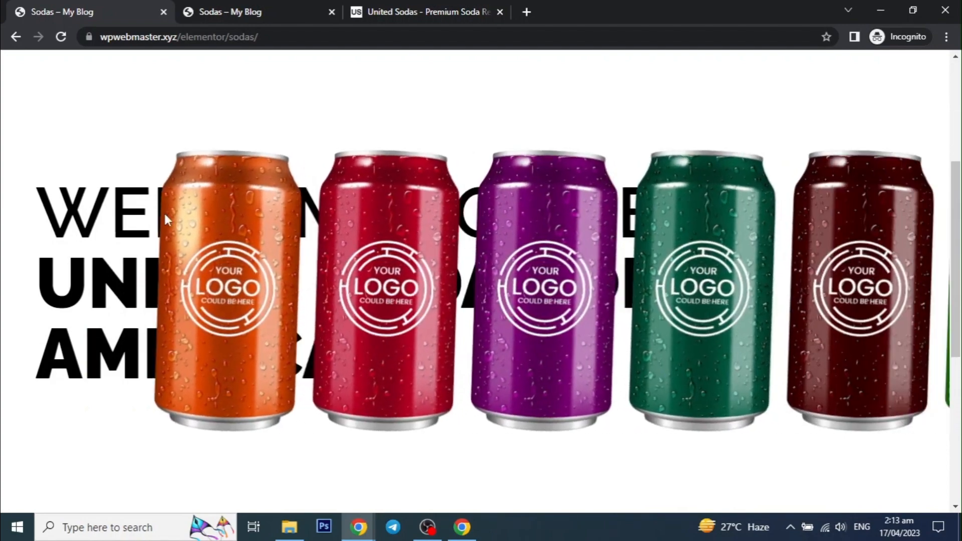
scroll("down", 3)
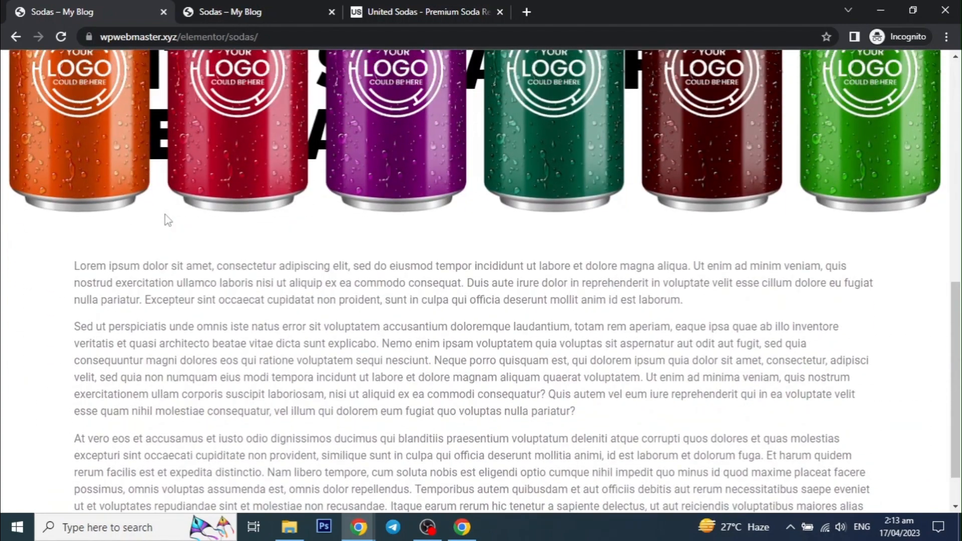
scroll("up", 3)
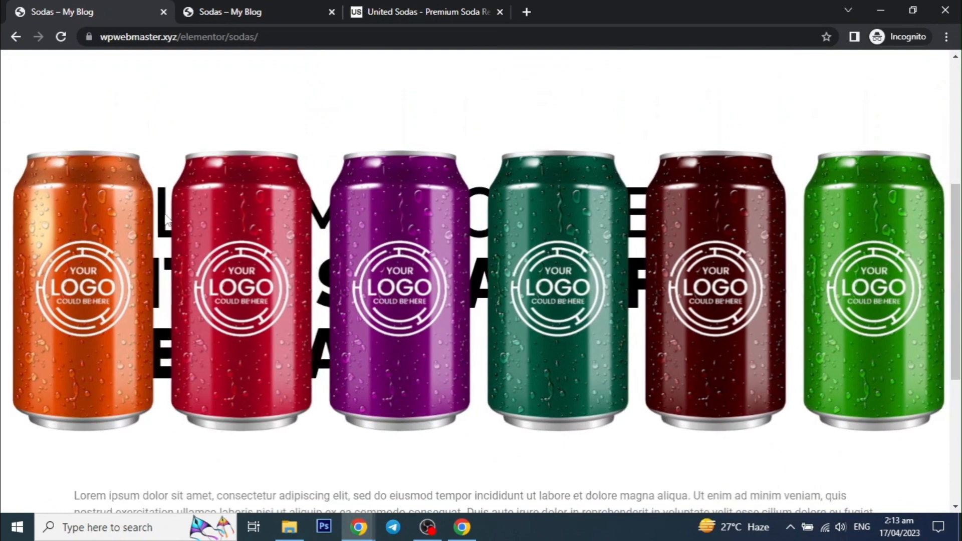
left_click(425, 12)
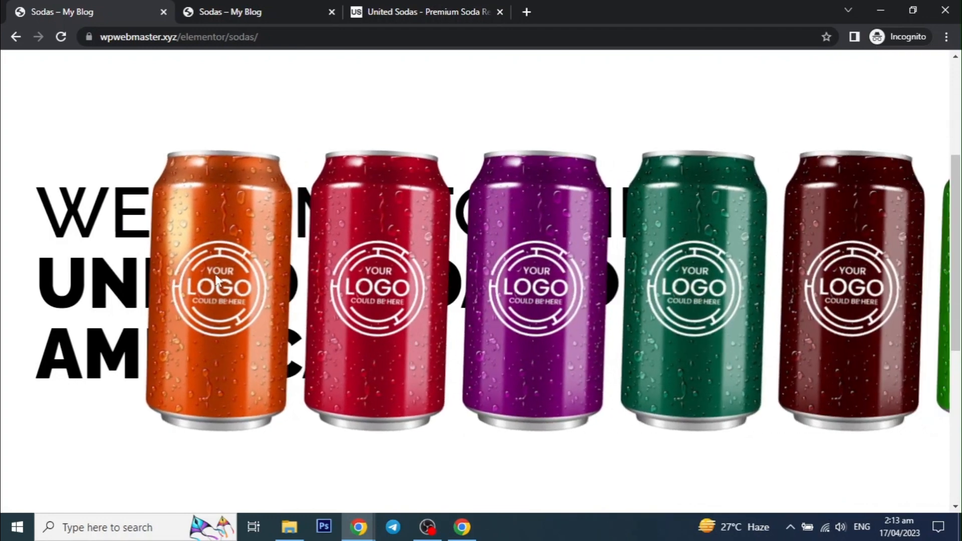
scroll("down", 3)
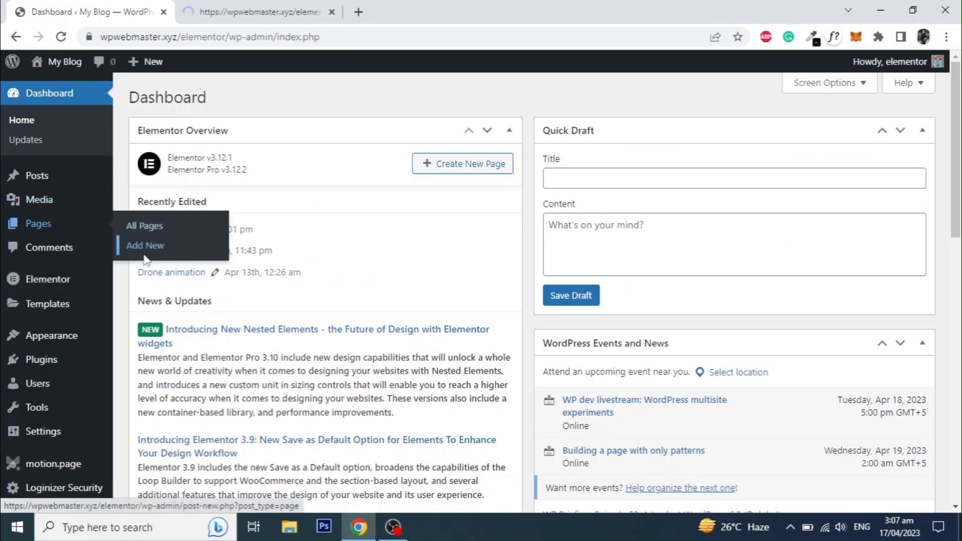
Step: Create a new WordPress page titled 'Soda Cans'
left_click(144, 245)
type("so")
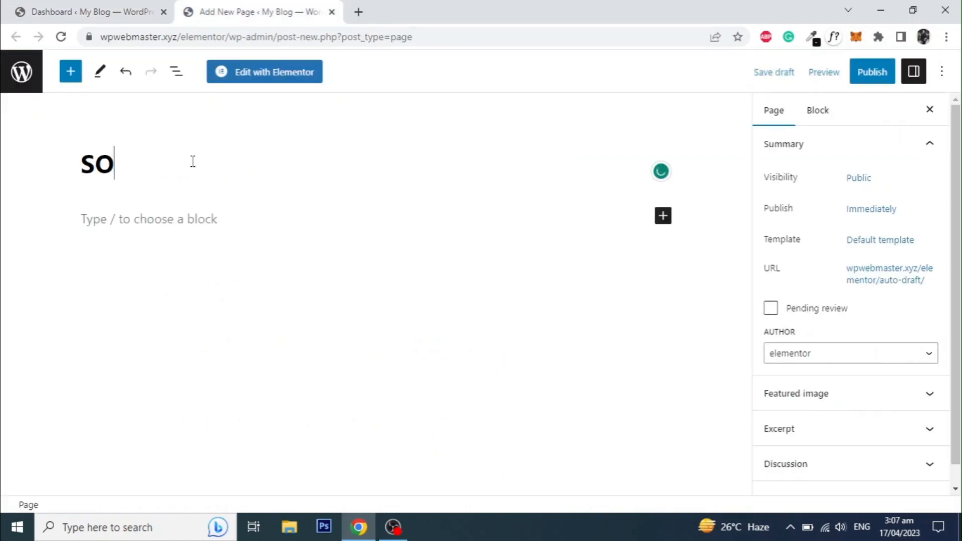
type("da Cans")
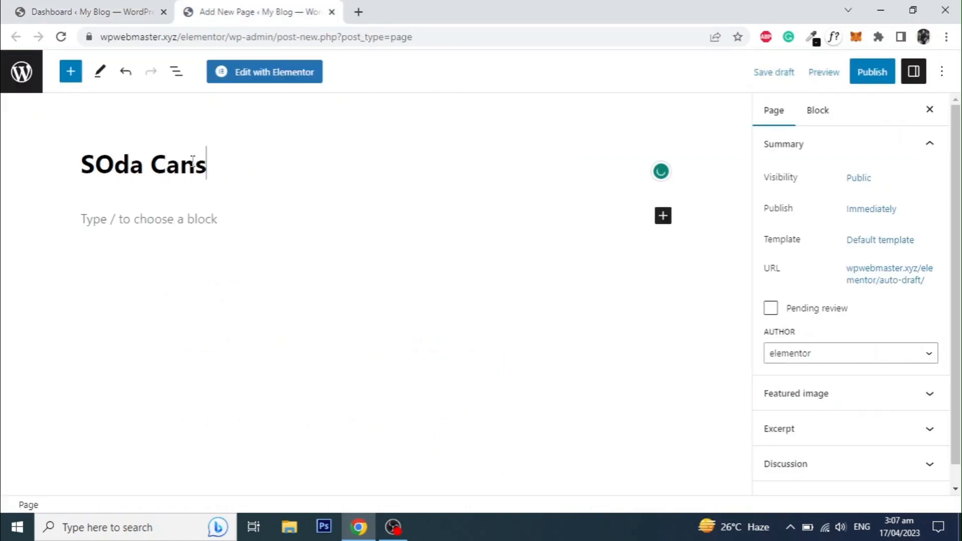
key("Backspace")
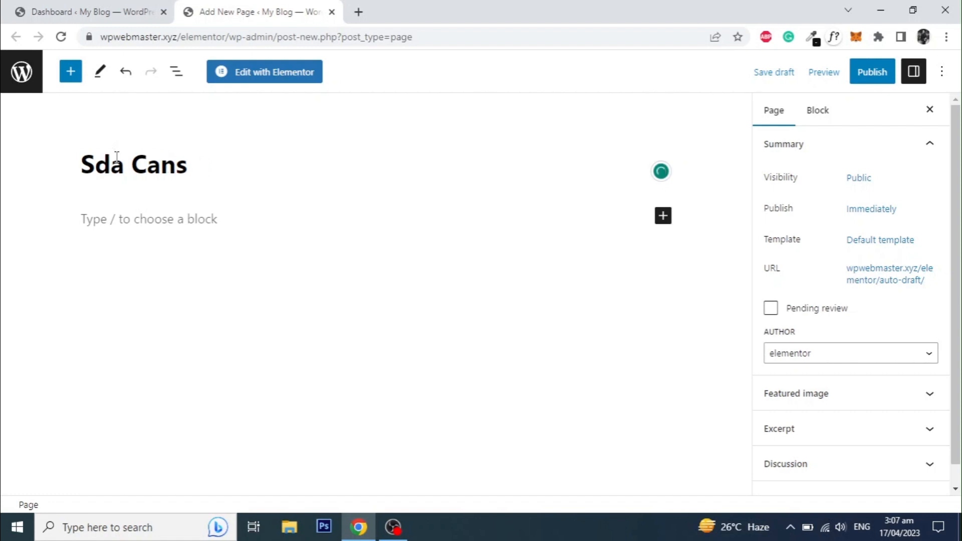
type("o")
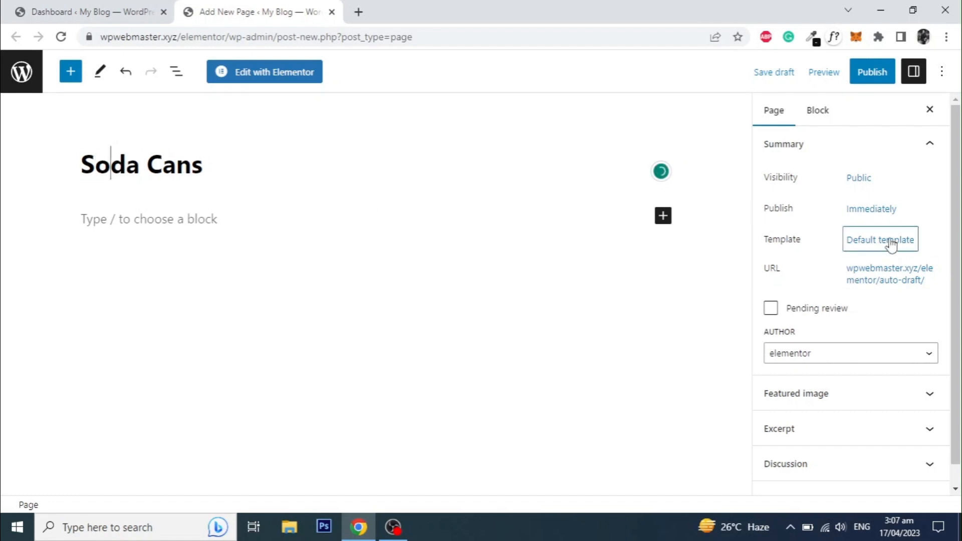
Step: Set the template to Elementor Canvas, publish the page and edit it with Elementor
left_click(879, 239)
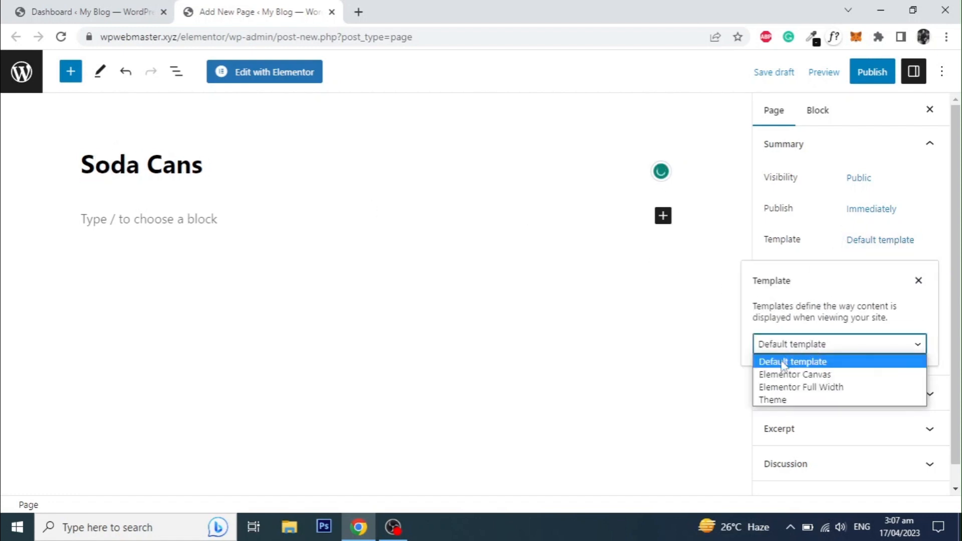
left_click(795, 374)
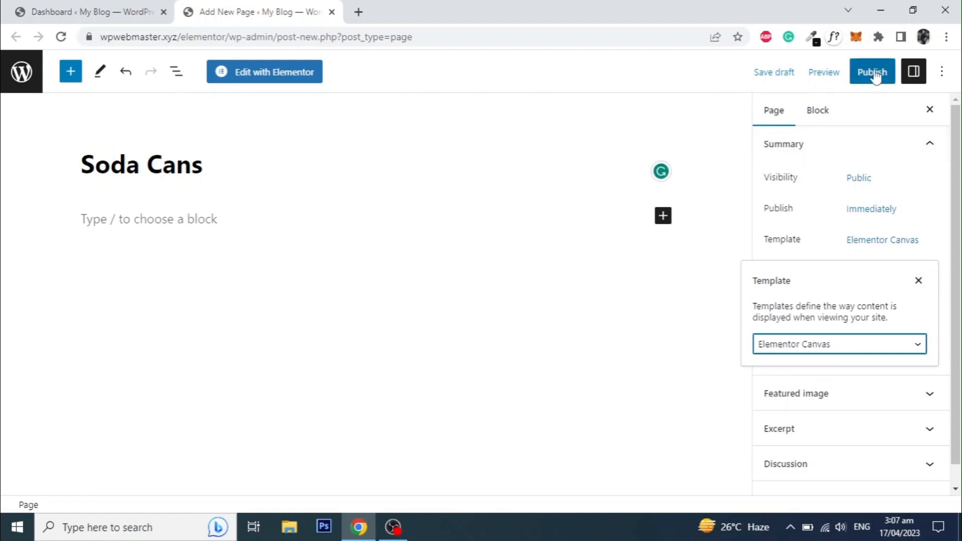
left_click(870, 72)
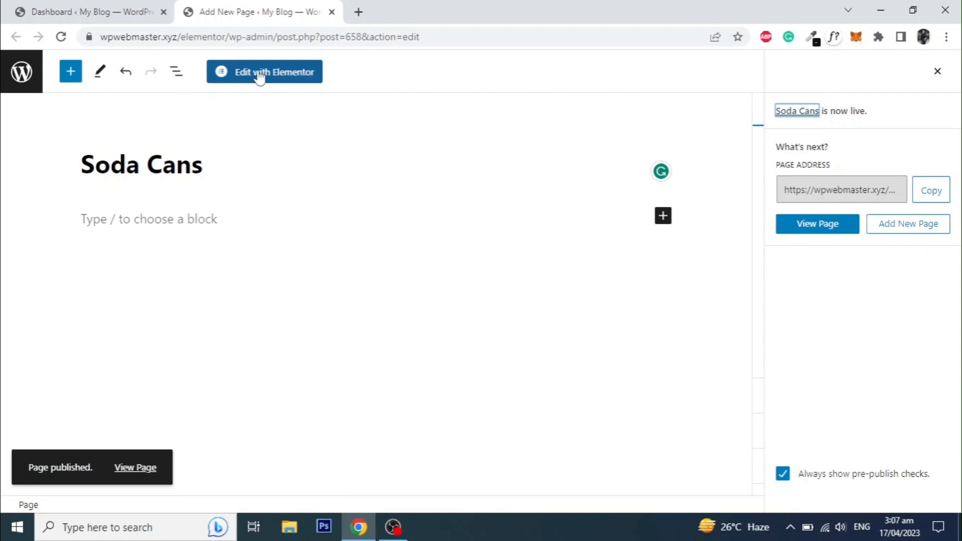
left_click(272, 72)
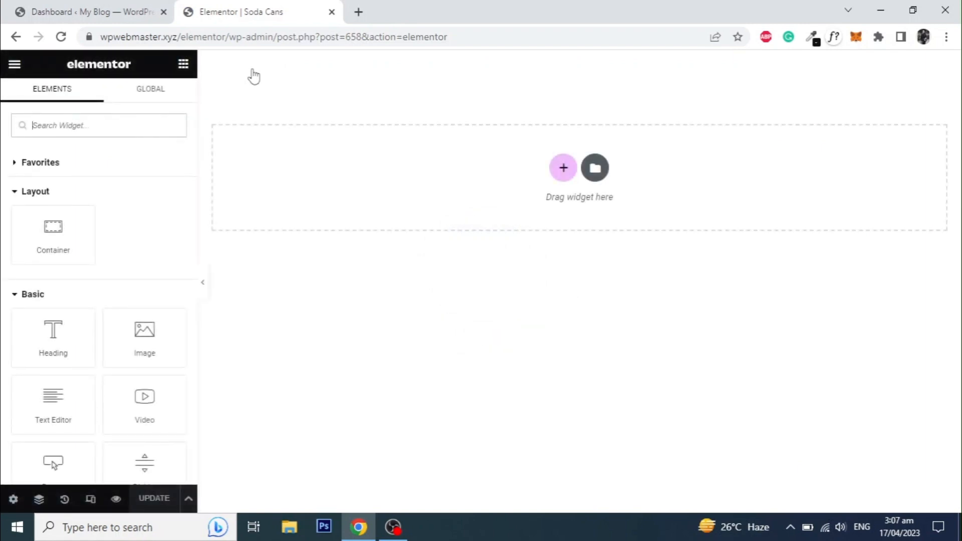
mouse_move(562, 167)
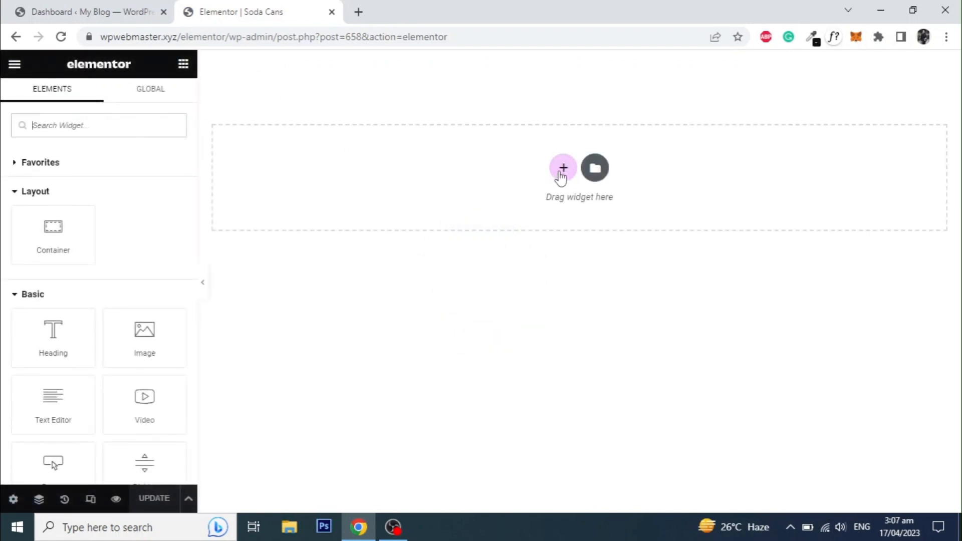
Step: Add a single-column container set to Full Width content and drop a heading into it
left_click(562, 168)
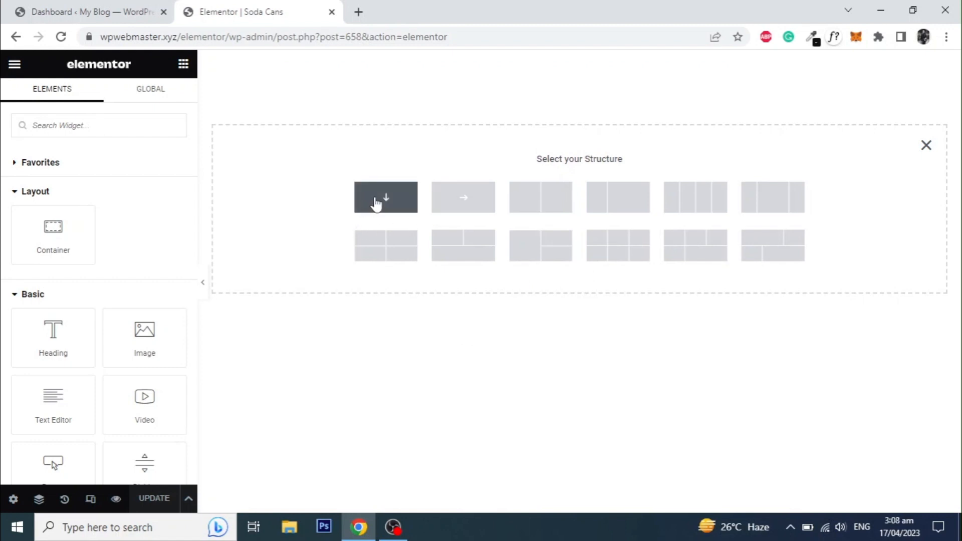
left_click(384, 197)
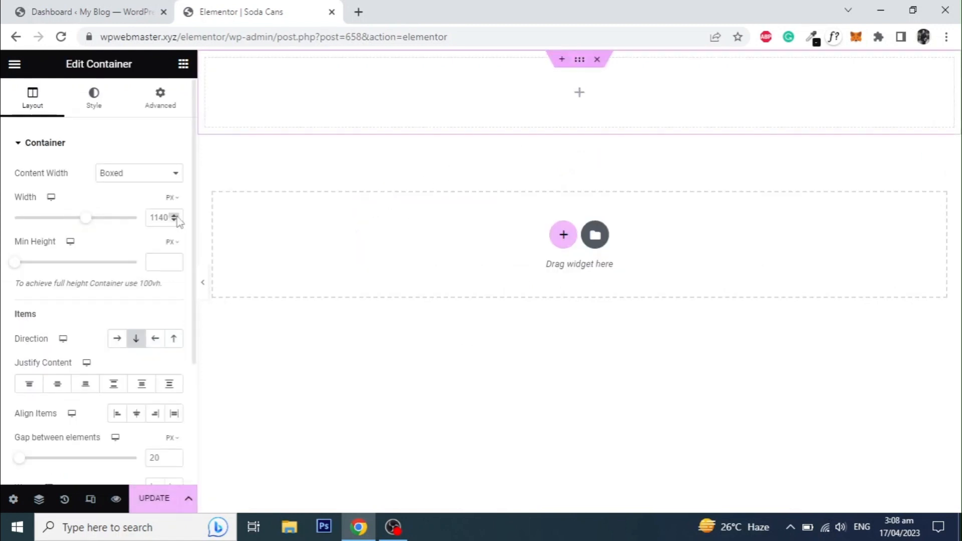
left_click(139, 173)
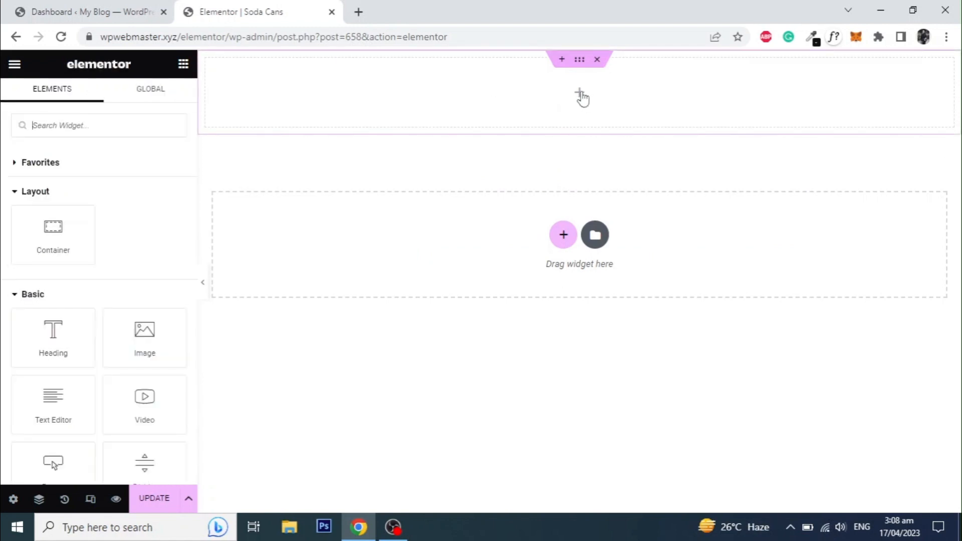
mouse_move(53, 234)
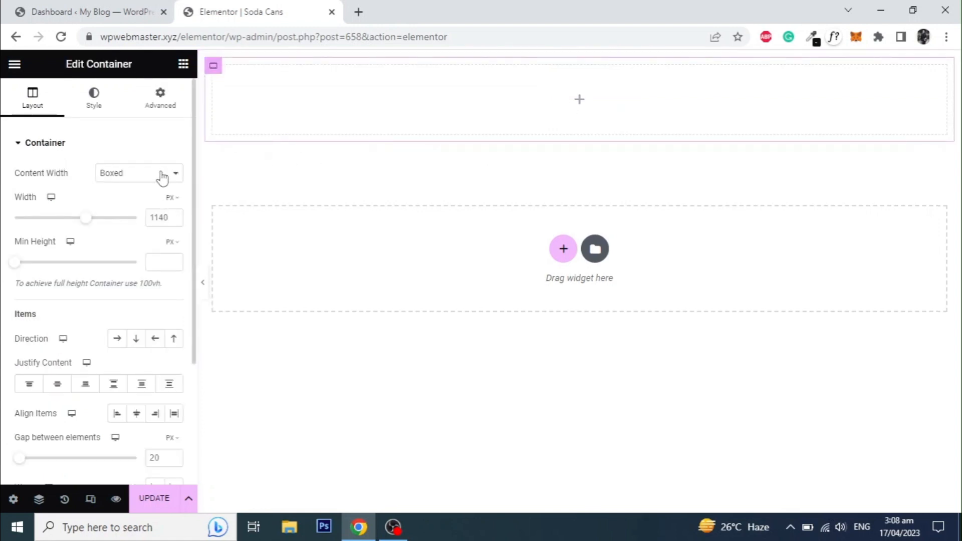
left_click(138, 172)
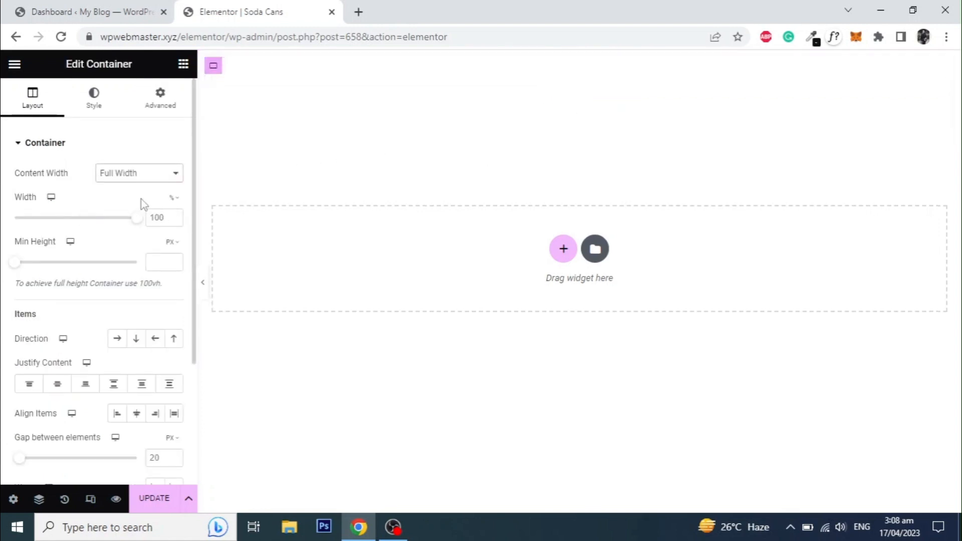
left_click(182, 64)
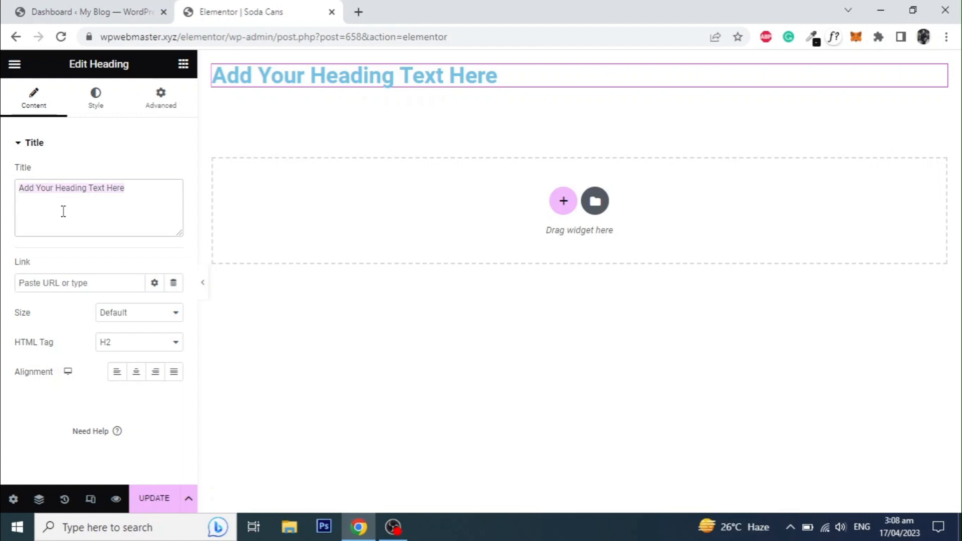
Step: Set the heading text to 'Welcome to the United Sodas of America' and change its font family
type("Welcome")
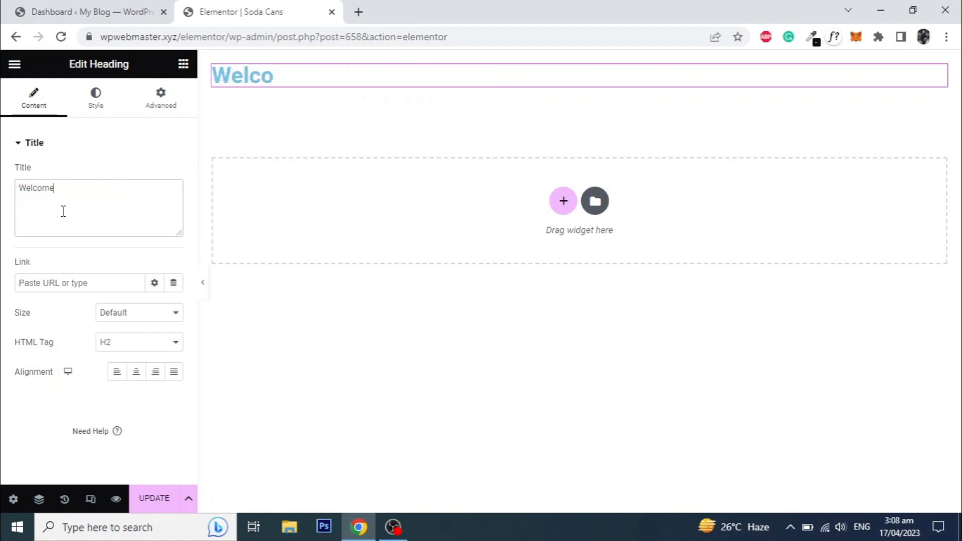
type("to the United Soda")
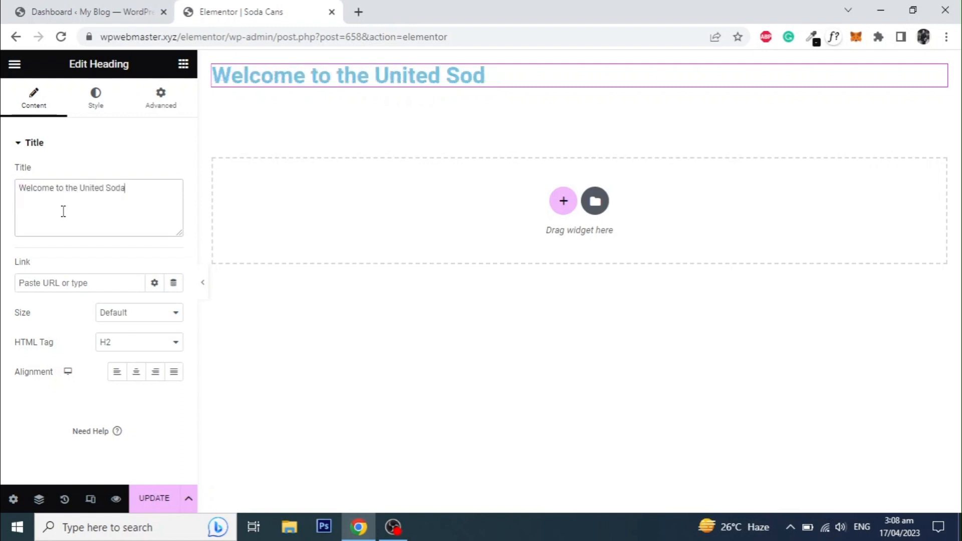
type("s of America")
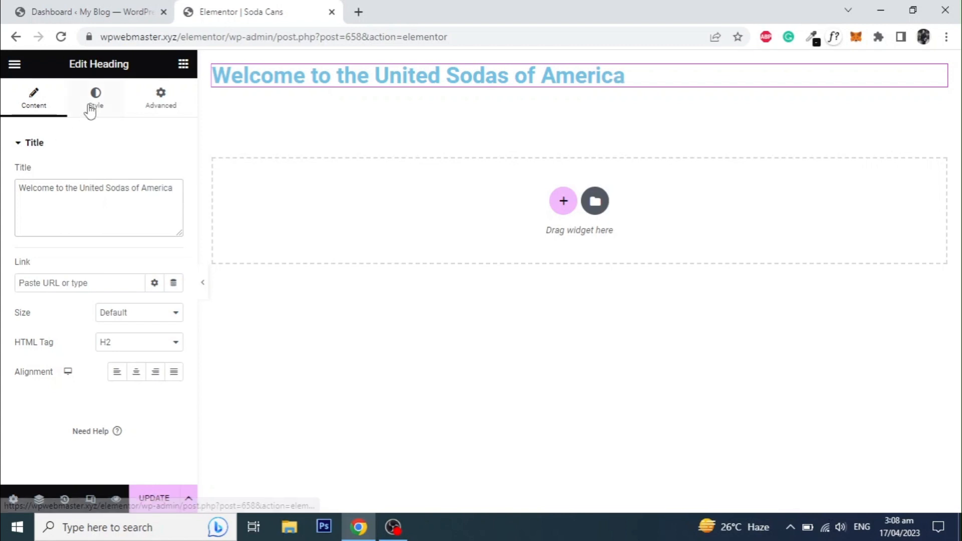
left_click(95, 97)
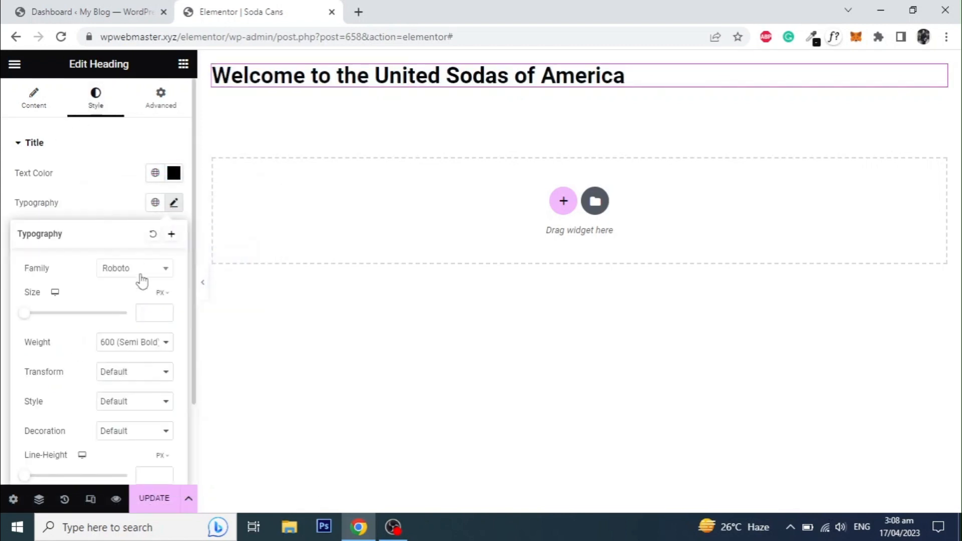
left_click(133, 268)
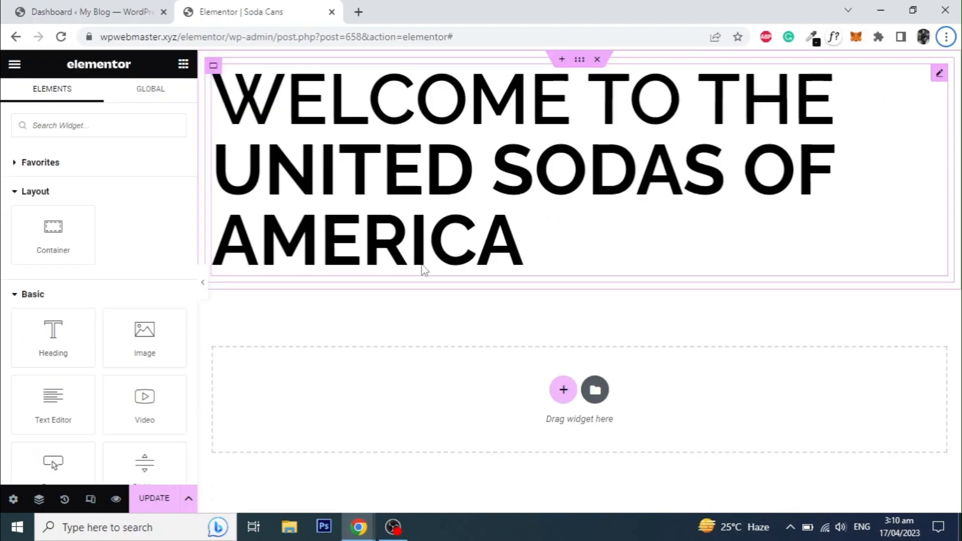
left_click(175, 203)
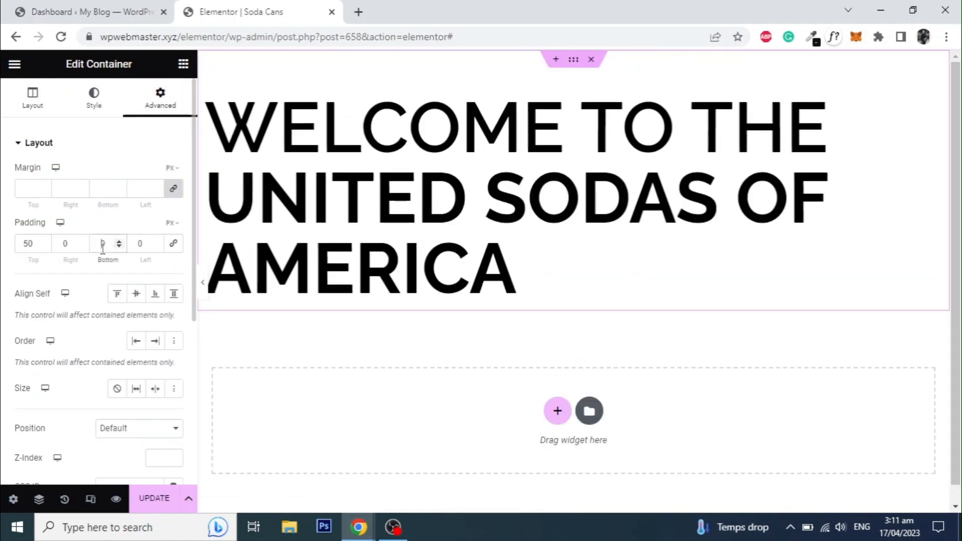
Step: Give the heading's container 50 px left and right padding via Navigator and Advanced
left_click(32, 97)
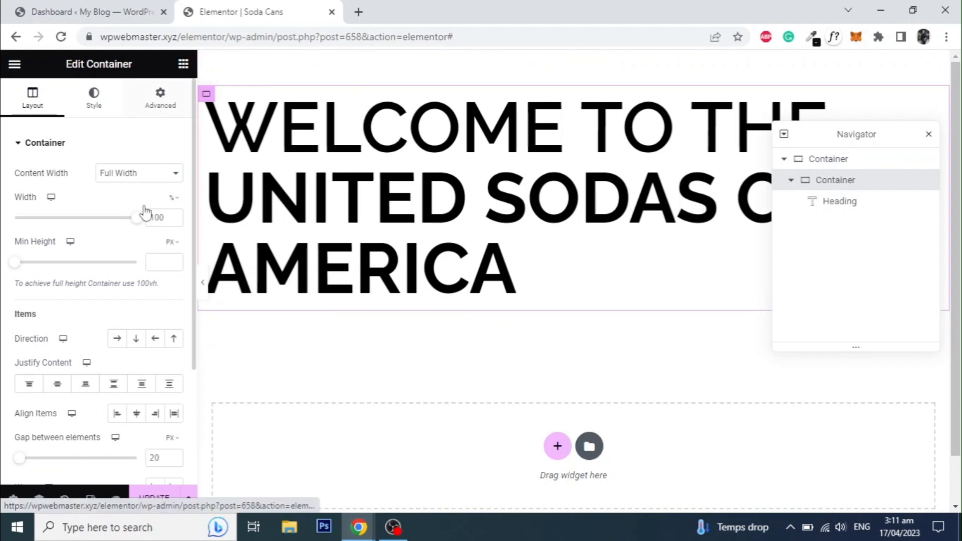
left_click(159, 97)
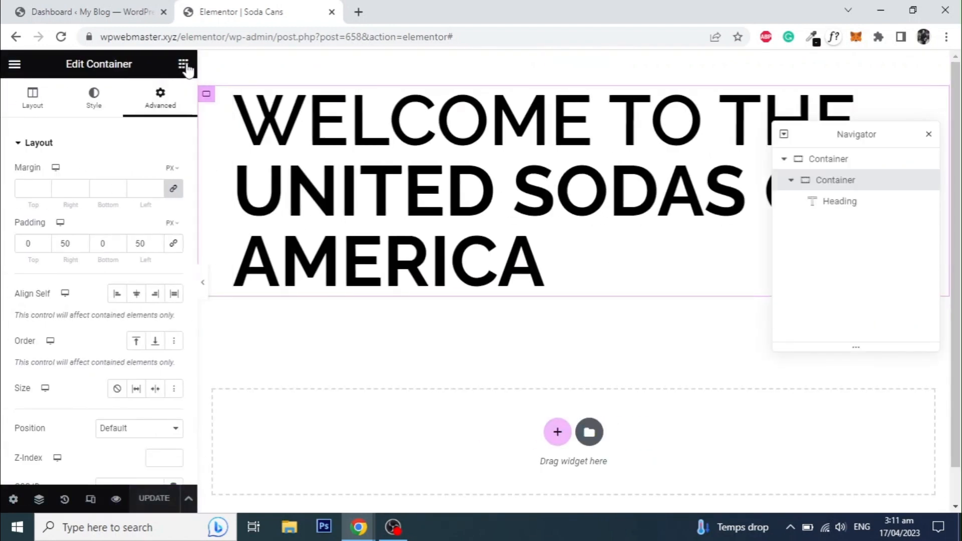
right_click(834, 179)
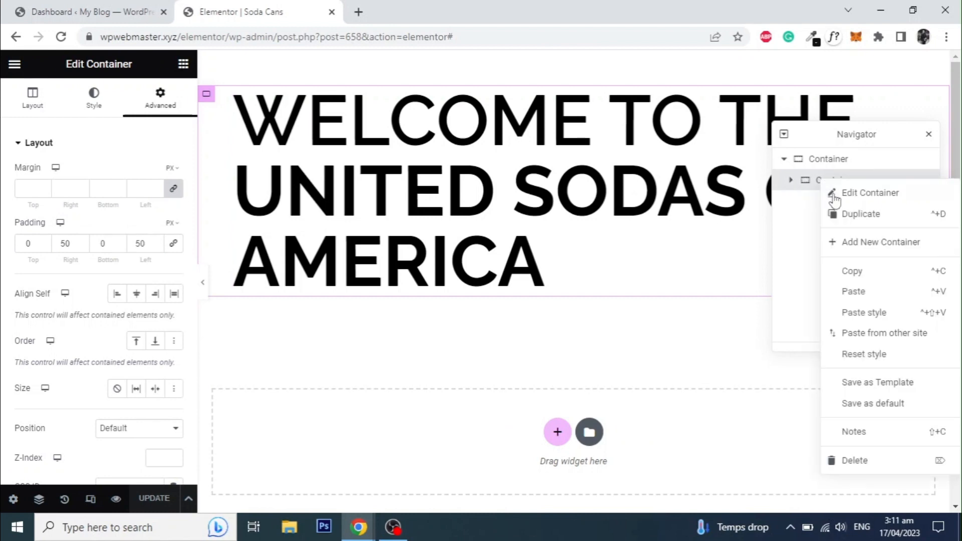
mouse_move(885, 248)
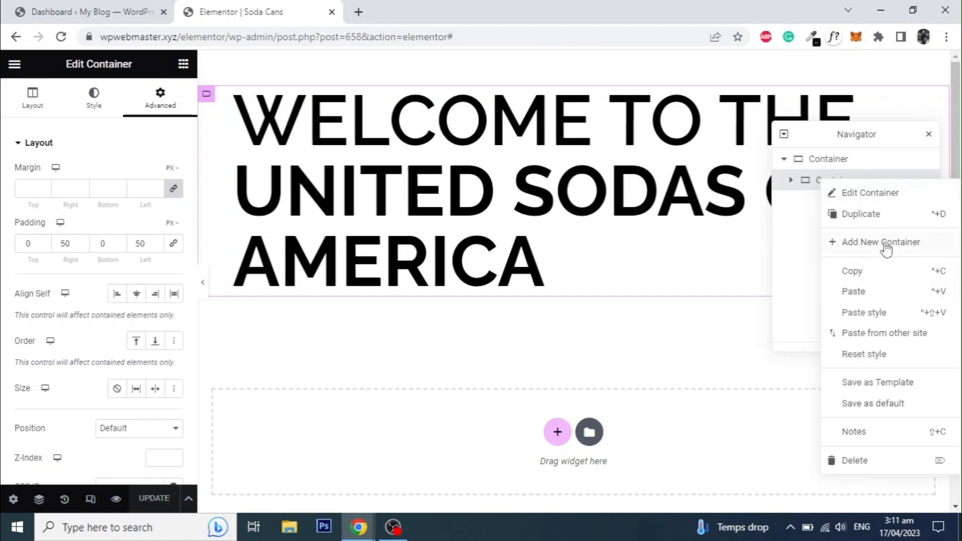
Step: Add a container after the heading, rename the outer container 'Section' and insert an Image widget
left_click(880, 242)
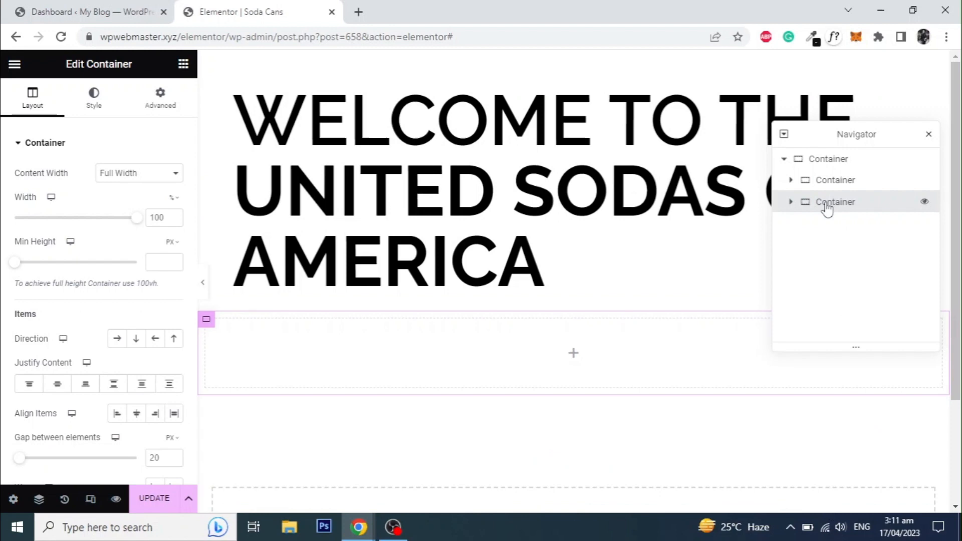
left_click(571, 352)
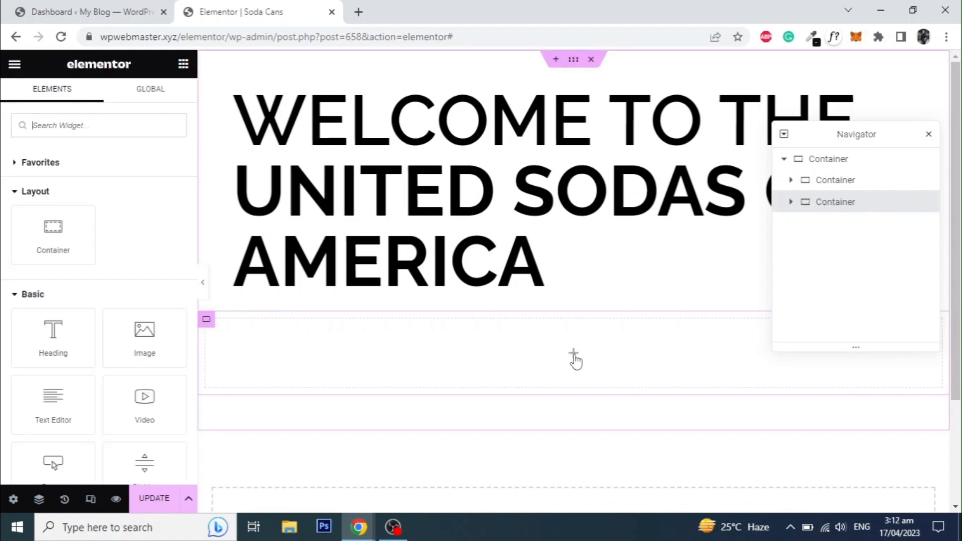
mouse_move(792, 166)
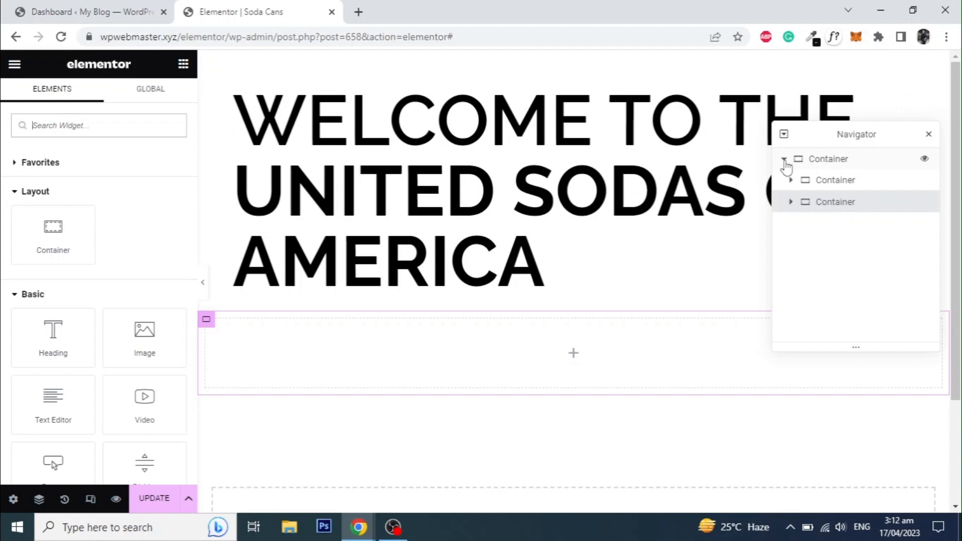
left_click(790, 159)
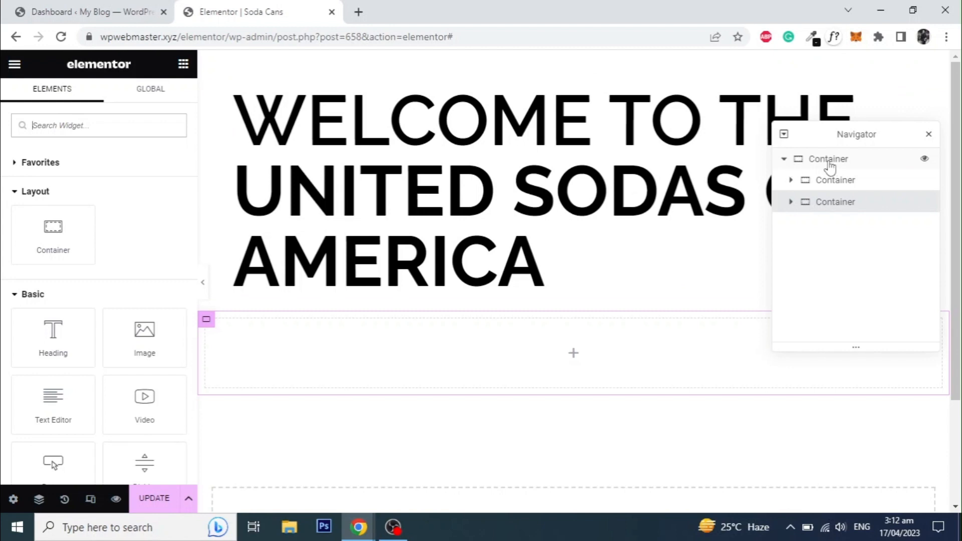
left_click(828, 159)
type("Section")
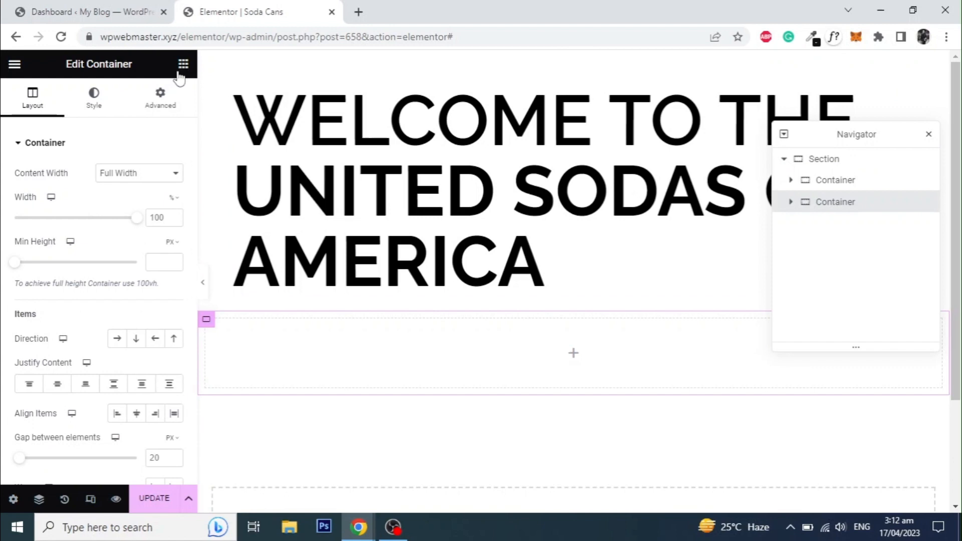
left_click(182, 64)
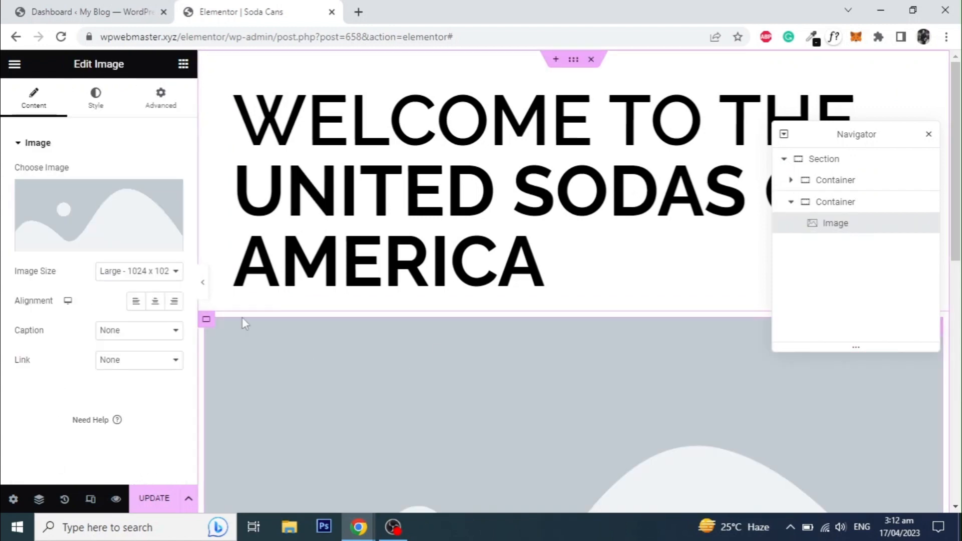
Step: Set the image to Full size showing the orange can and lay its container out as a row
left_click(139, 270)
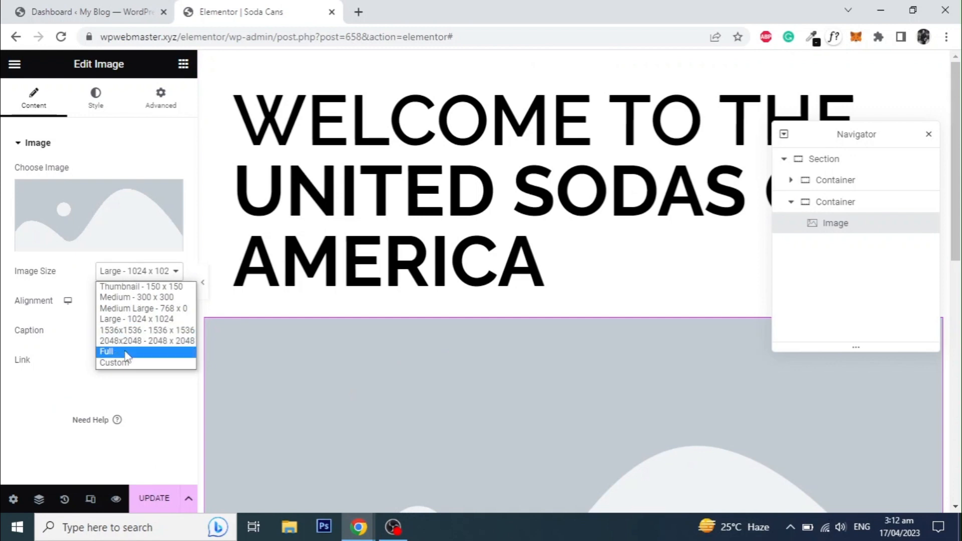
left_click(98, 214)
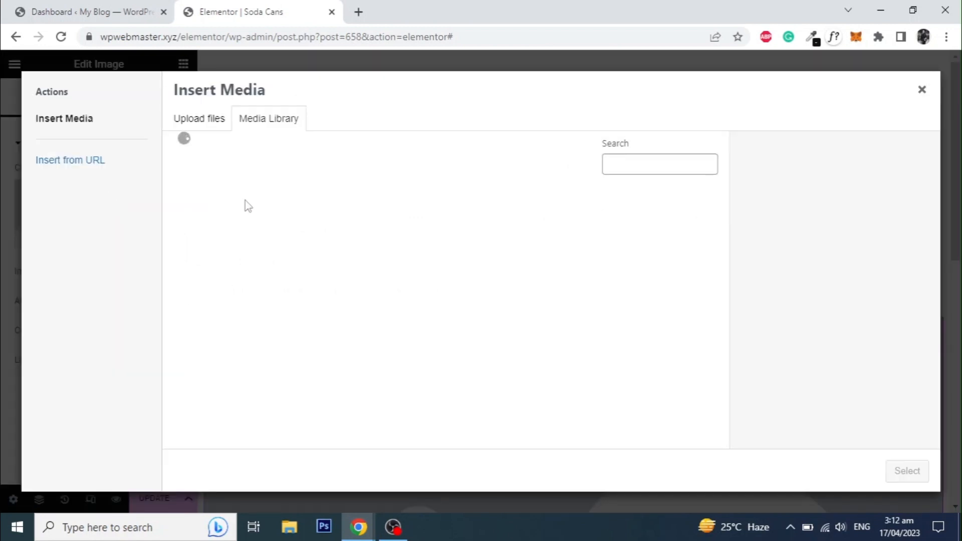
left_click(223, 346)
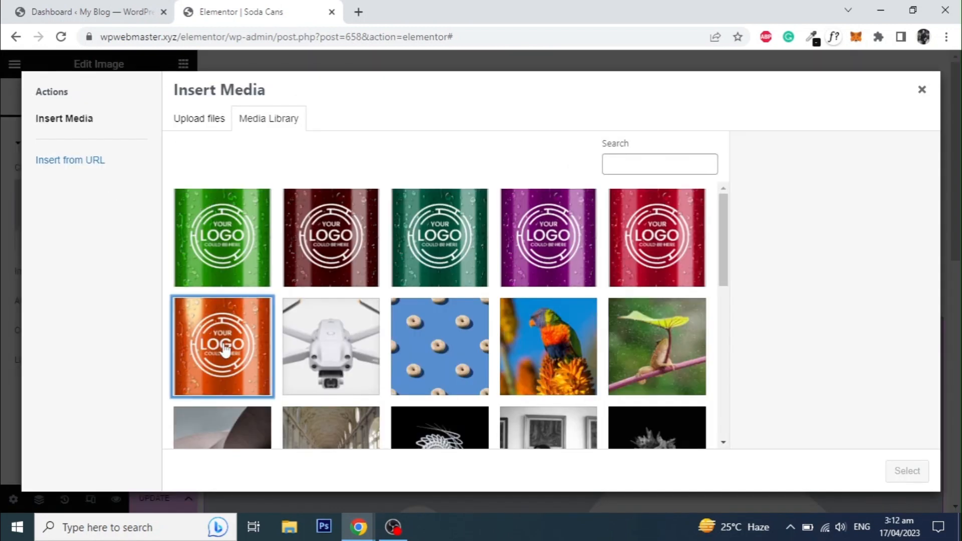
left_click(907, 471)
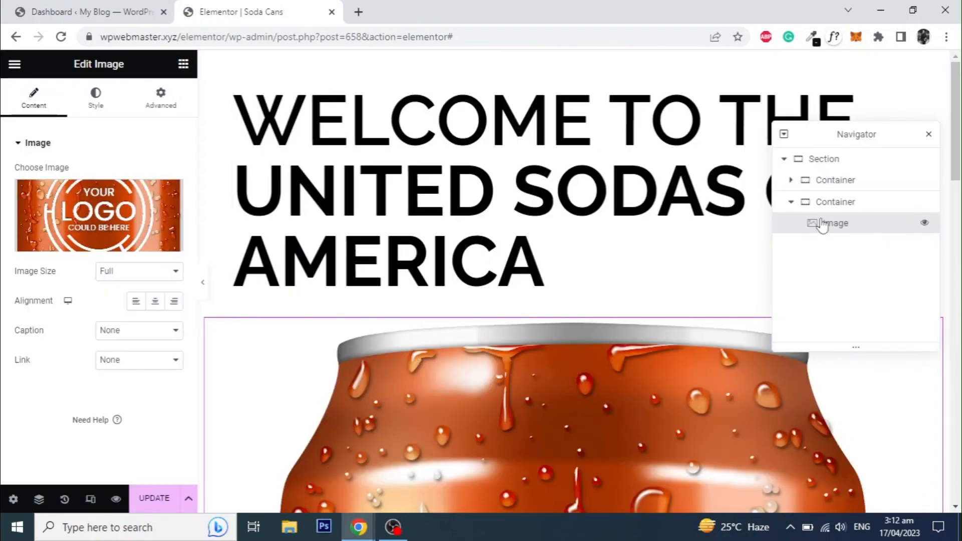
left_click(835, 201)
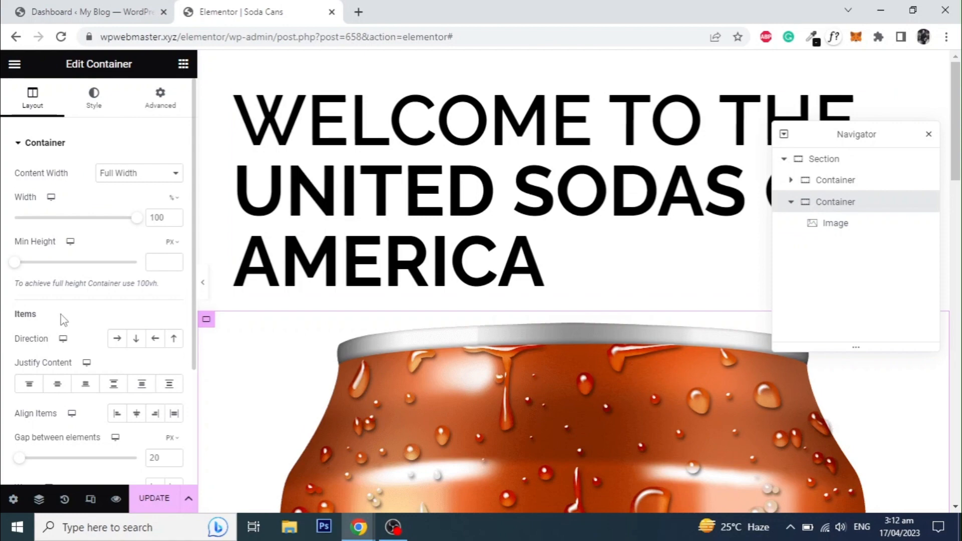
scroll("down", 3)
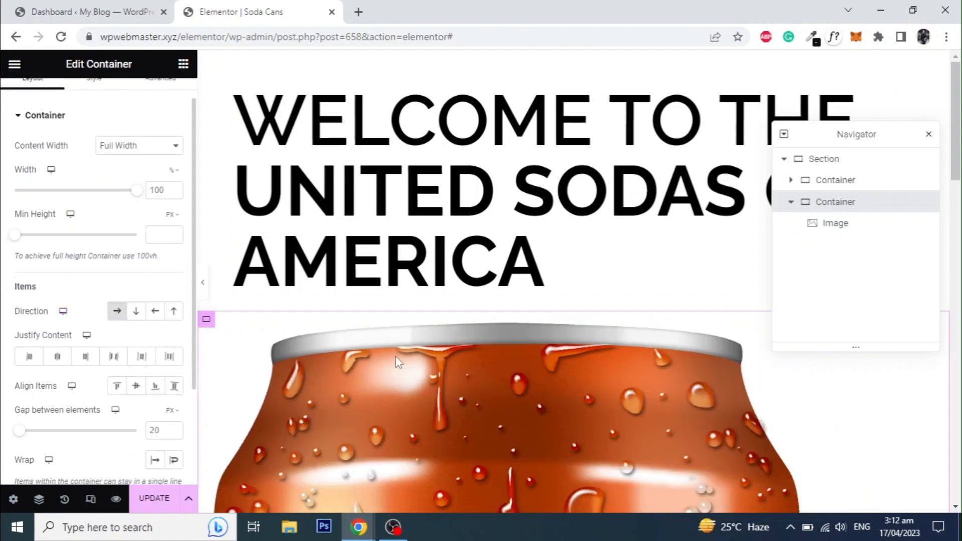
Step: Duplicate the orange can image twice, swapping the copies to the red and purple cans
right_click(398, 361)
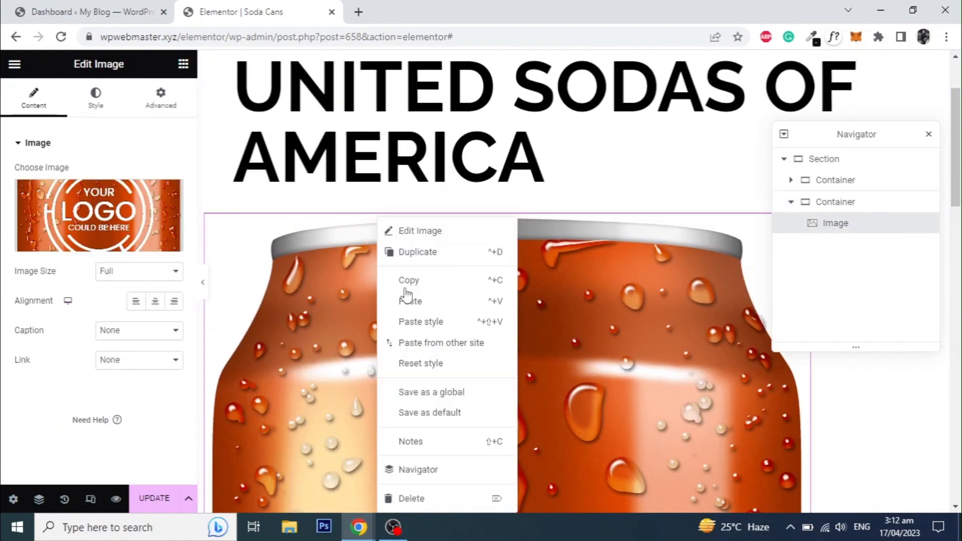
left_click(417, 251)
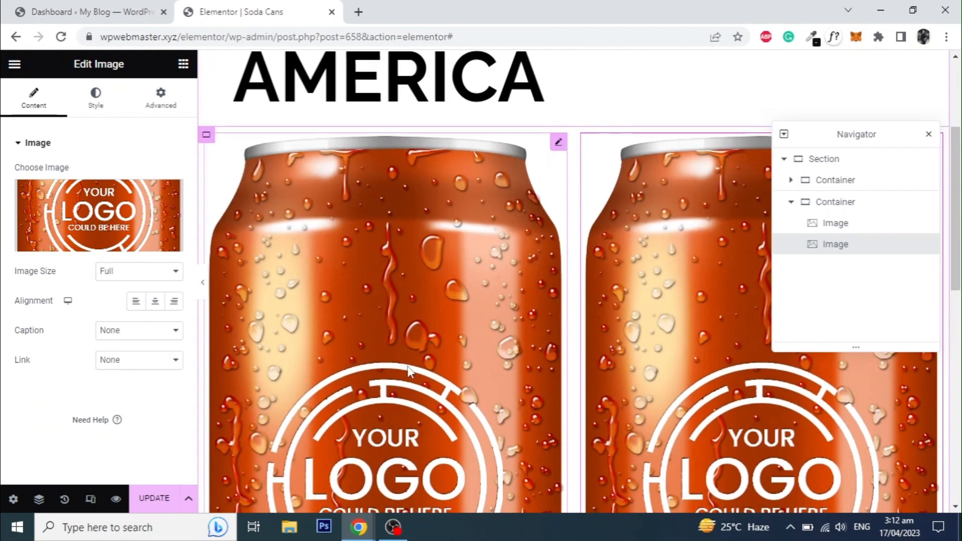
left_click(834, 222)
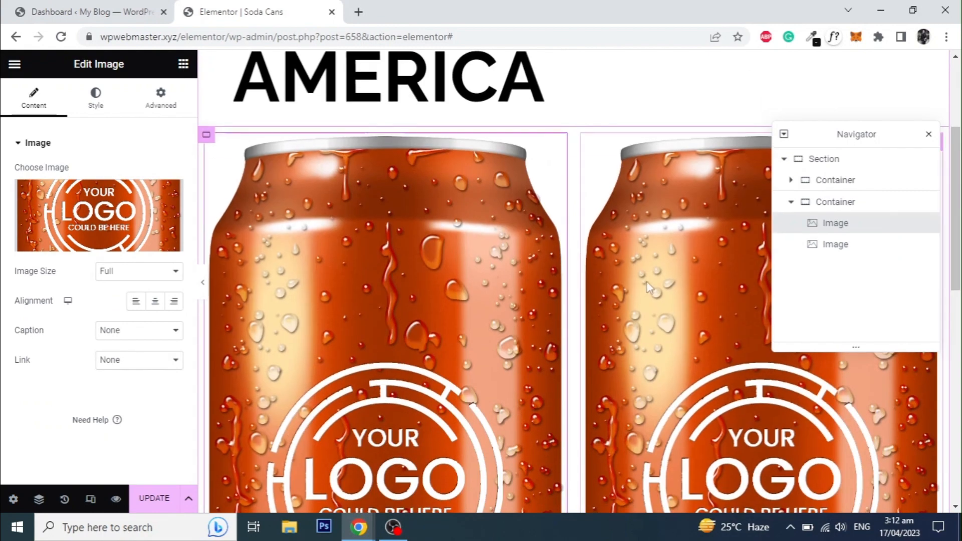
left_click(98, 214)
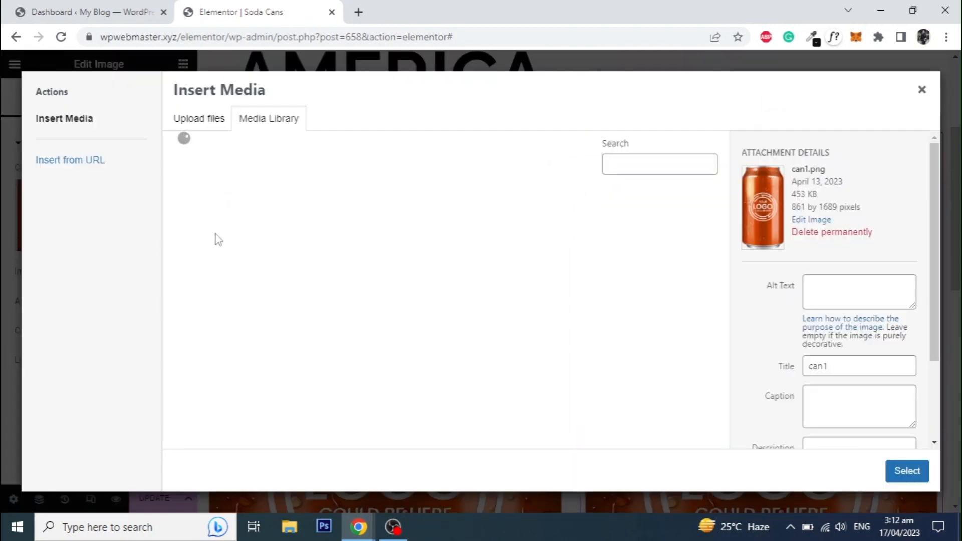
left_click(907, 470)
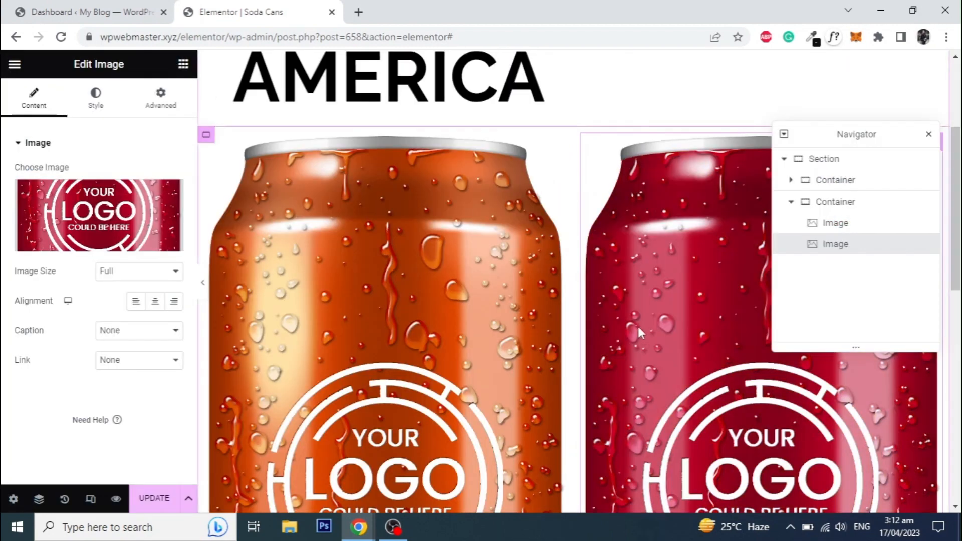
left_click(927, 134)
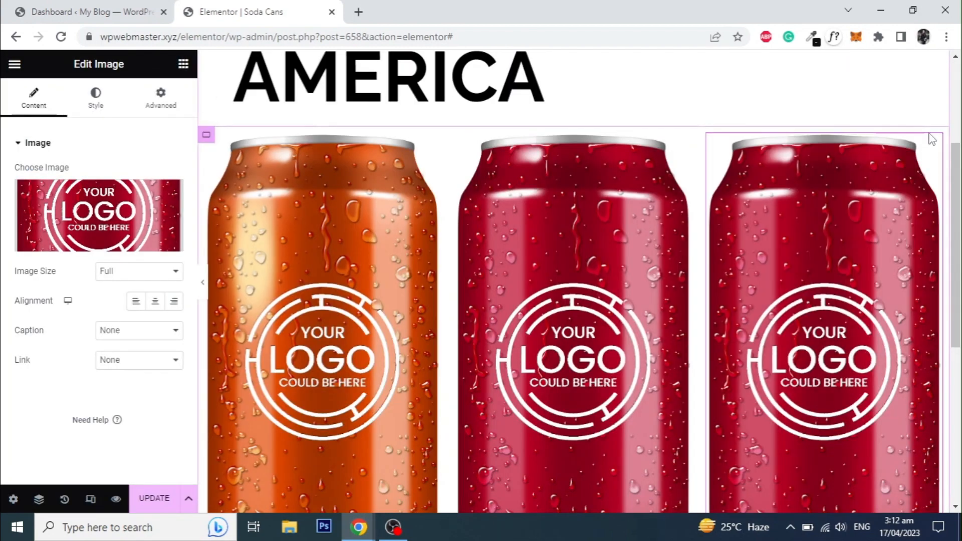
left_click(97, 215)
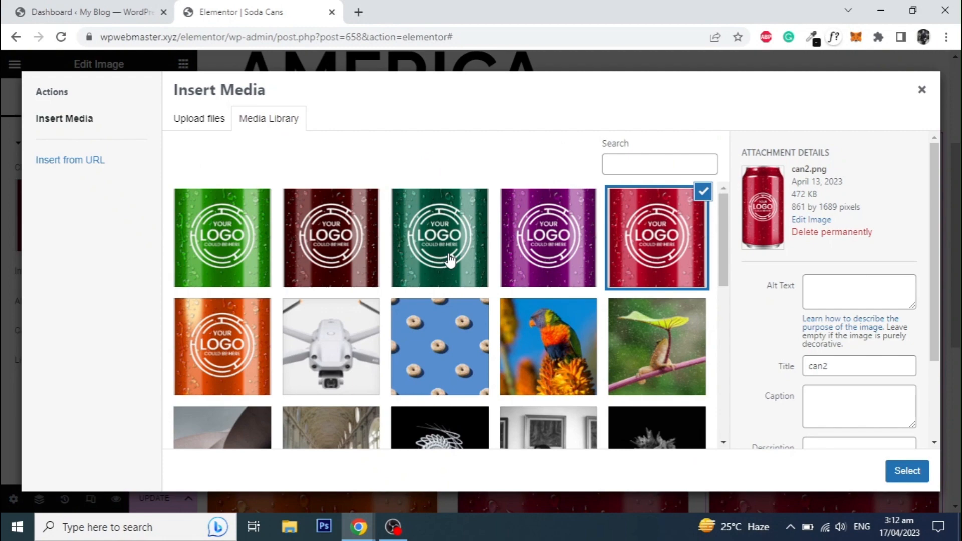
left_click(906, 470)
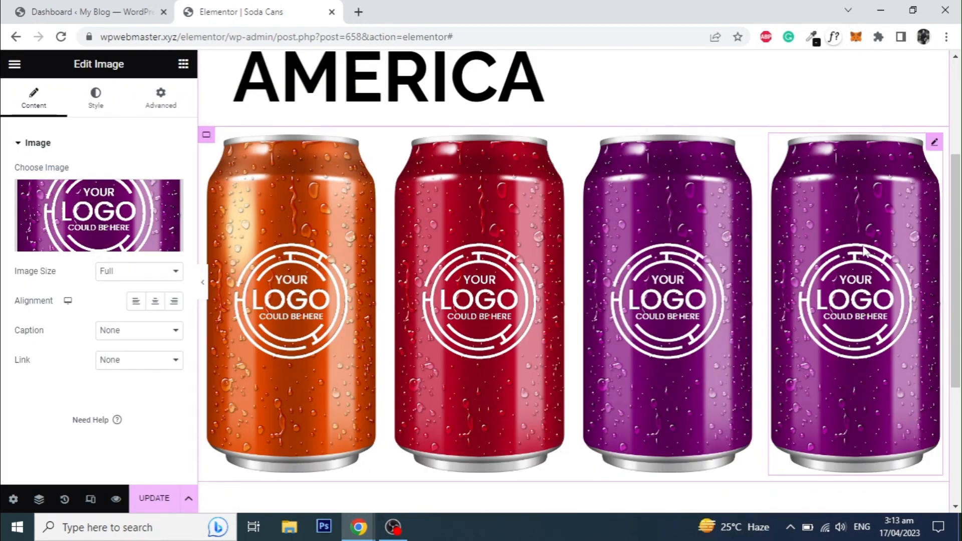
Step: Add three more copies showing the dark green, dark red and bright green cans
left_click(97, 216)
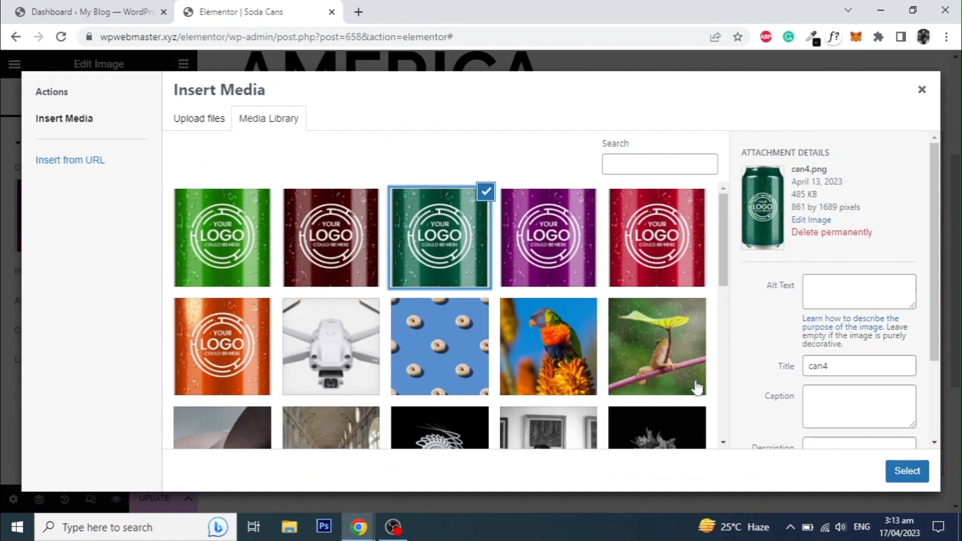
left_click(907, 471)
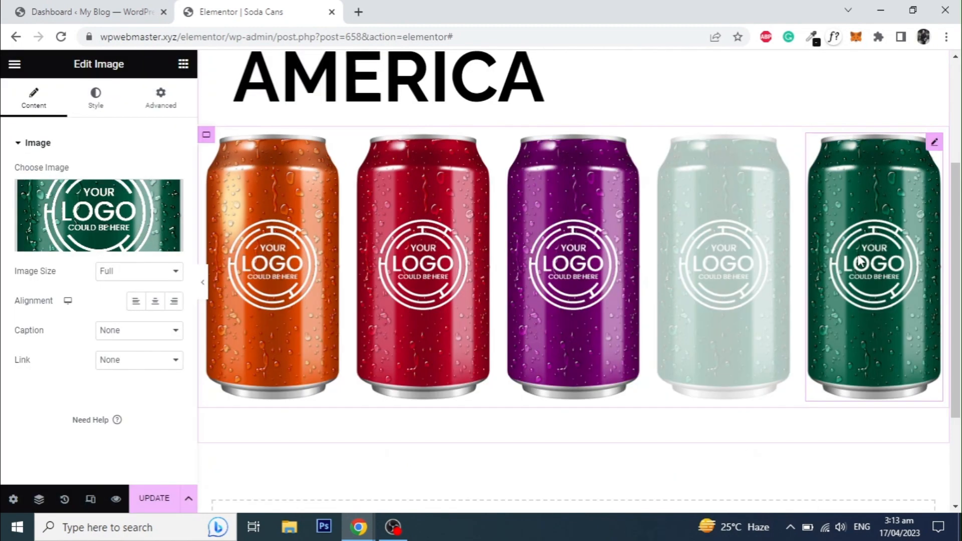
left_click(98, 214)
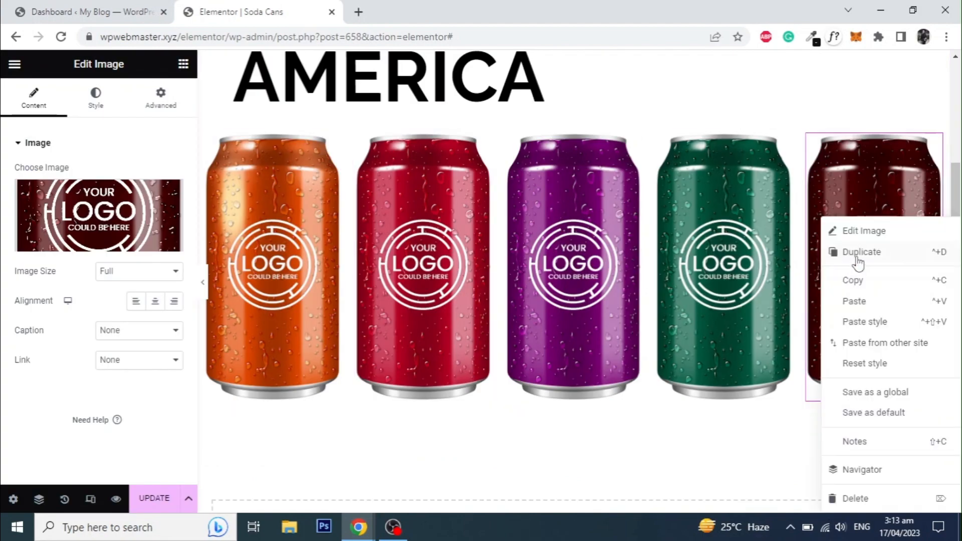
left_click(864, 230)
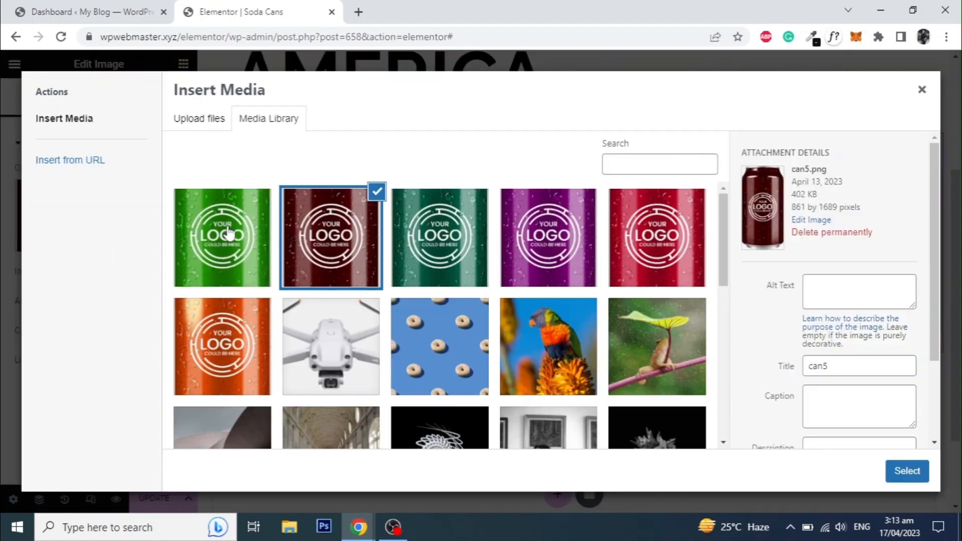
left_click(907, 470)
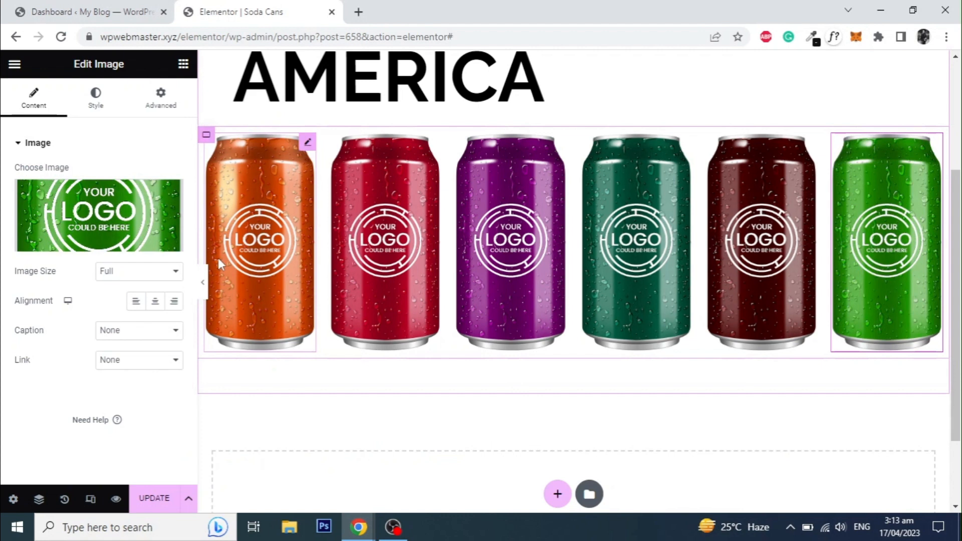
left_click(160, 97)
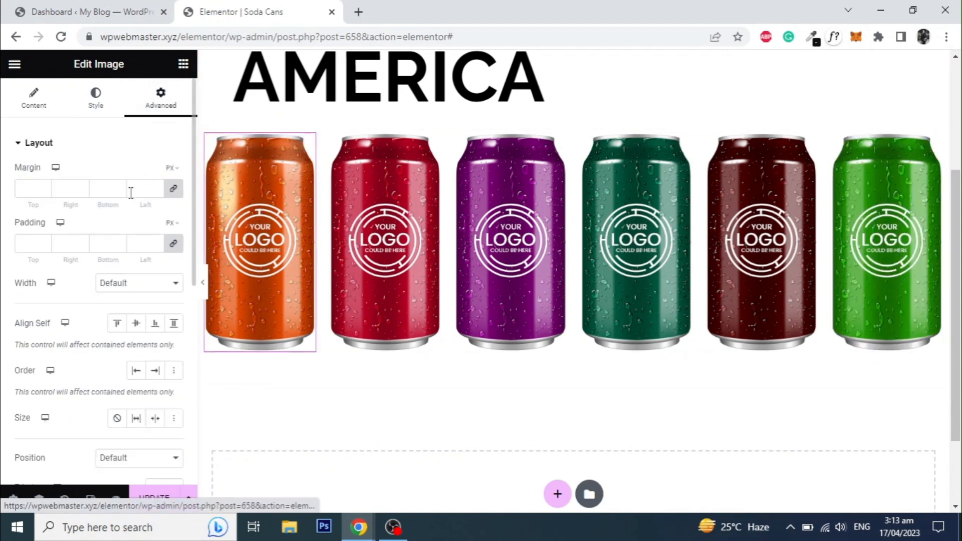
Step: Give the orange and red can images the CSS ID 'can'
scroll("down", 3)
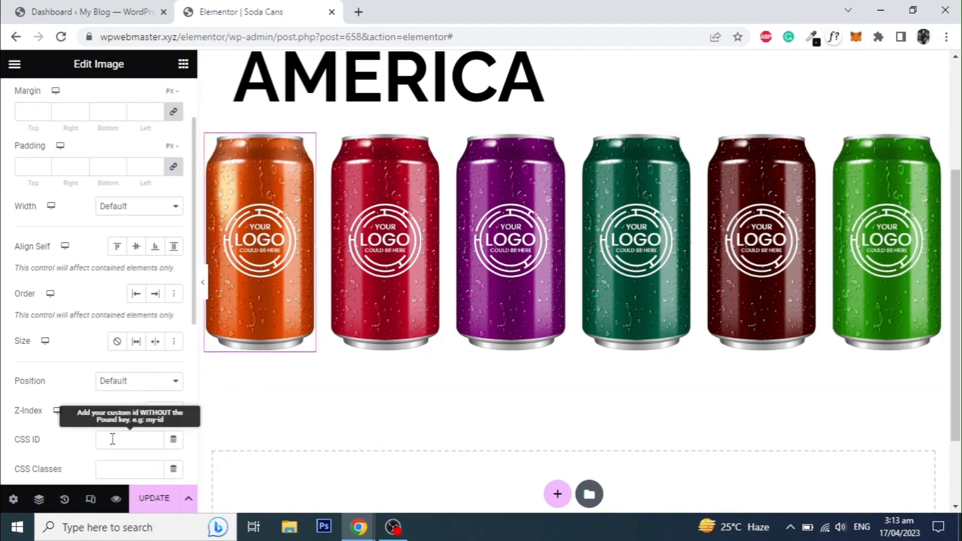
type("can")
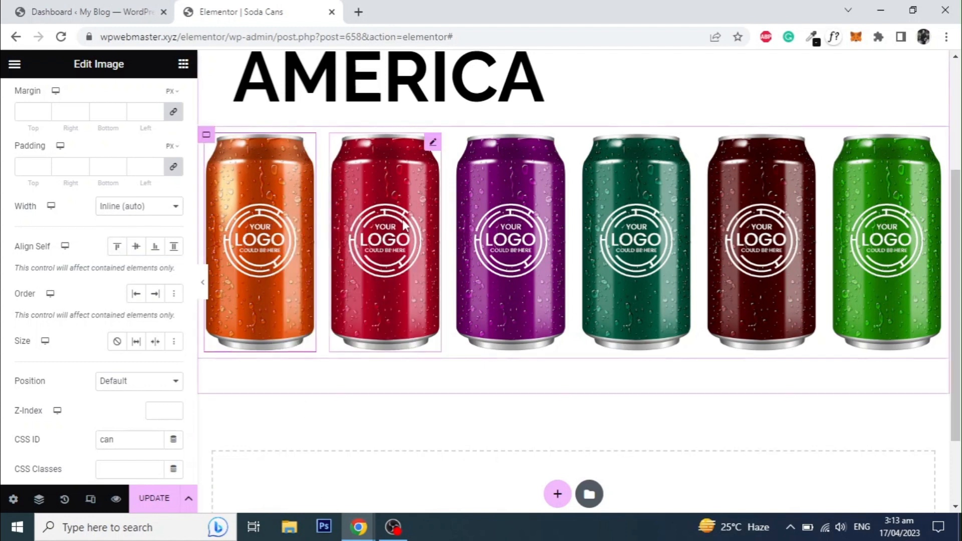
left_click(34, 98)
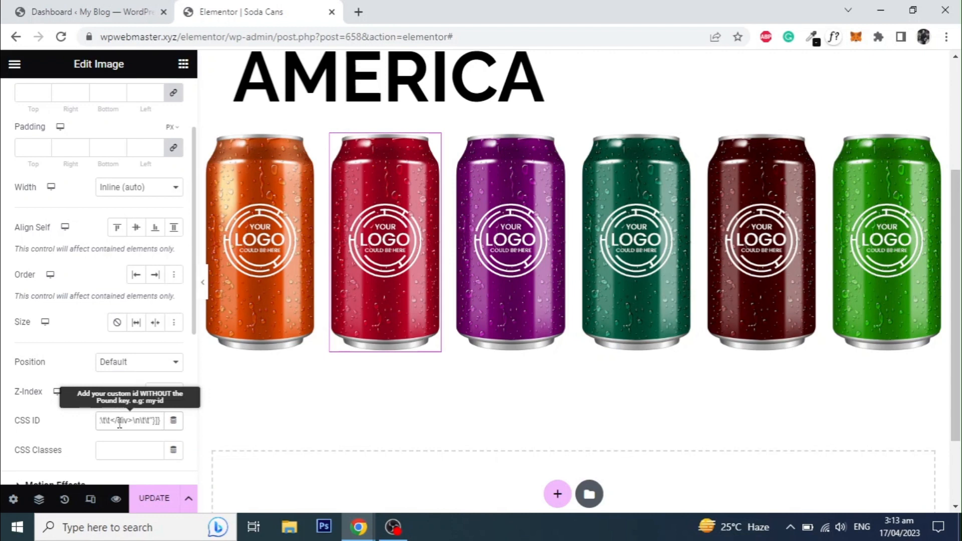
type("d")
type("can")
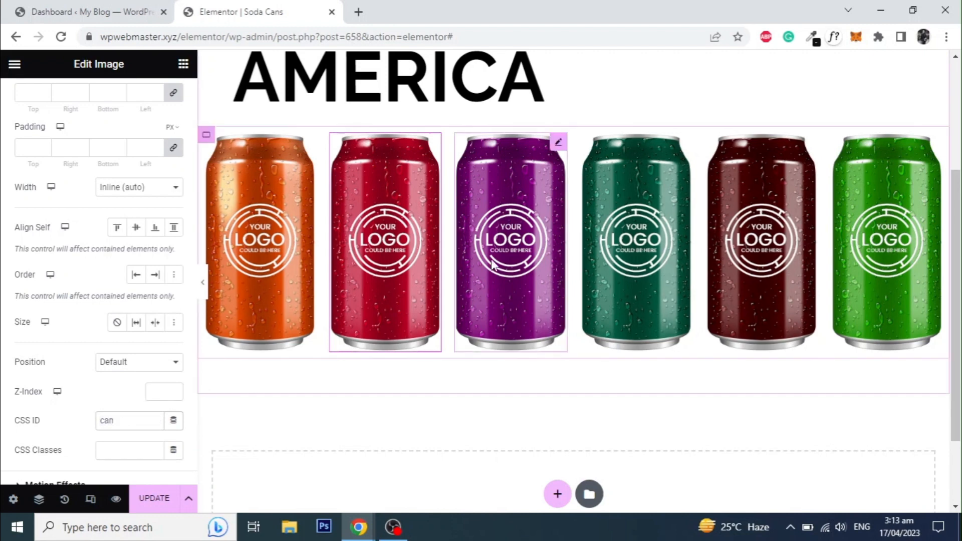
left_click(34, 98)
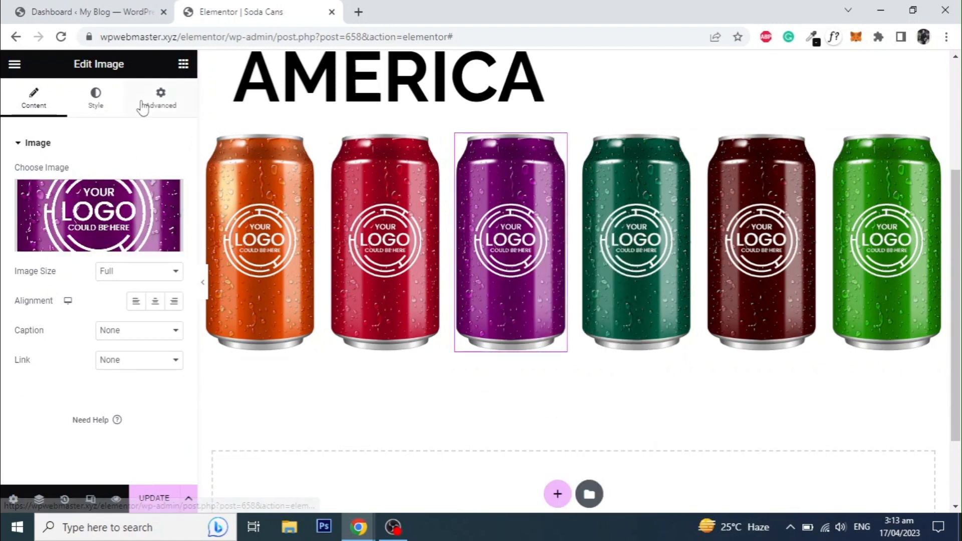
Step: Apply the CSS ID 'can' to the purple and green cans and expand the container in Navigator
left_click(159, 99)
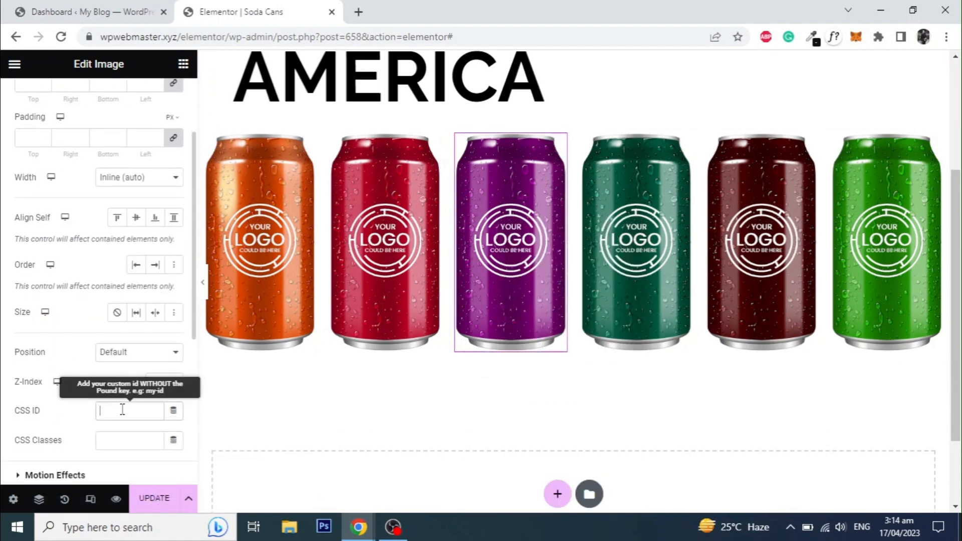
right_click(636, 240)
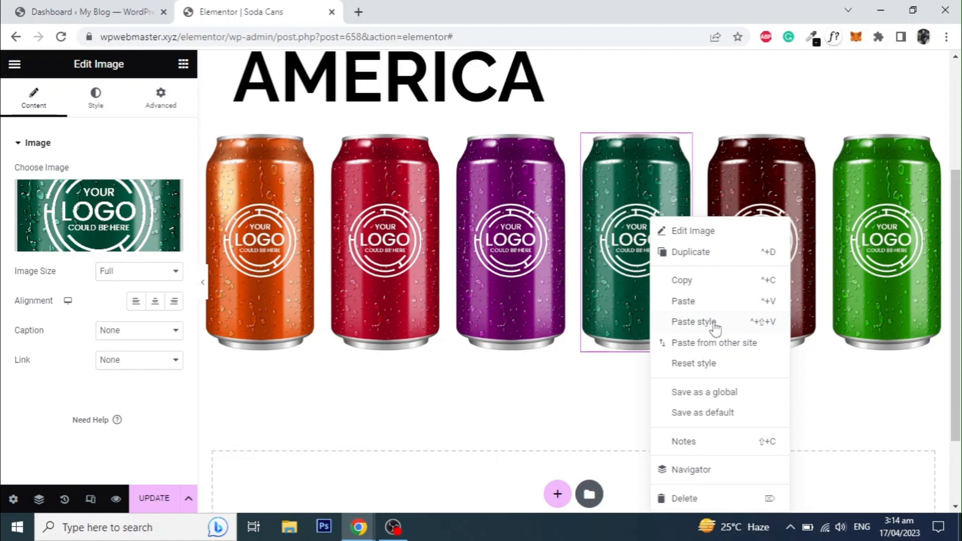
left_click(161, 96)
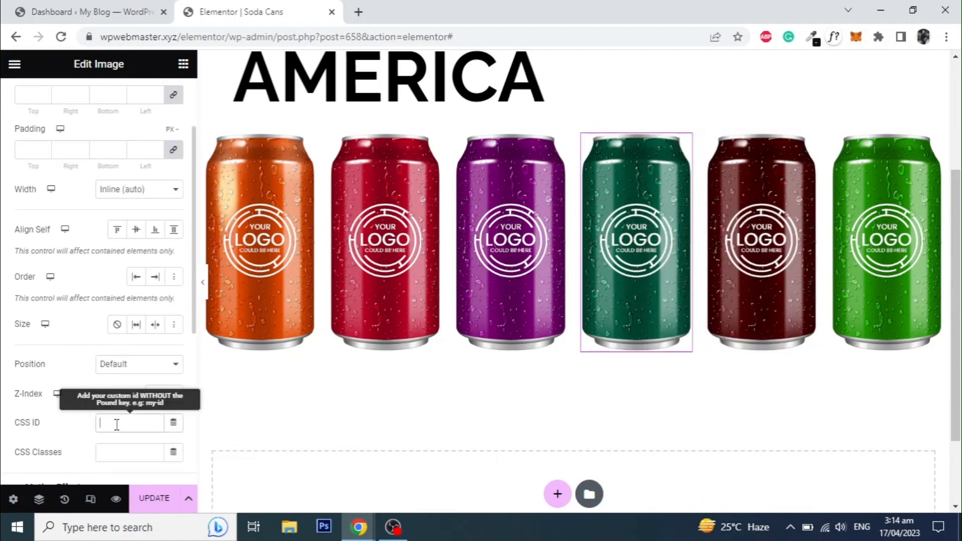
left_click(760, 240)
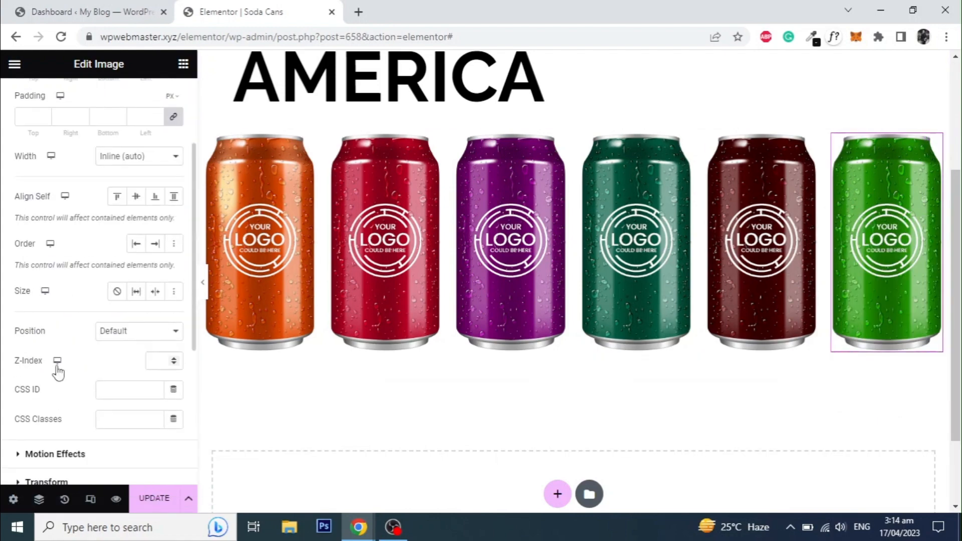
scroll("up", 3)
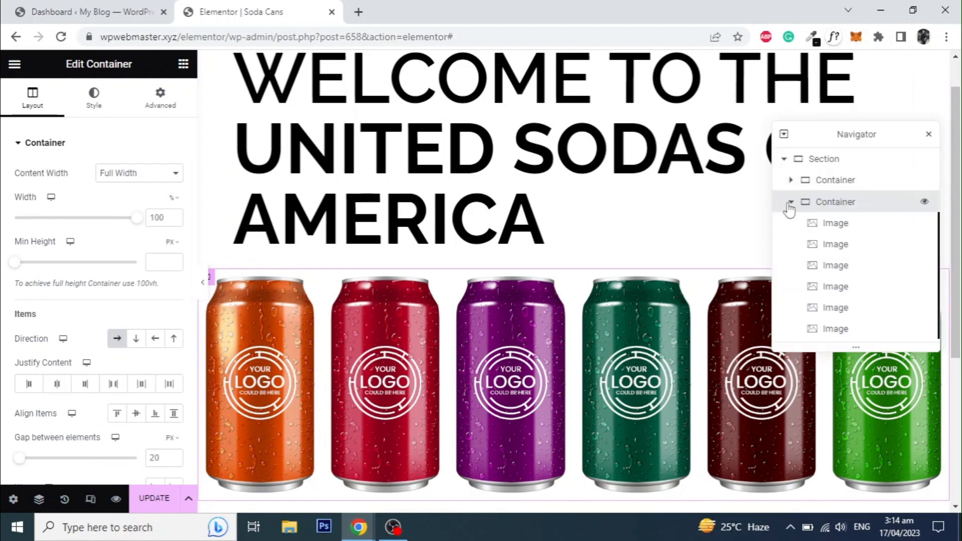
Step: Rename the cans container 'Images' and set its Position to Absolute so cans overlap the heading
left_click(790, 201)
type("Images")
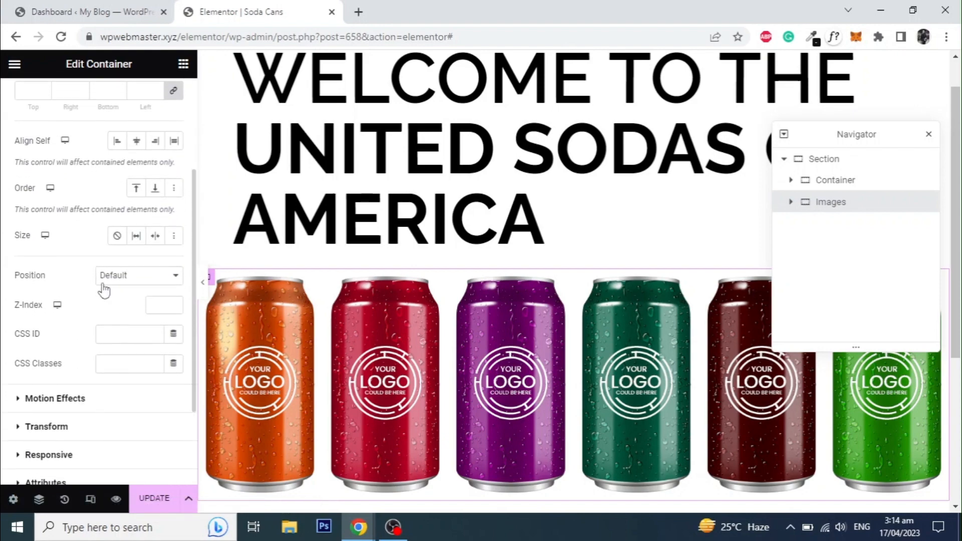
left_click(138, 274)
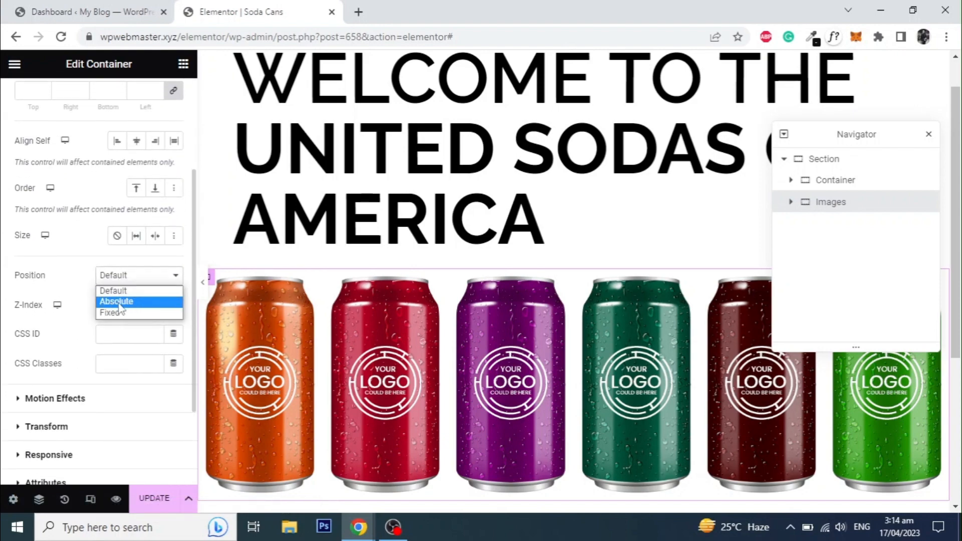
left_click(116, 302)
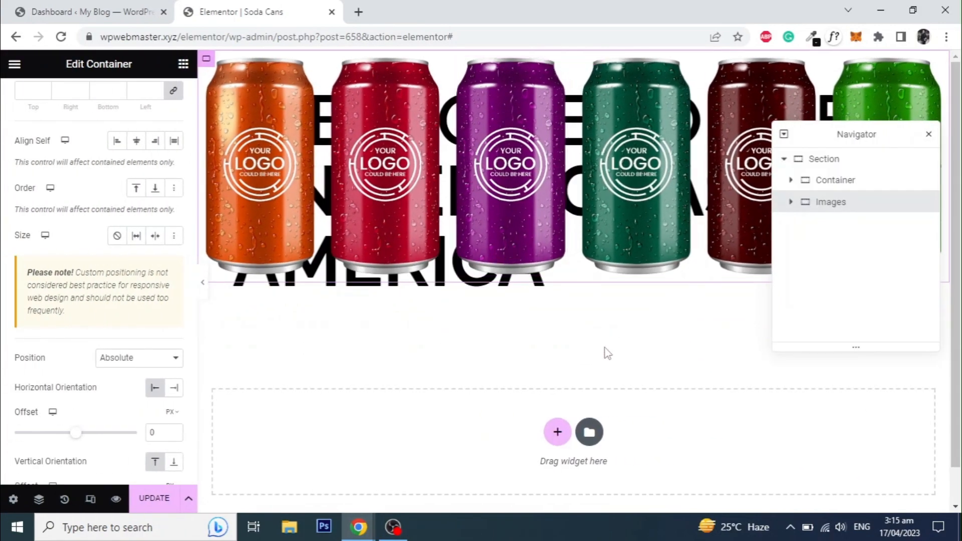
left_click(557, 432)
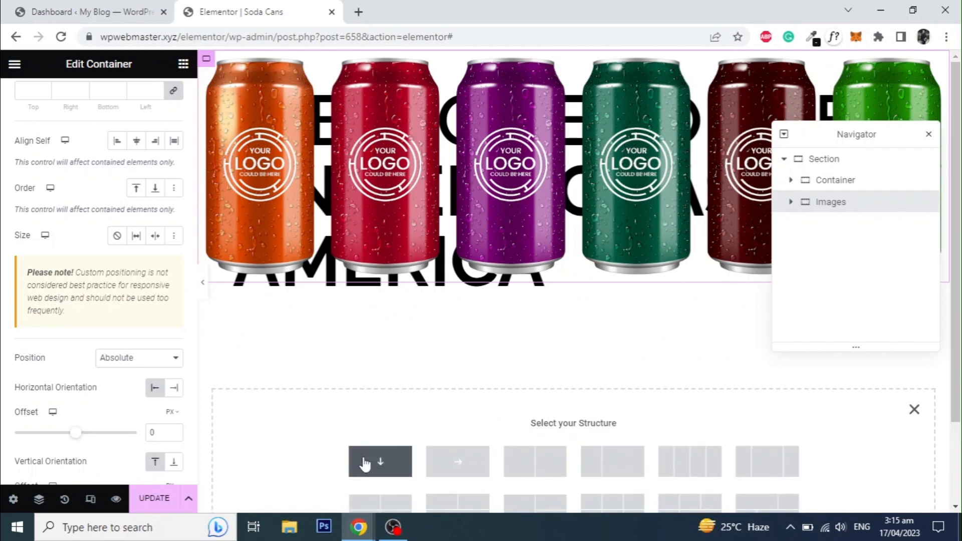
Step: Add a container with a Text Editor widget of lorem ipsum paragraphs and preview the layout
left_click(378, 461)
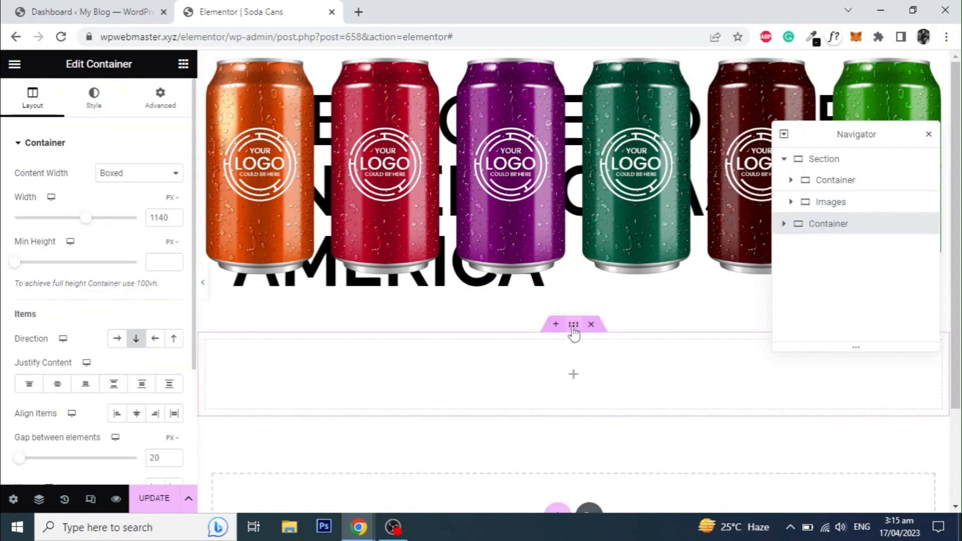
left_click(159, 97)
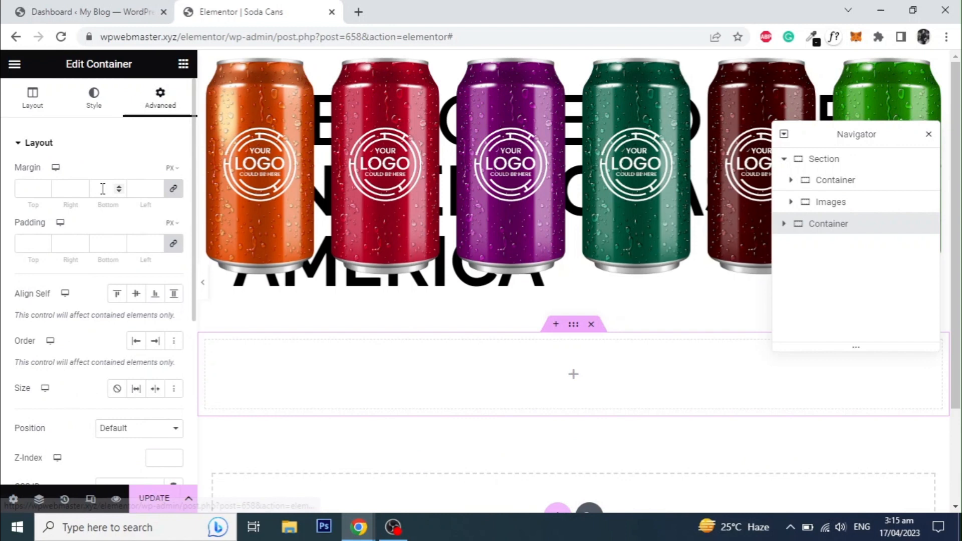
mouse_move(98, 243)
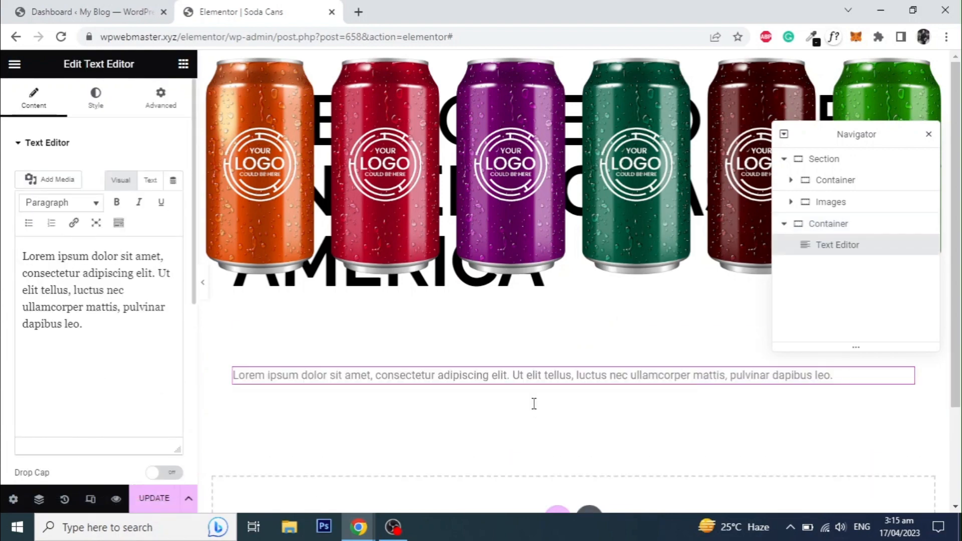
left_click(827, 223)
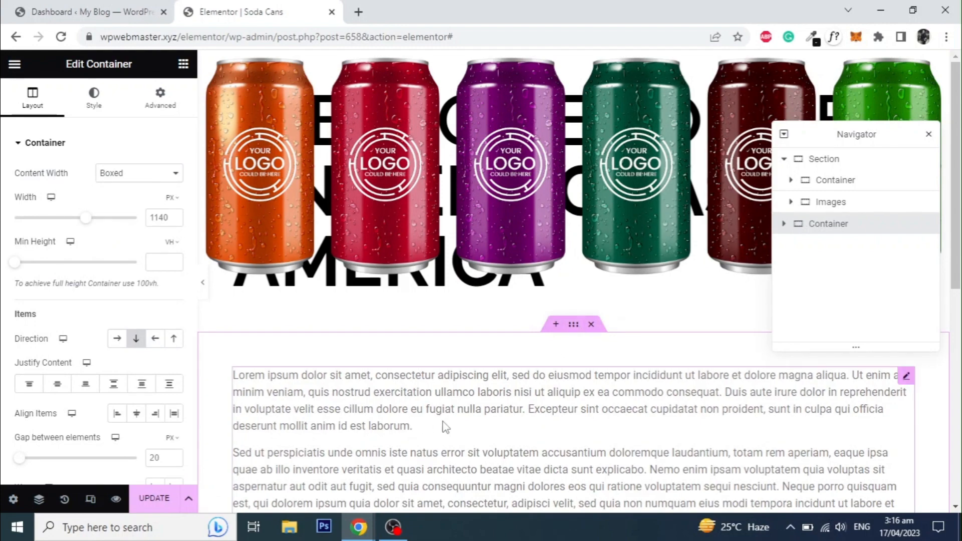
left_click(552, 408)
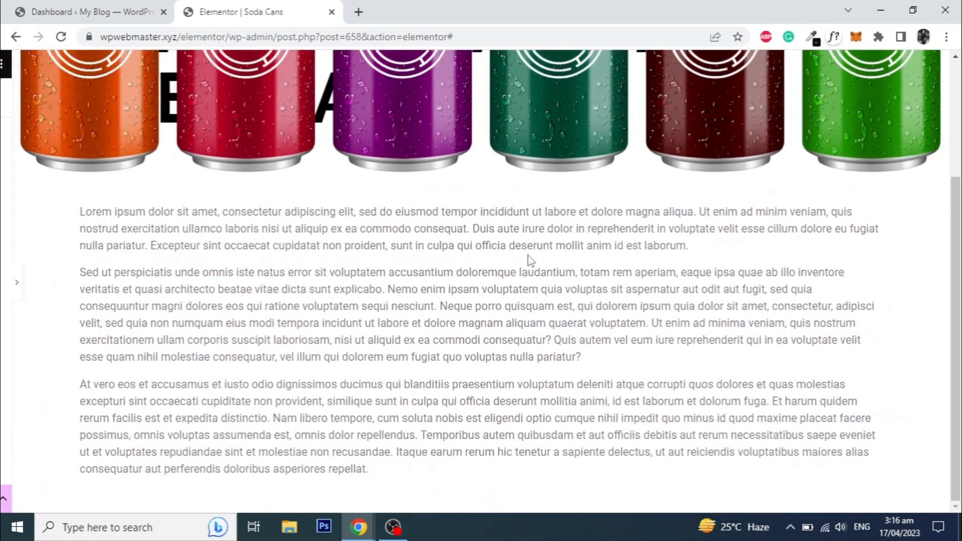
scroll("up", 3)
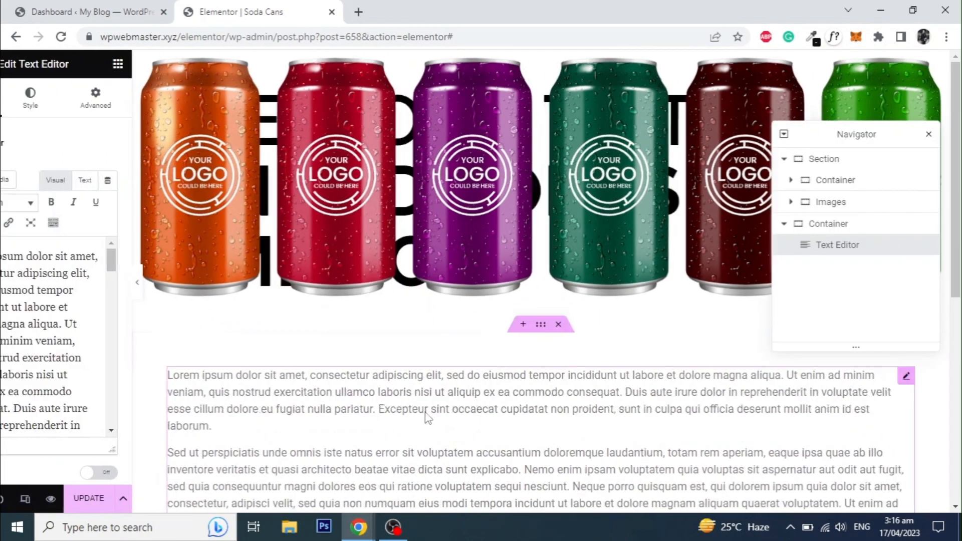
left_click(182, 64)
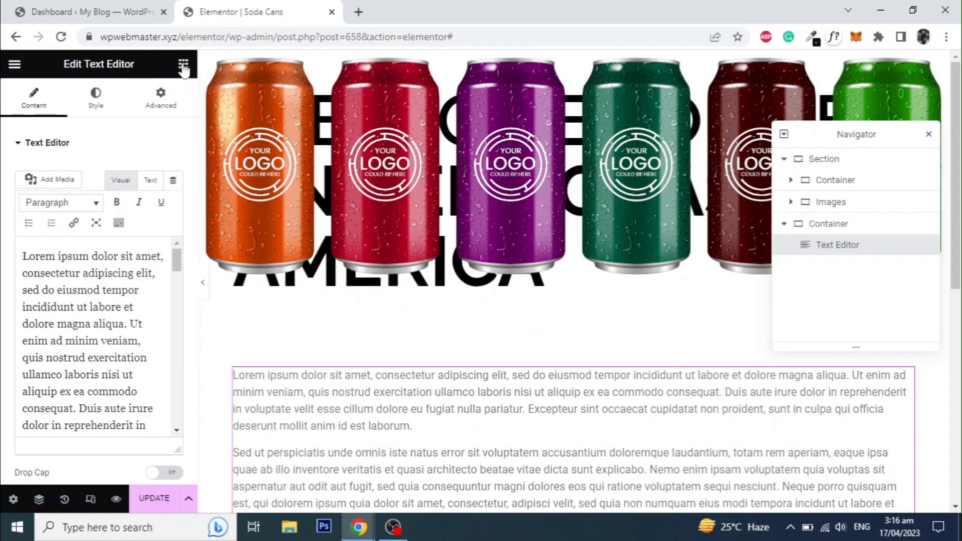
left_click(182, 64)
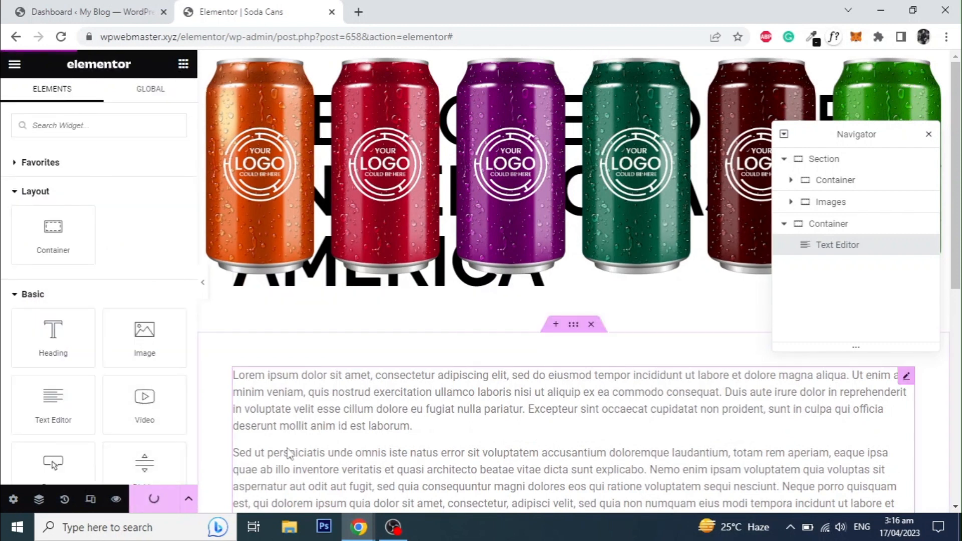
mouse_move(116, 499)
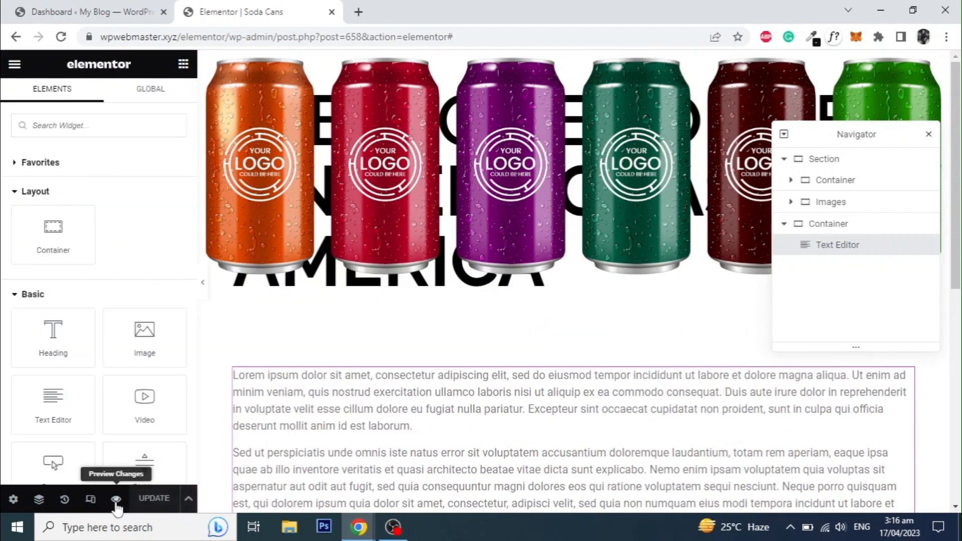
Step: Preview the Soda Cans page and open motion.page from the admin sidebar in a new tab
left_click(117, 499)
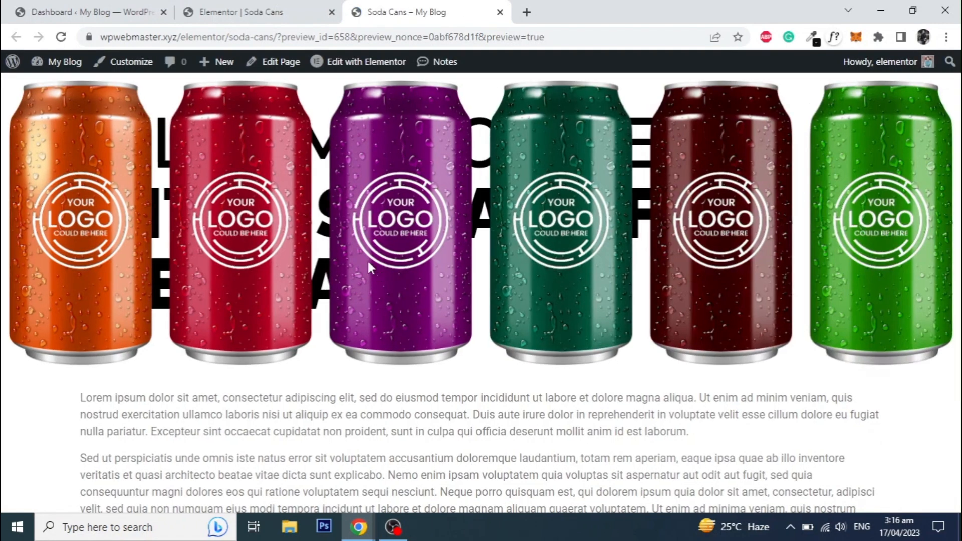
mouse_move(537, 230)
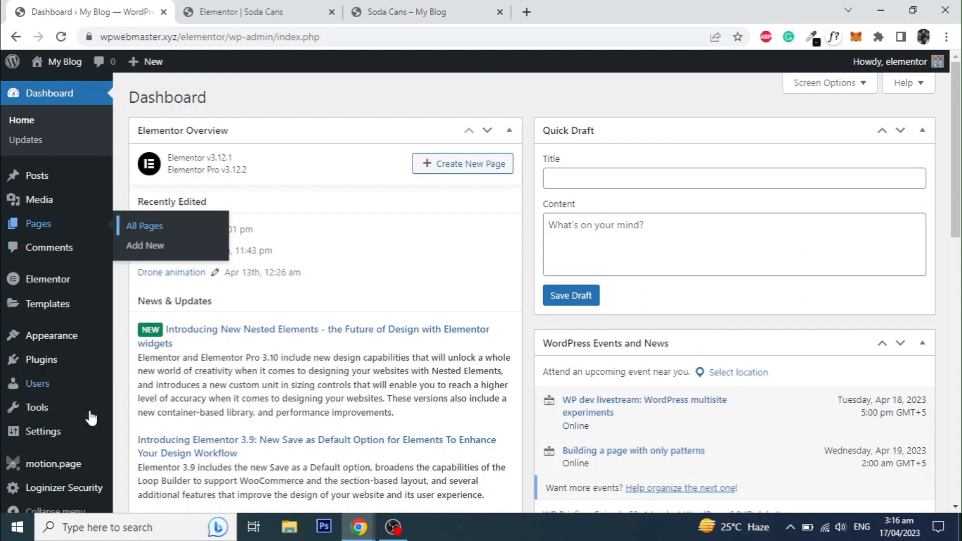
right_click(53, 463)
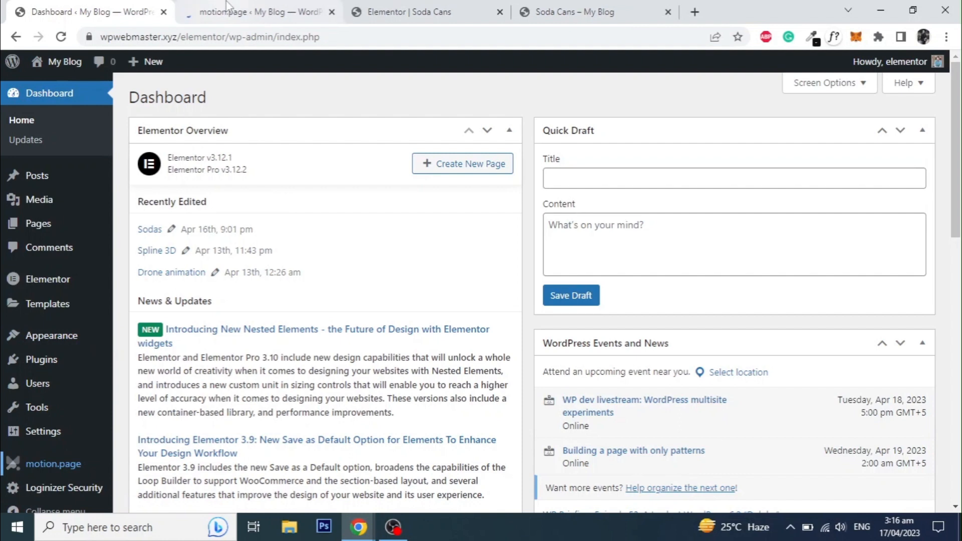
Step: Name the timeline 'Soda Cans Animation' and target it at the Soda Cans page
left_click(258, 12)
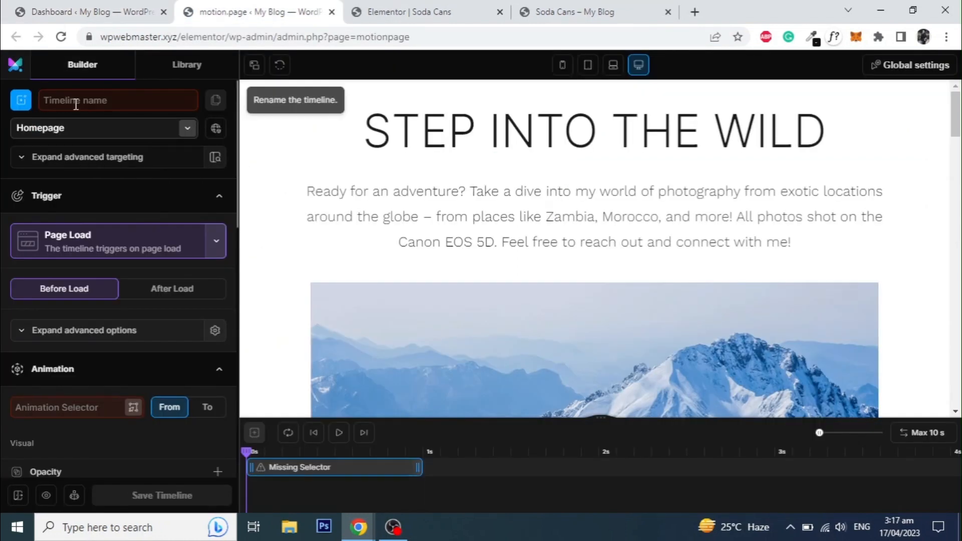
type("Soda")
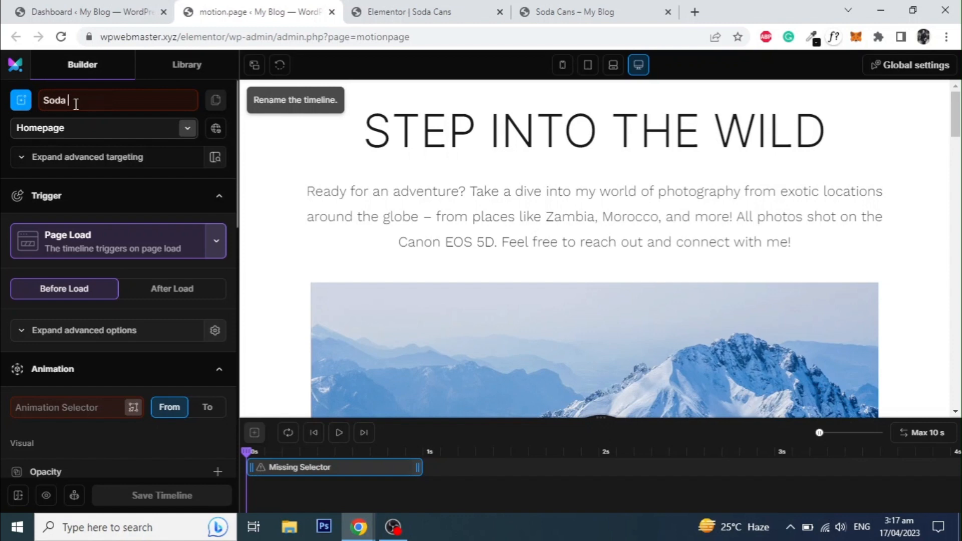
type("Cans")
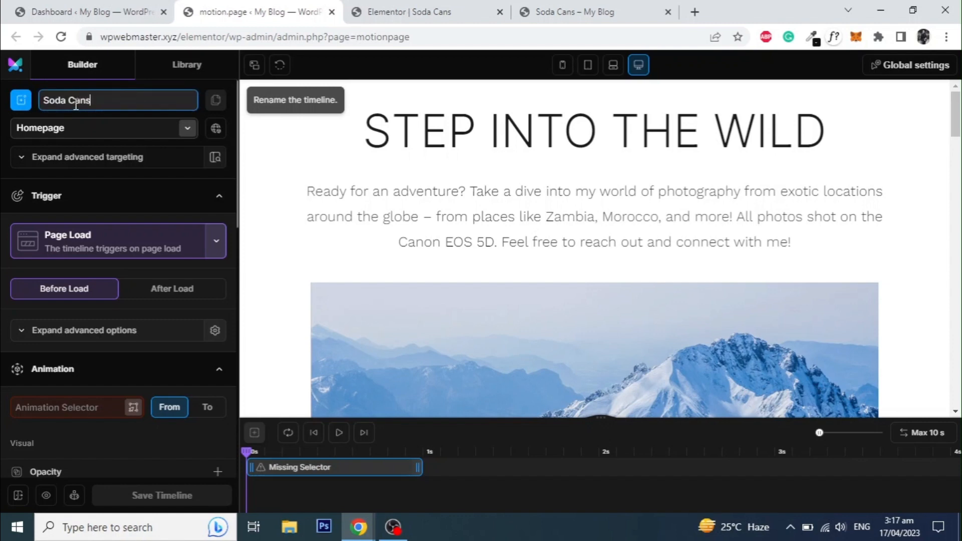
type("A")
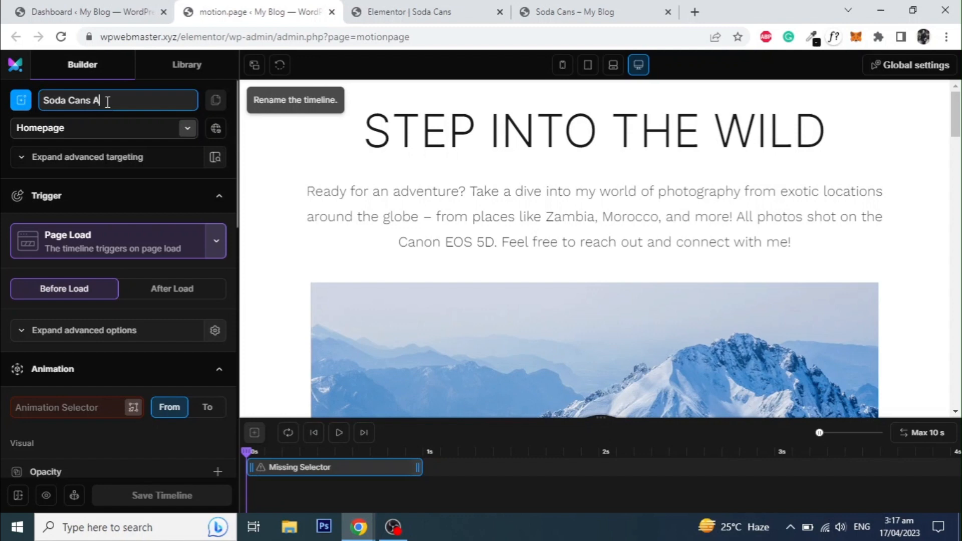
type("nimation")
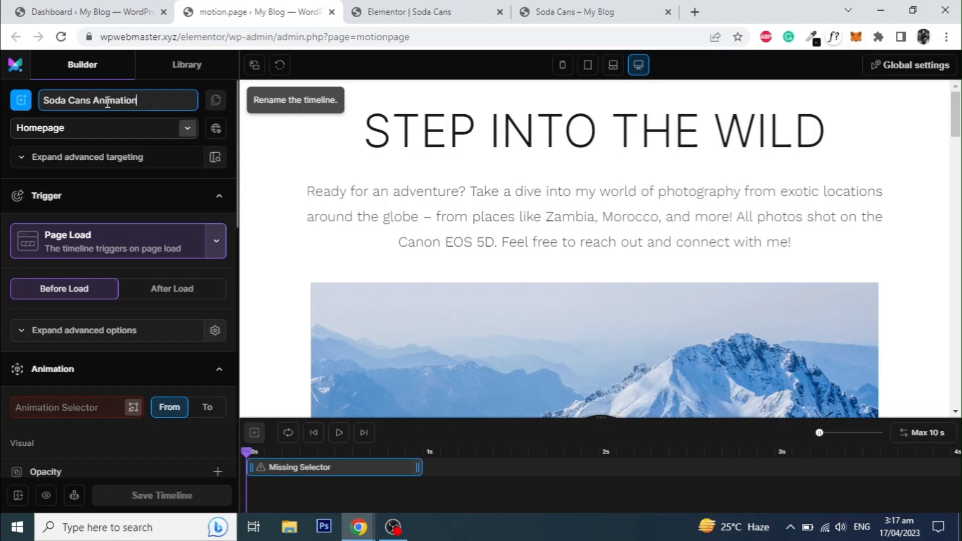
left_click(103, 127)
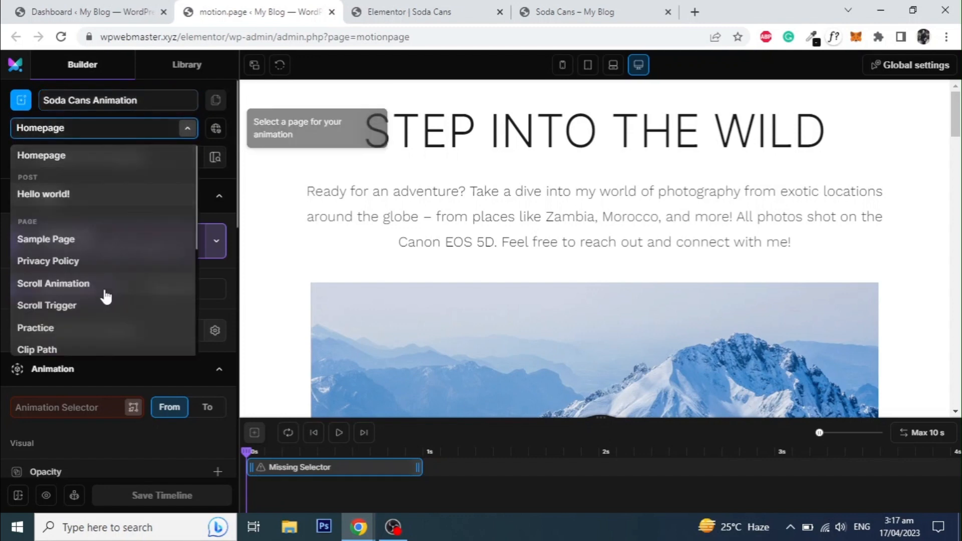
scroll("down", 3)
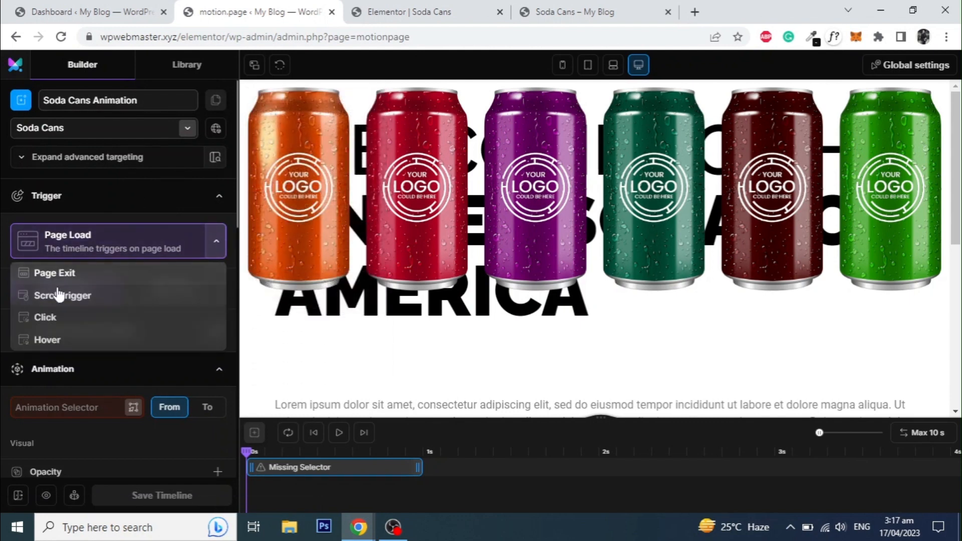
Step: Trigger the timeline on scroll with Lock to scrollbar on and a 1 s delay, then return to Elementor
left_click(62, 294)
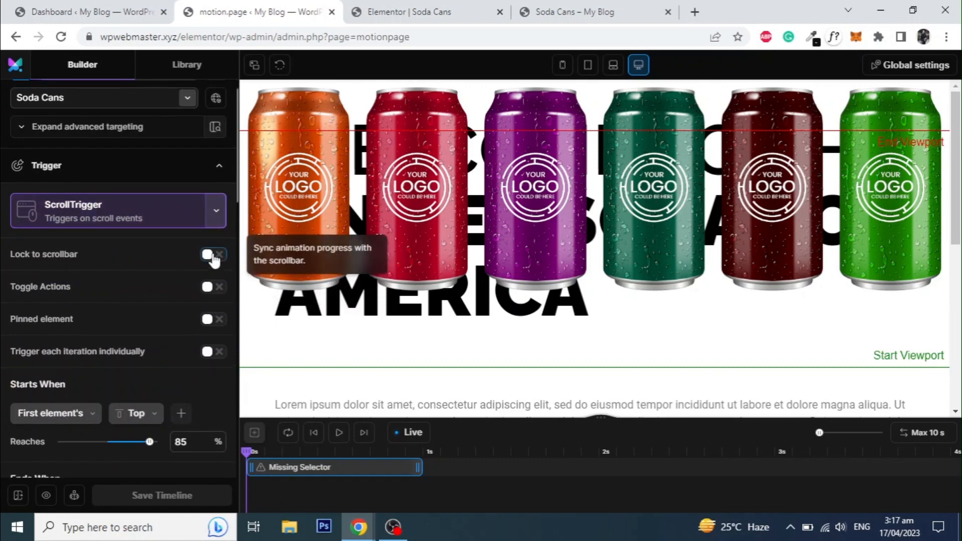
left_click(212, 254)
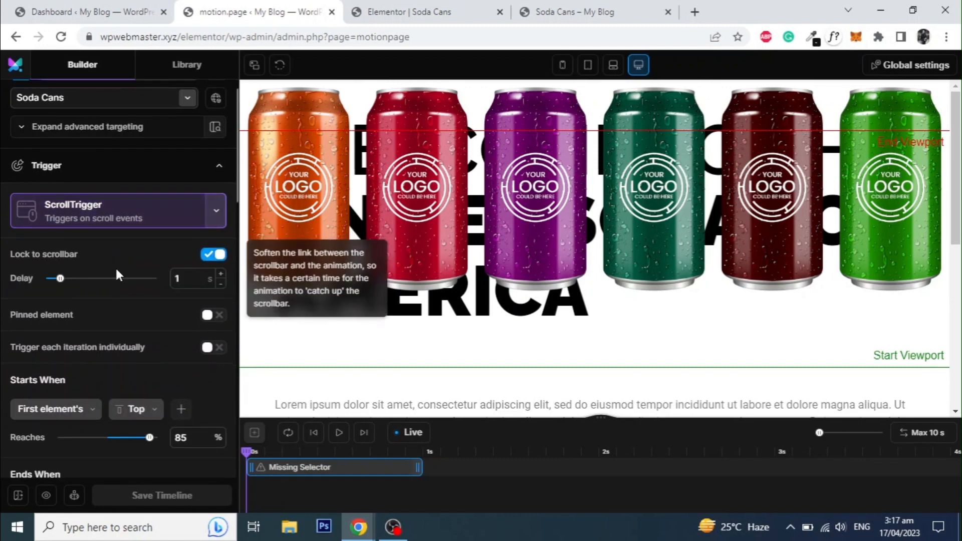
scroll("down", 3)
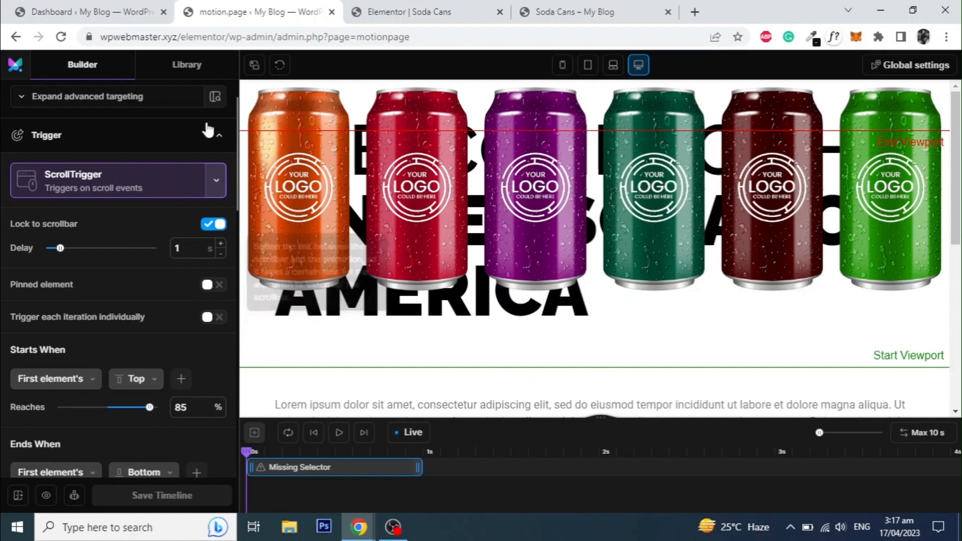
left_click(416, 12)
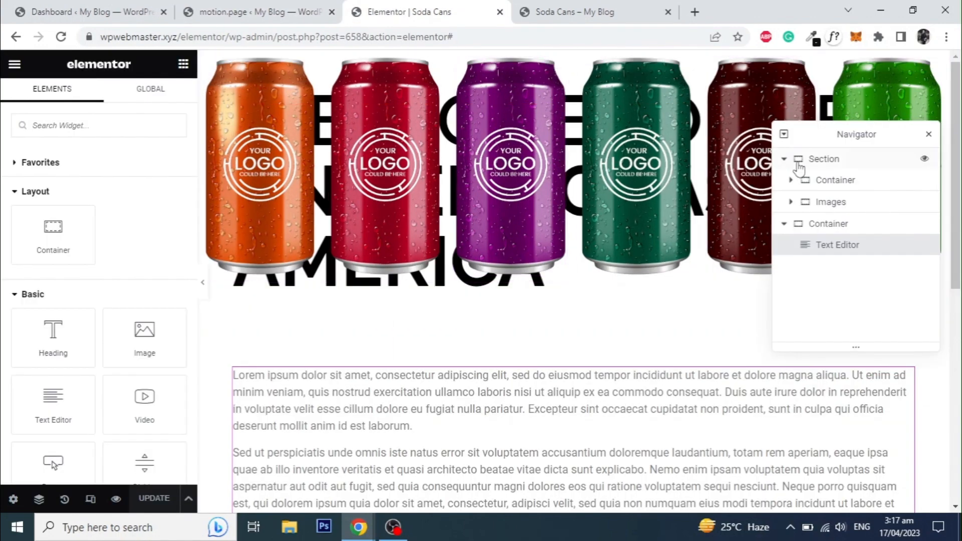
Step: Select the cans Section and enter cans-section as its Advanced CSS ID
left_click(828, 224)
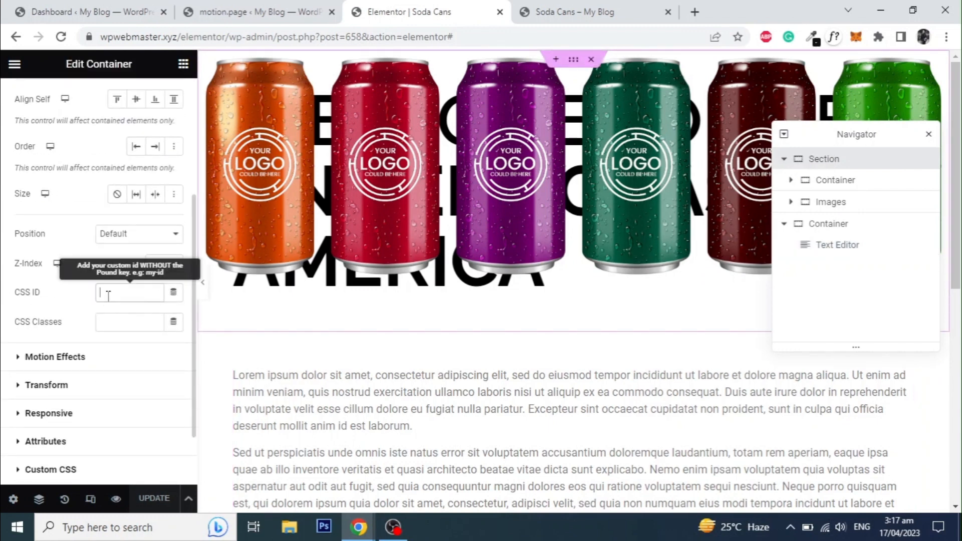
type("cans-")
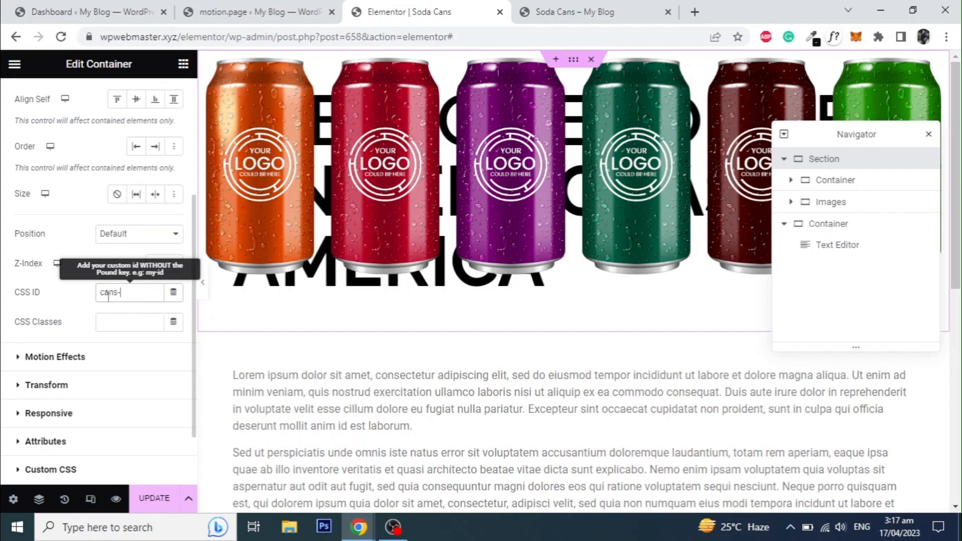
type("sectio")
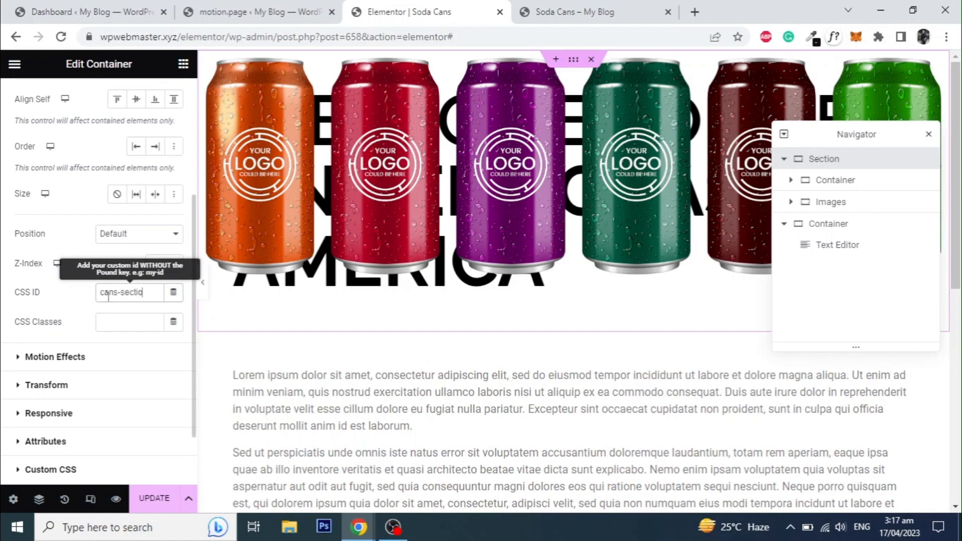
type("on")
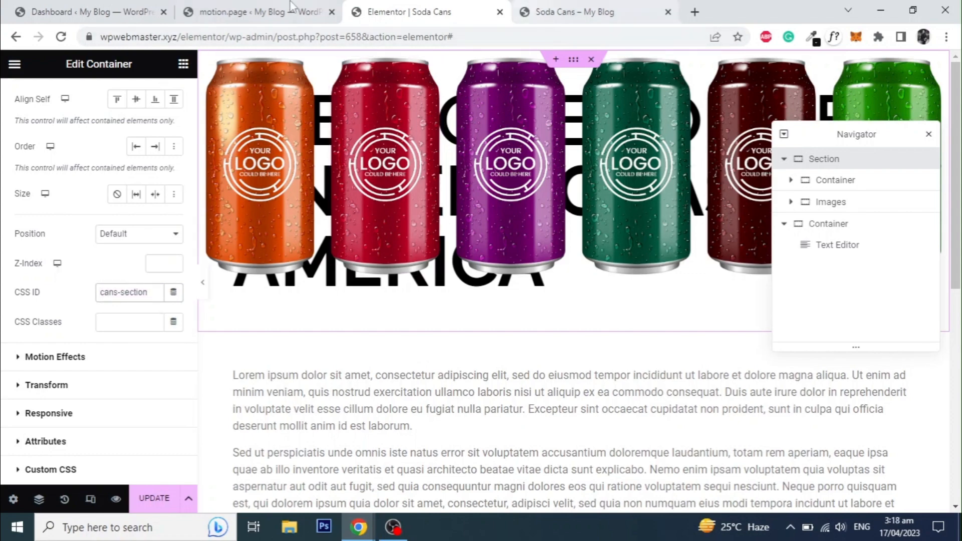
Step: Enable Pinned element on the scroll trigger with #cans-section as the Pin Selector
left_click(257, 12)
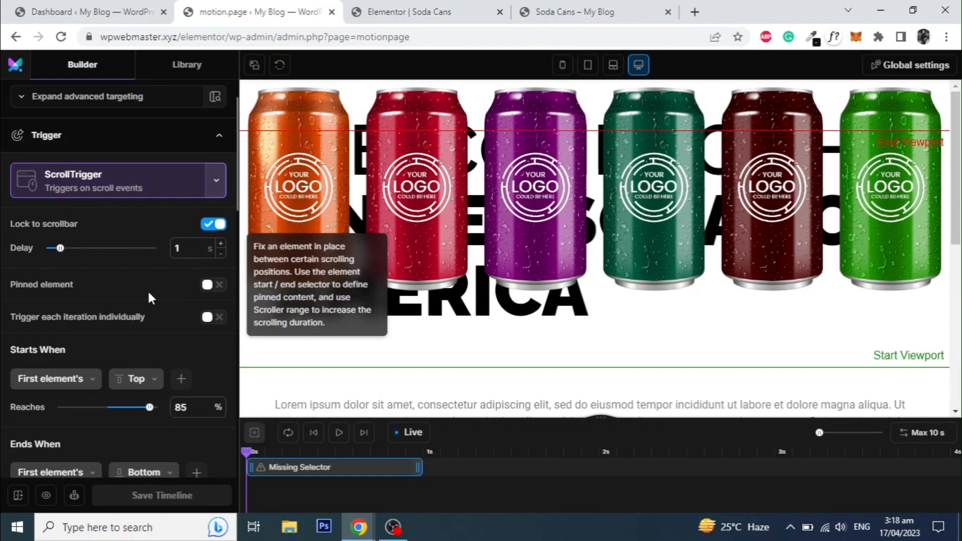
left_click(212, 284)
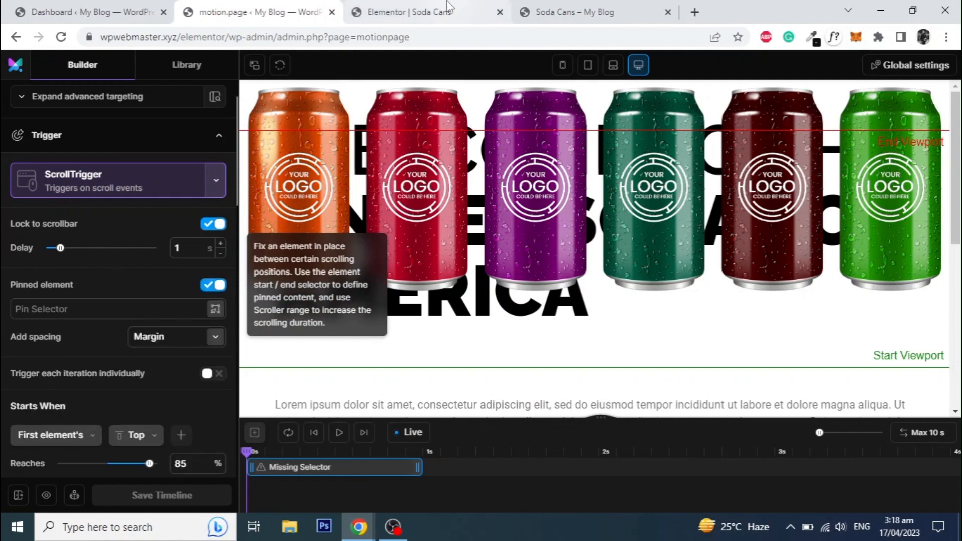
left_click(402, 12)
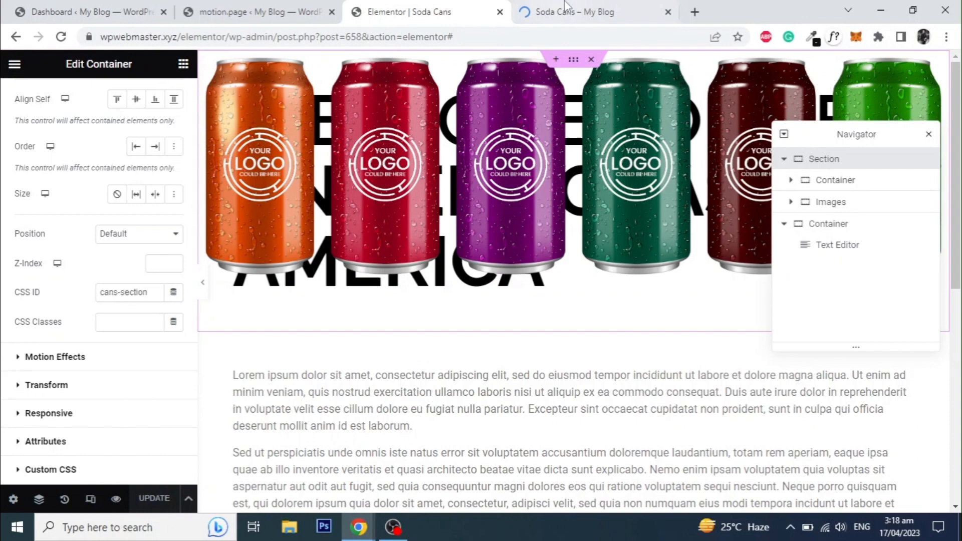
left_click(257, 12)
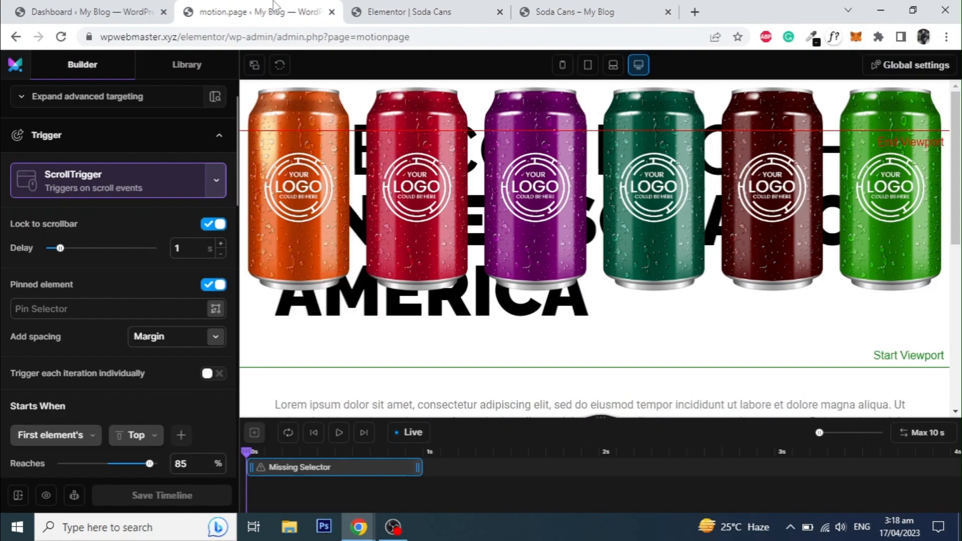
mouse_move(280, 65)
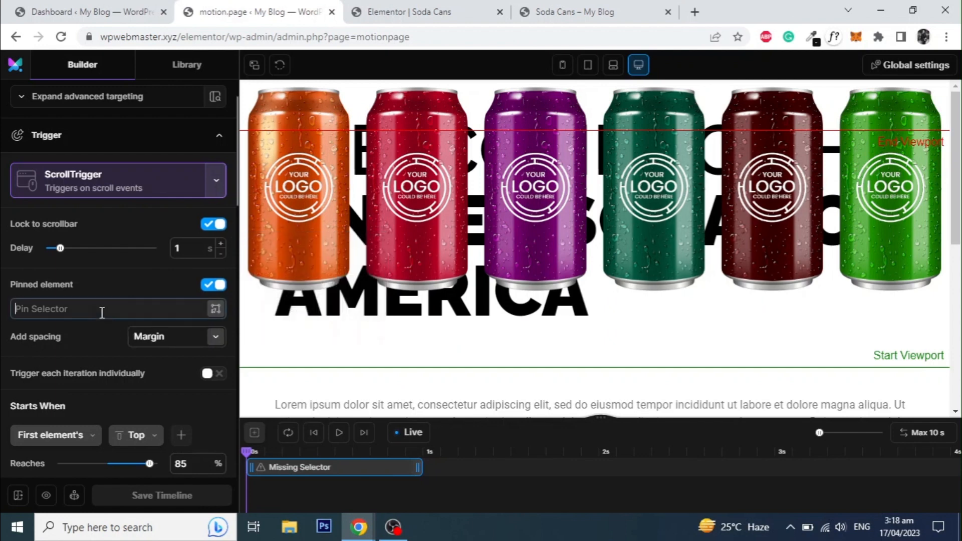
type("#cans-section")
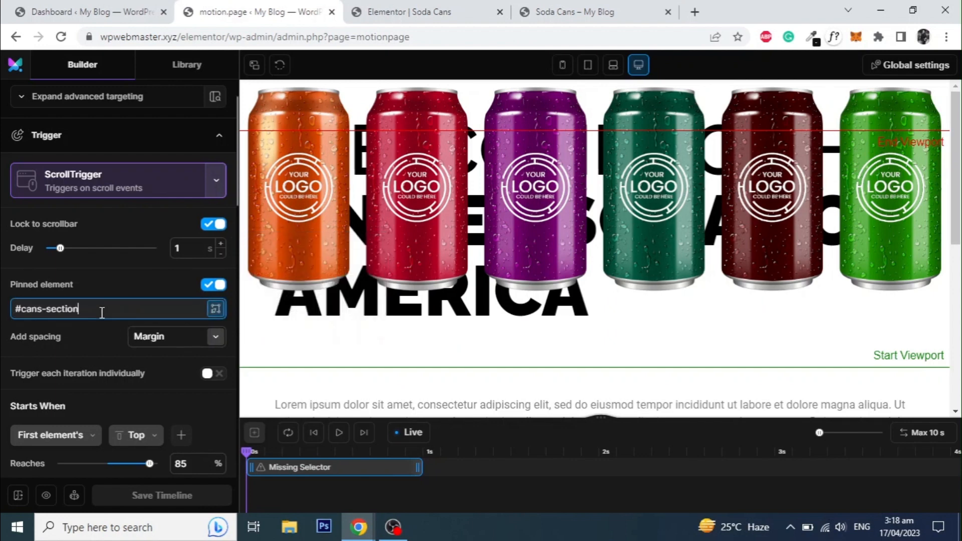
left_click(215, 308)
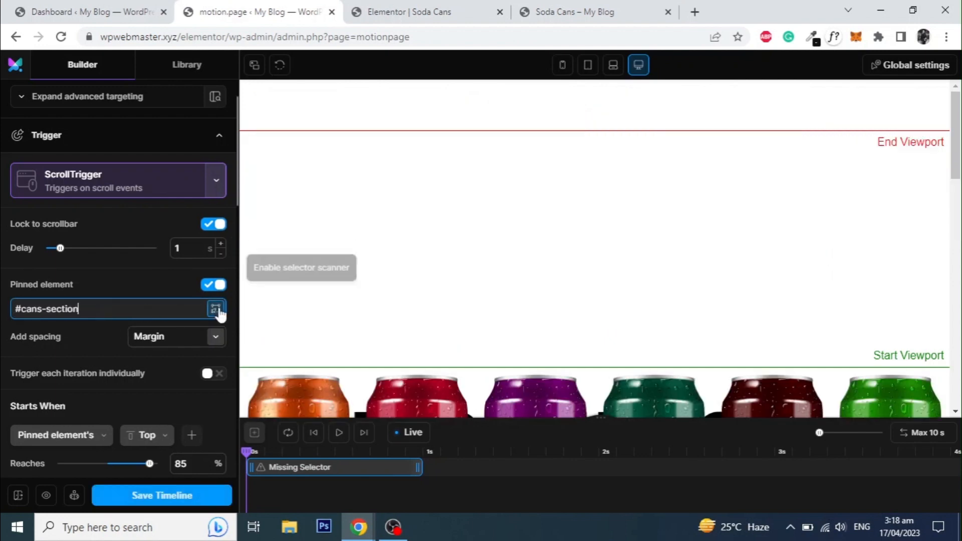
left_click(215, 309)
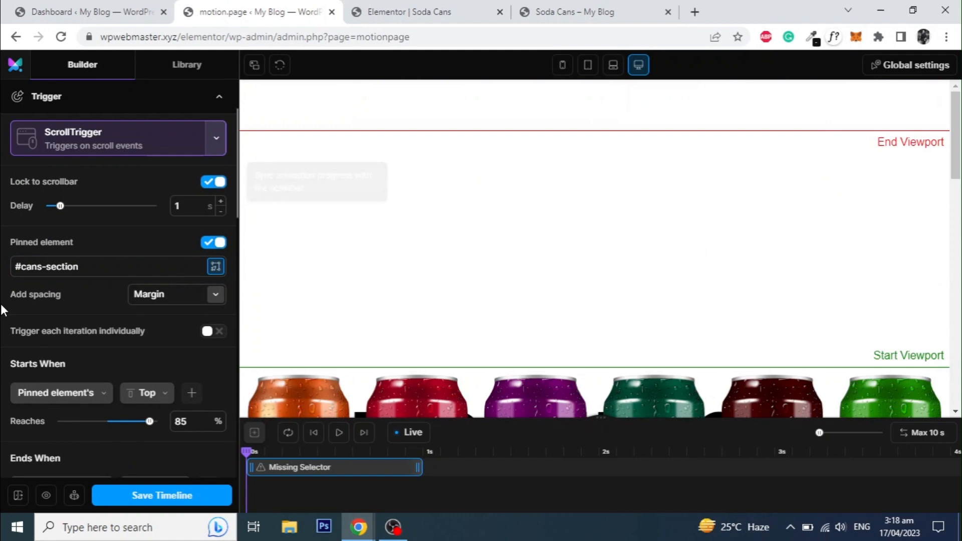
Step: Set the pin's Starts When and Ends When Reaches points both to 0% of the viewport
scroll("down", 3)
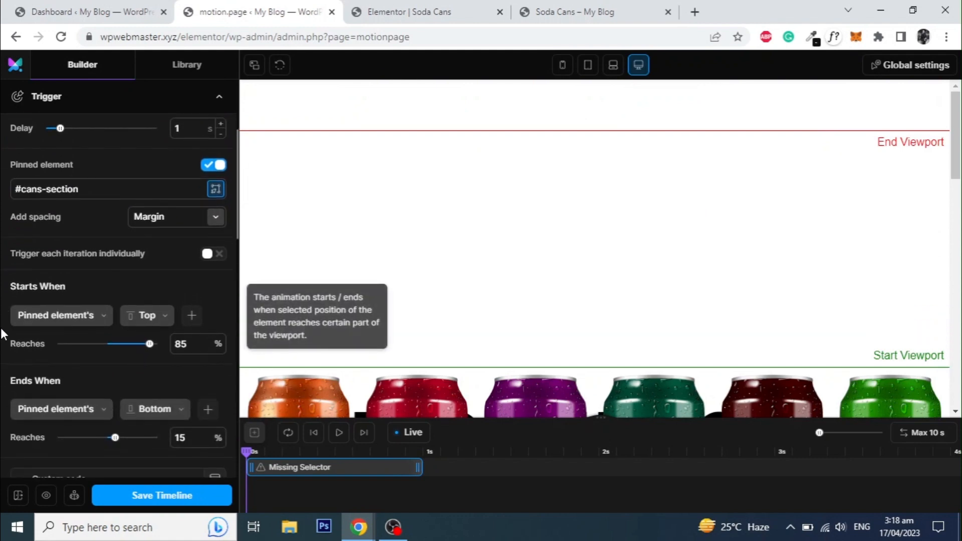
scroll("down", 3)
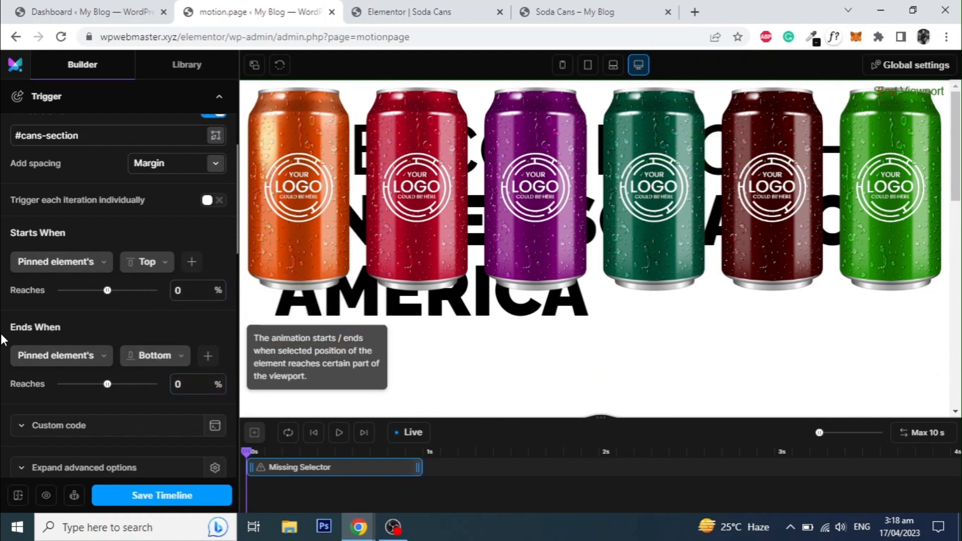
scroll("up", 3)
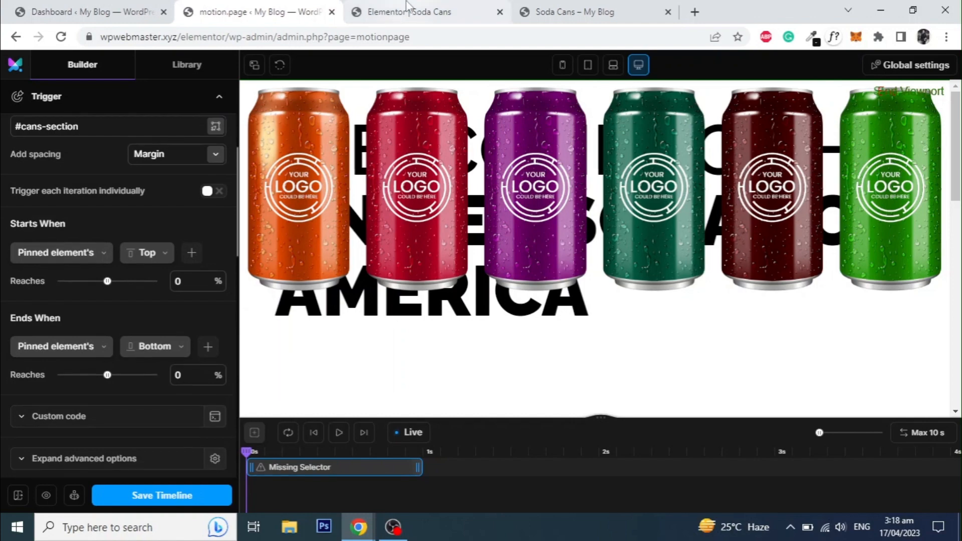
Step: Give the first can image the CSS ID can and set #can as the Animation Selector in motion.page
left_click(426, 12)
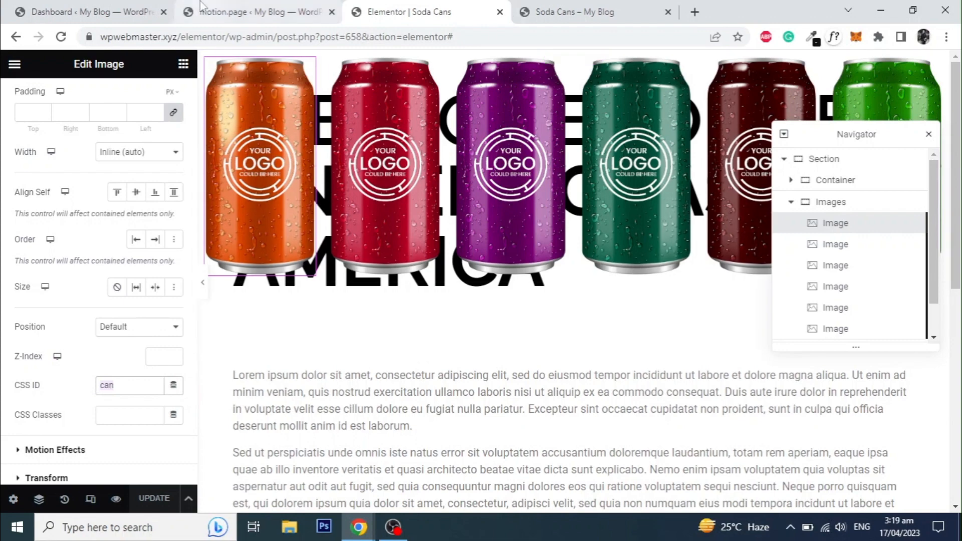
left_click(258, 12)
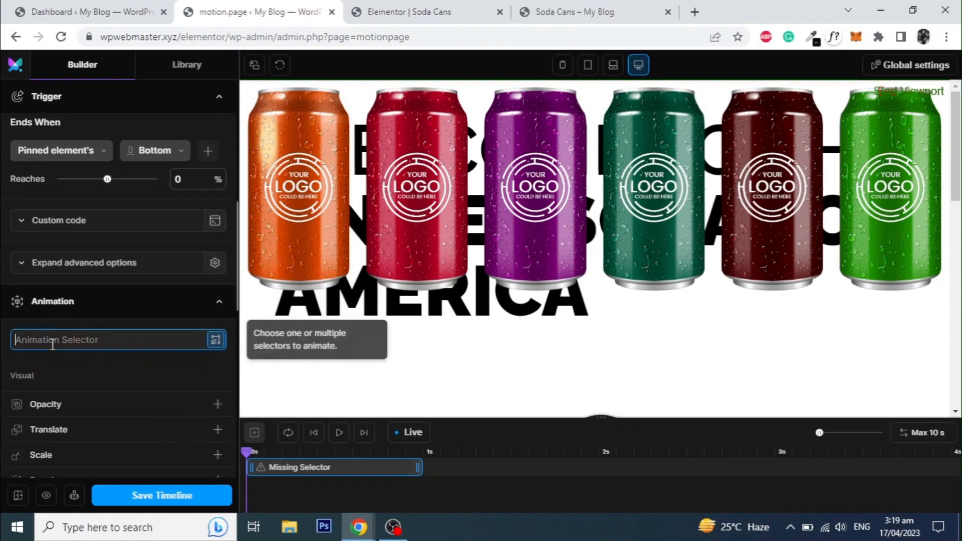
type("#cans-section")
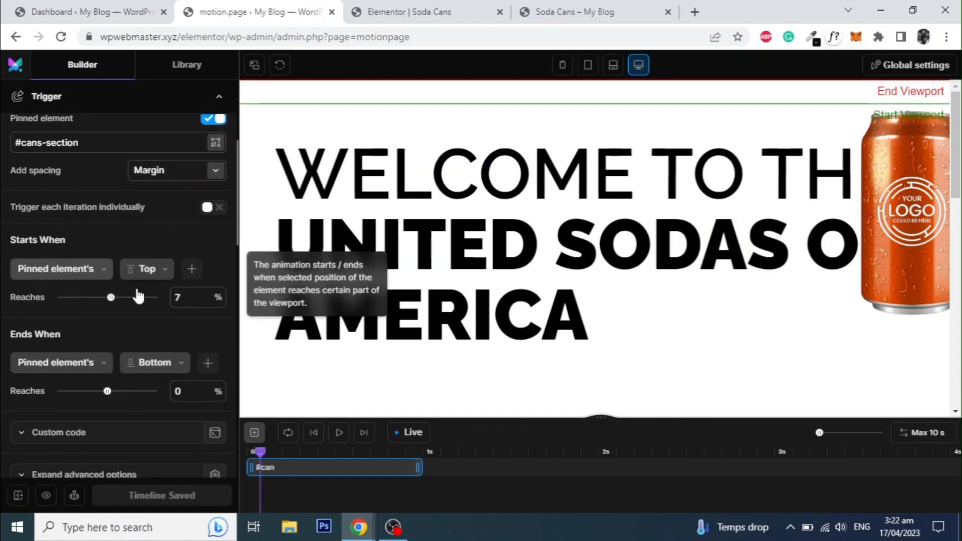
Step: Add a Translate From X of 165 vw and preview the can sliding in full screen
left_click(198, 296)
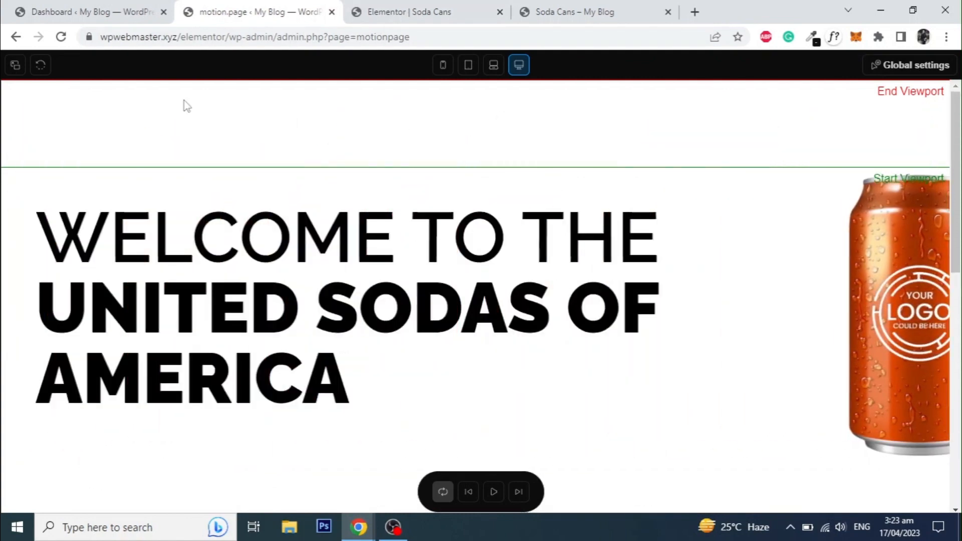
left_click(15, 64)
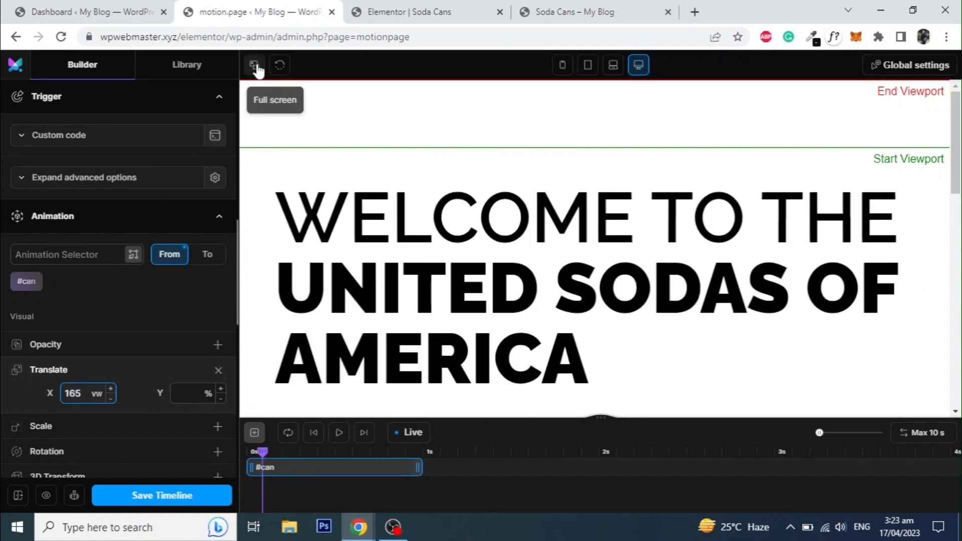
left_click(254, 65)
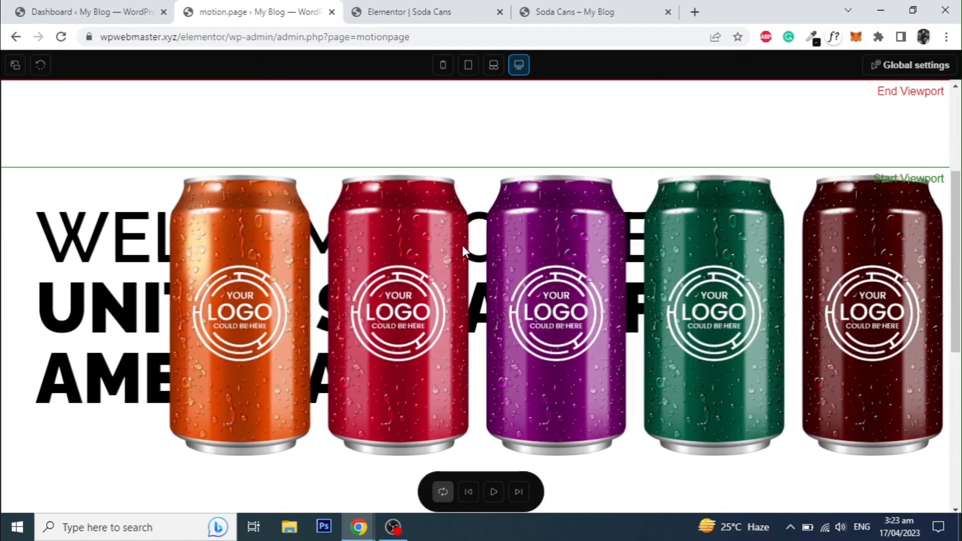
scroll("down", 3)
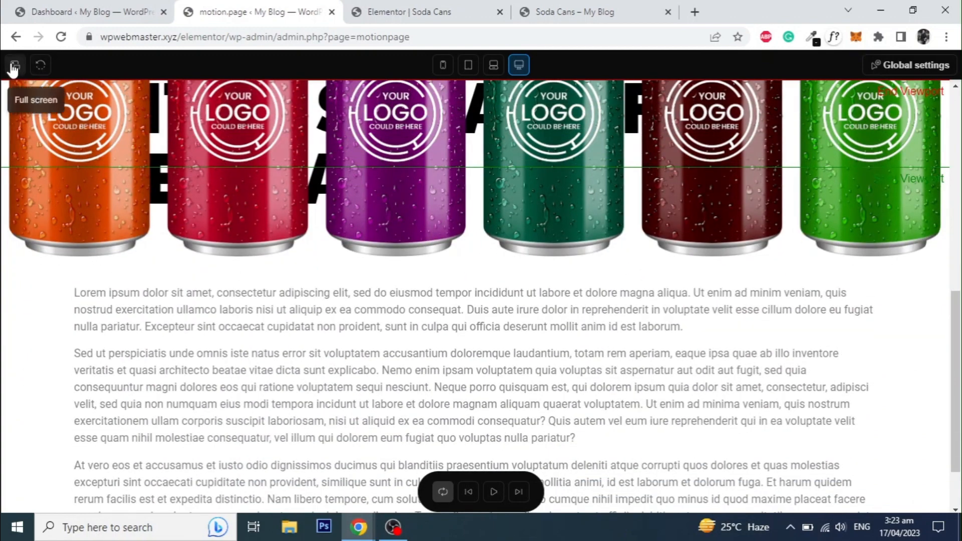
left_click(13, 65)
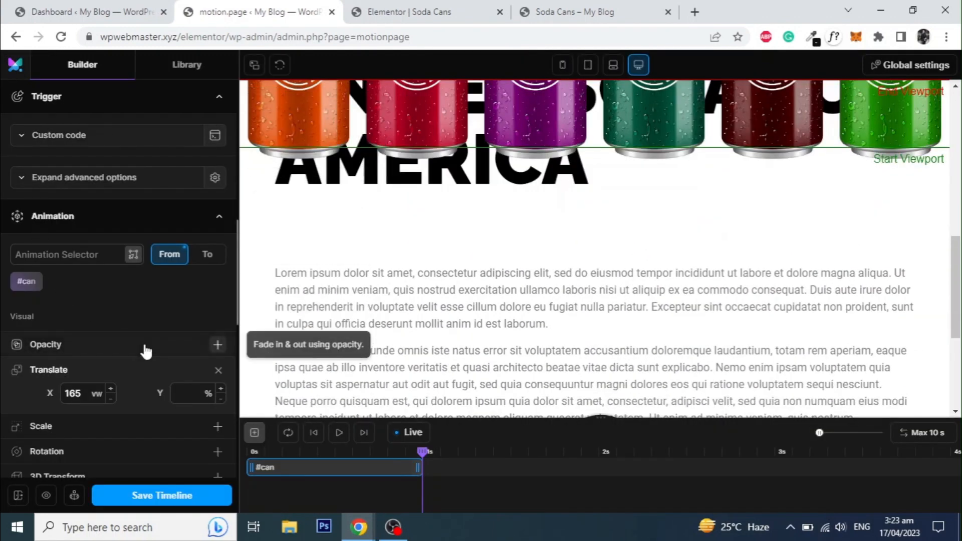
Step: Save the timeline so the #can slide-in animation is stored
left_click(162, 495)
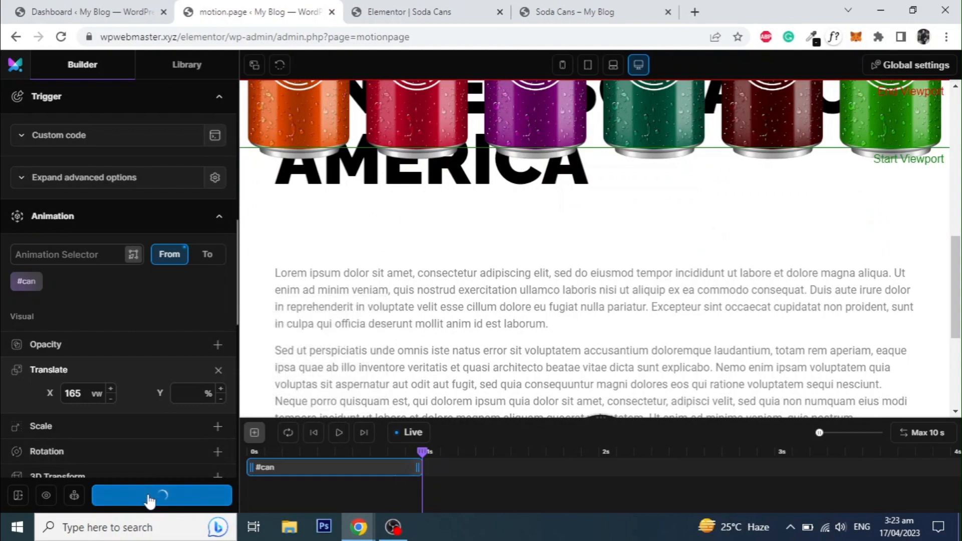
left_click(161, 495)
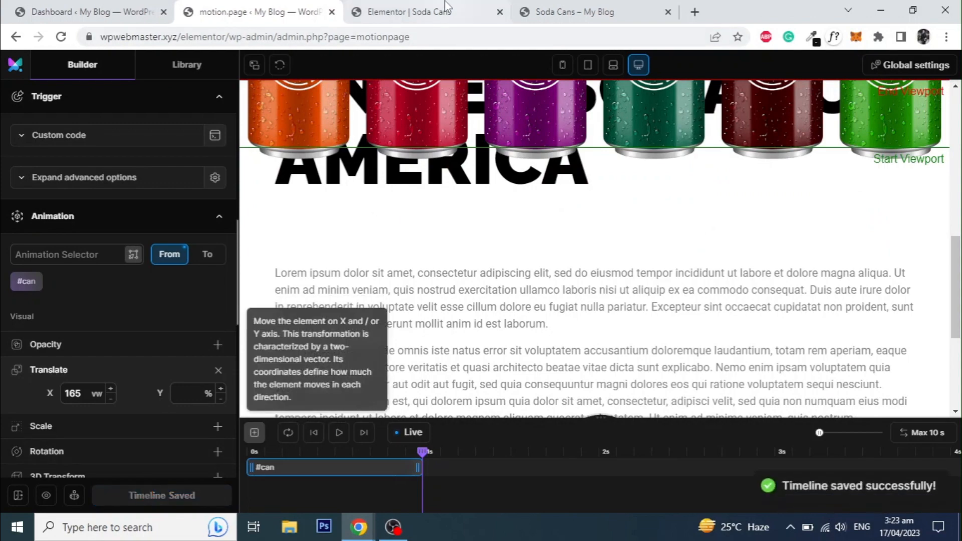
Step: Check the orange can sliding in on the live Soda Cans page, then go back to the motion.page builder
left_click(570, 12)
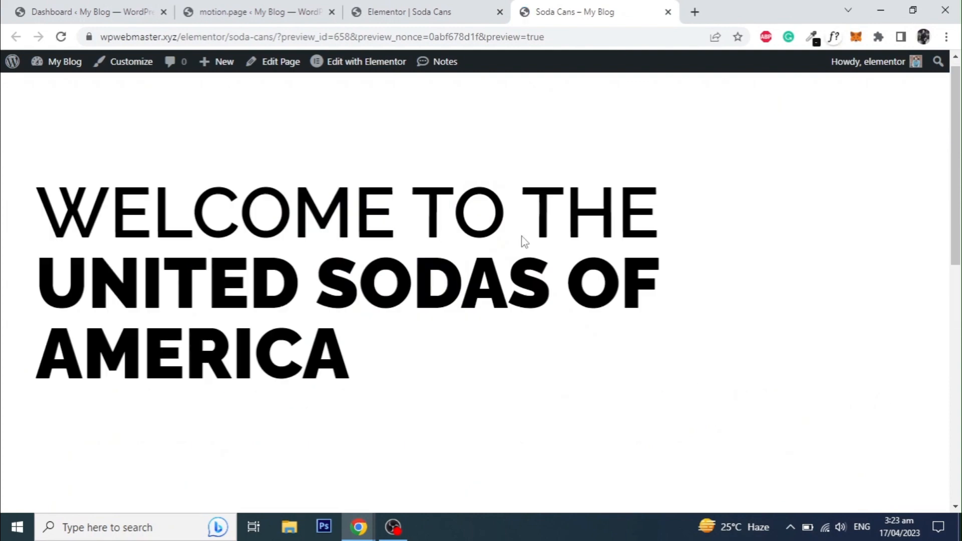
scroll("down", 3)
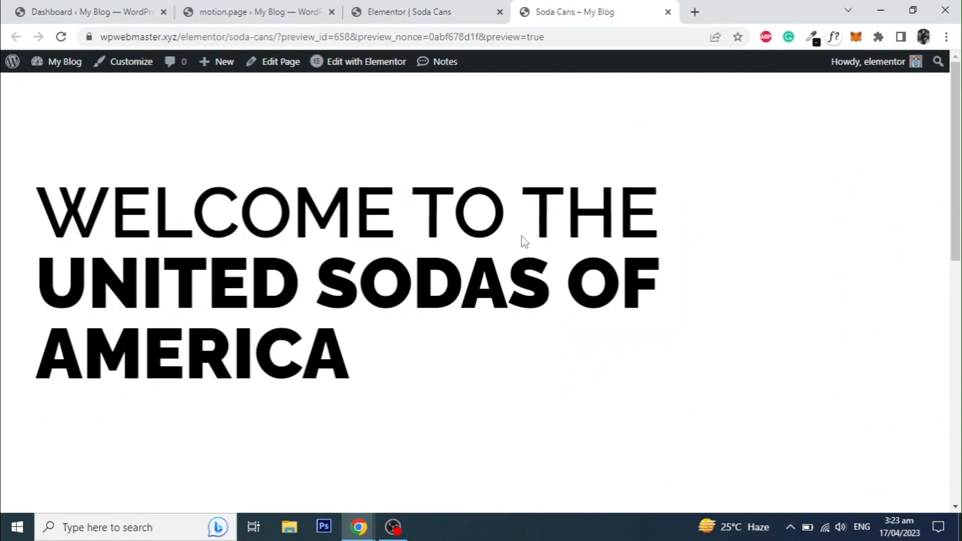
scroll("down", 3)
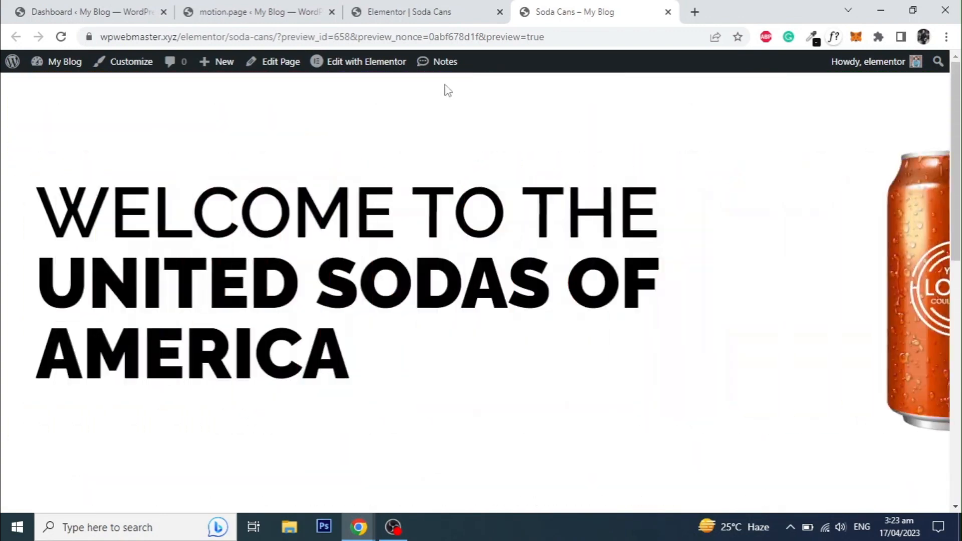
left_click(258, 12)
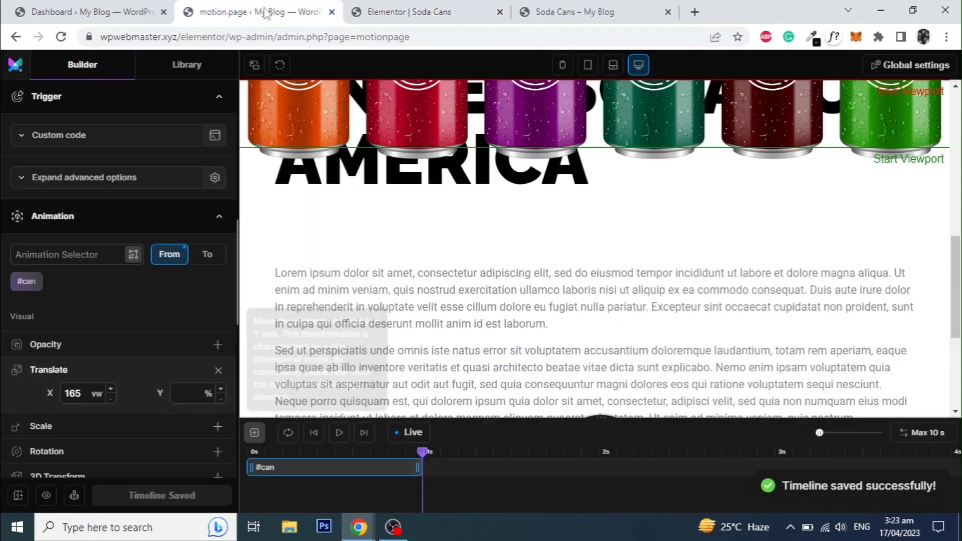
scroll("down", 3)
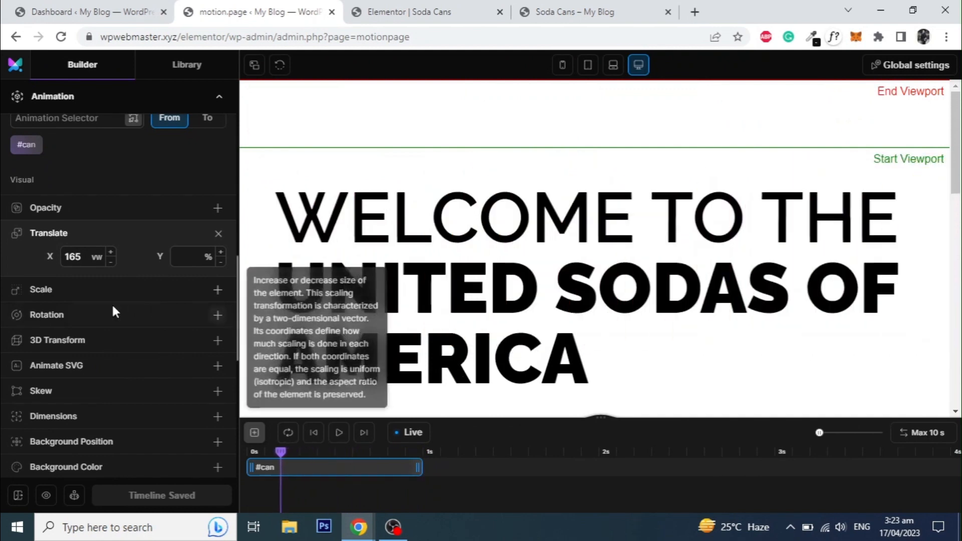
Step: Add a 3D Transform with Z depth 20 to the #can animation and save the timeline
left_click(217, 339)
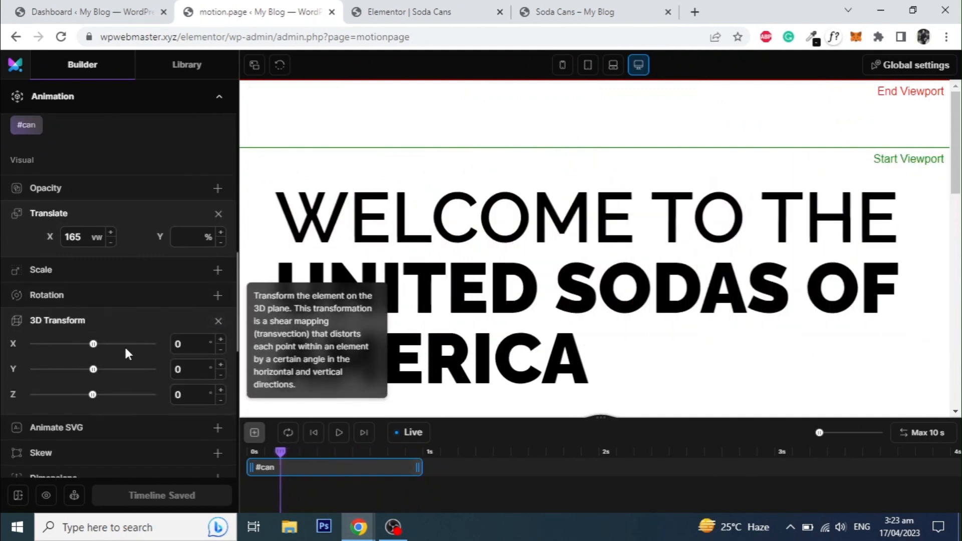
left_click(193, 393)
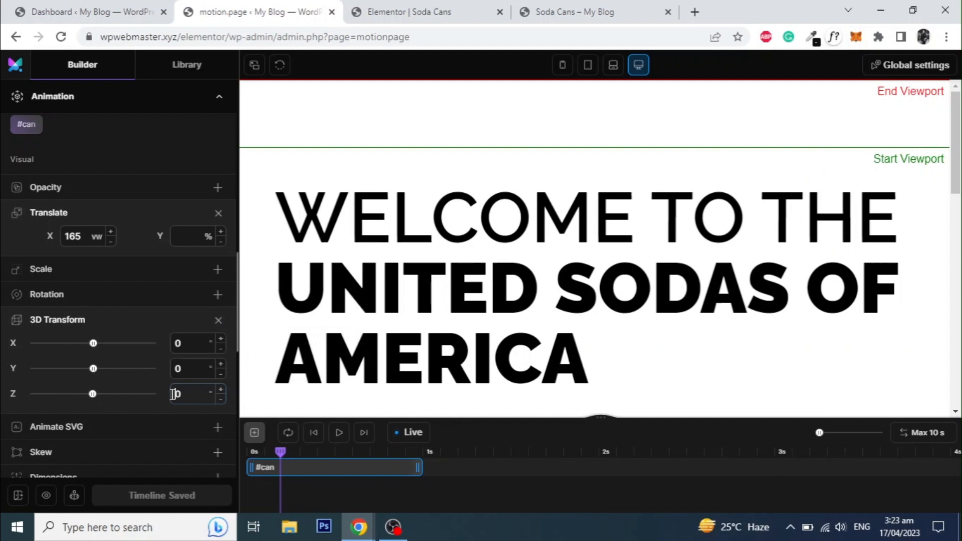
type("20")
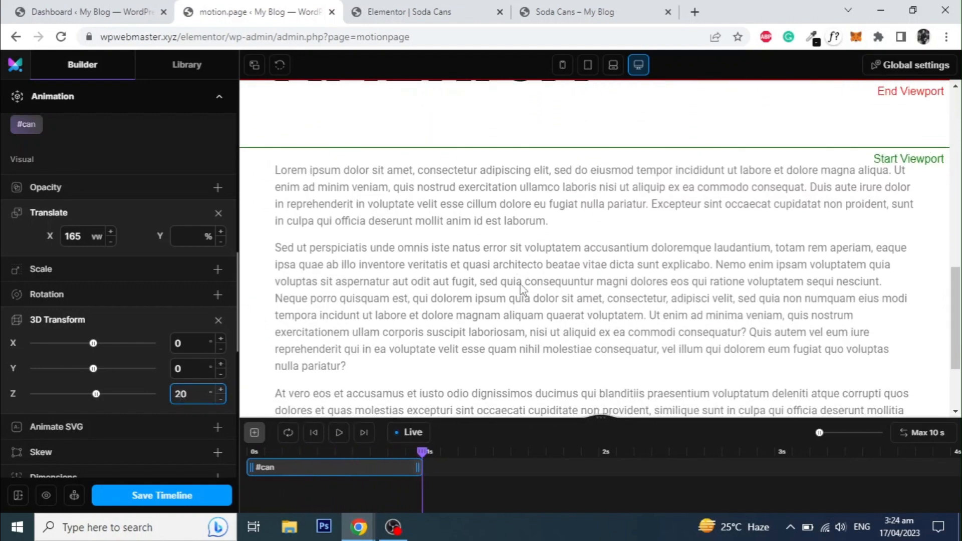
left_click(161, 495)
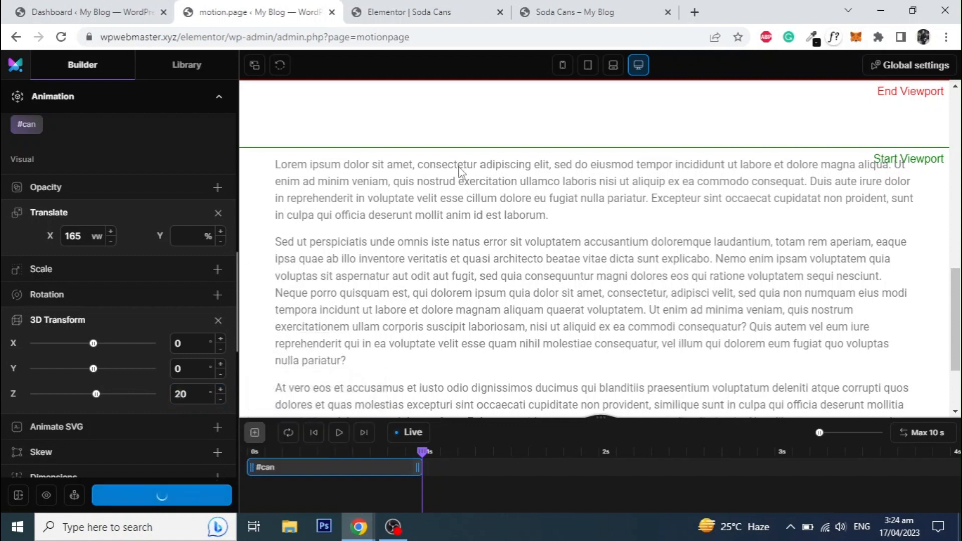
Step: Scroll the live Soda Cans preview to watch the cans sweep across the heading with the 3D transform
left_click(417, 12)
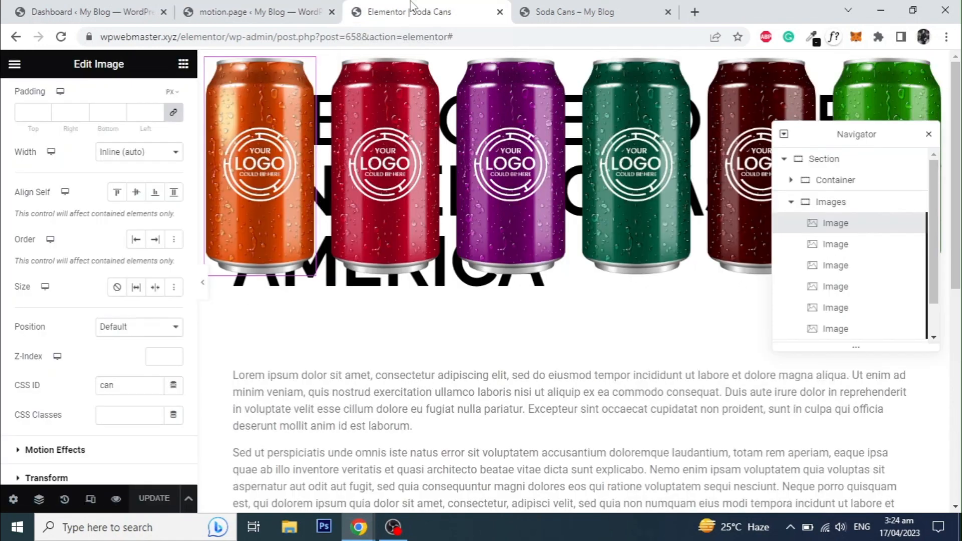
left_click(592, 12)
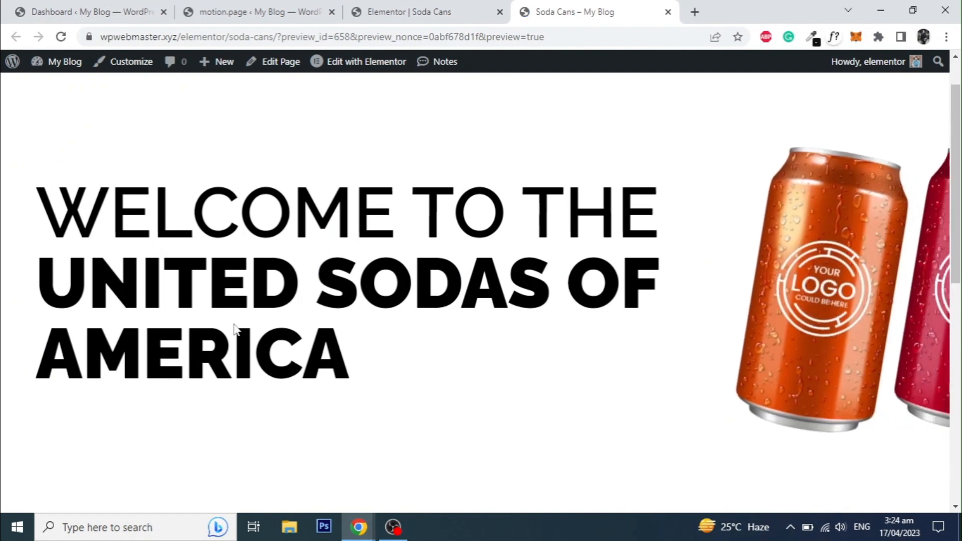
scroll("down", 3)
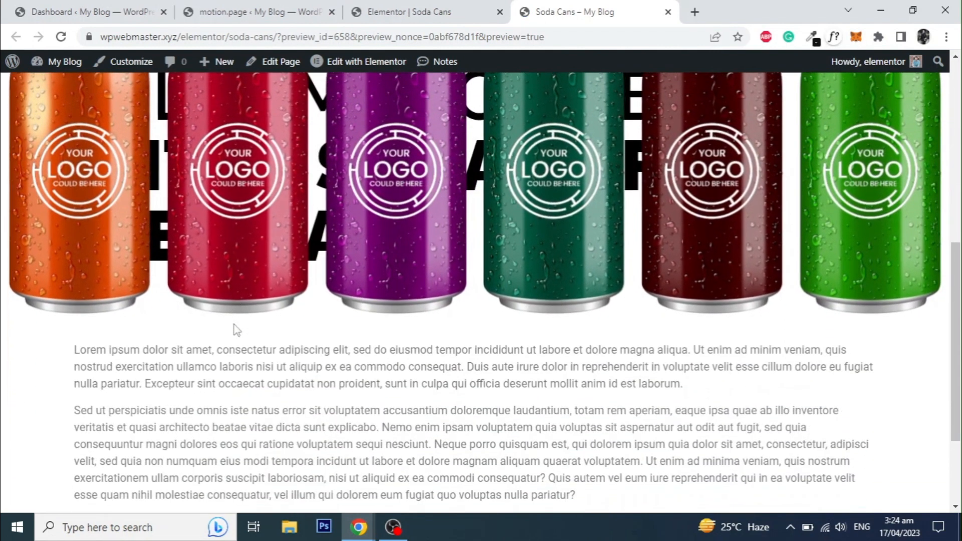
scroll("up", 3)
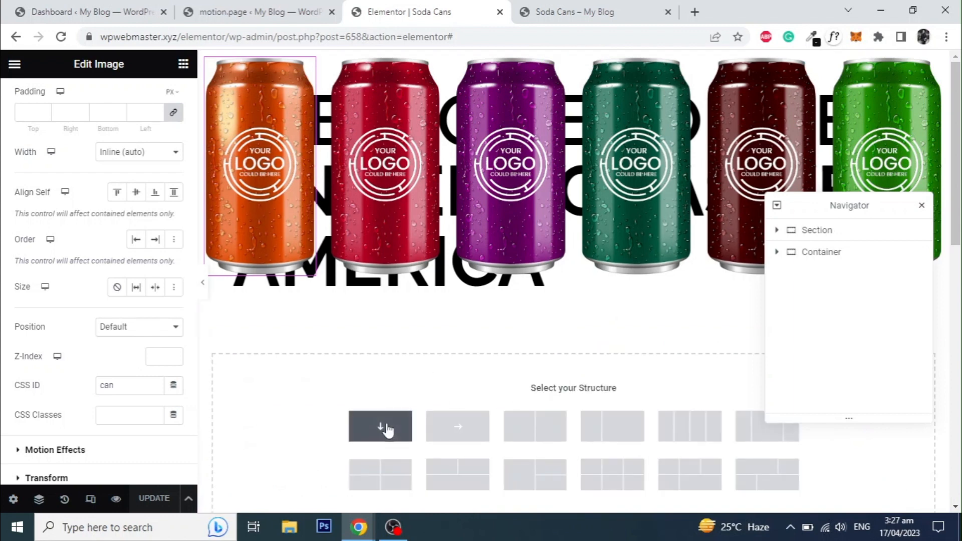
Step: Add a one-column container, rename it Mobile Only and set Responsive Hide On Desktop
left_click(380, 426)
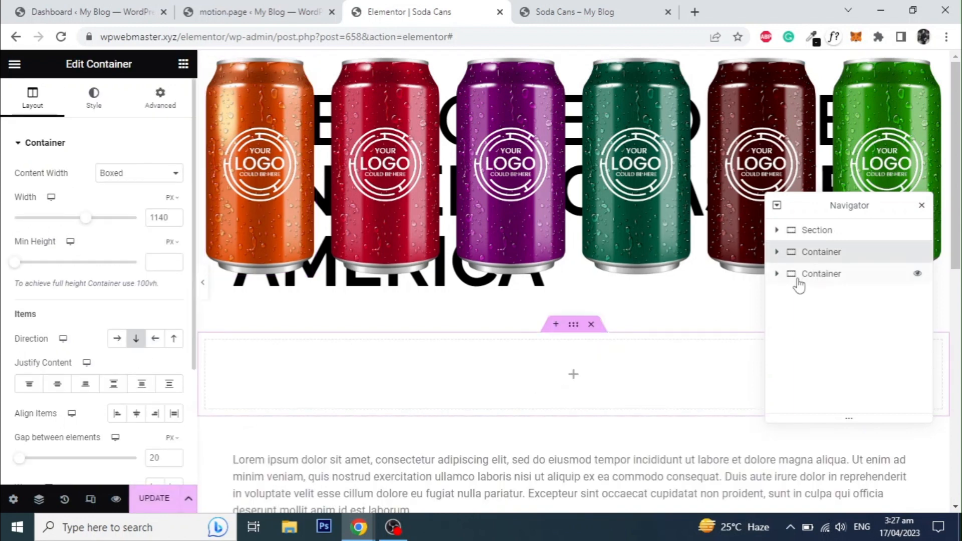
double_click(820, 252)
type("Mobile Only")
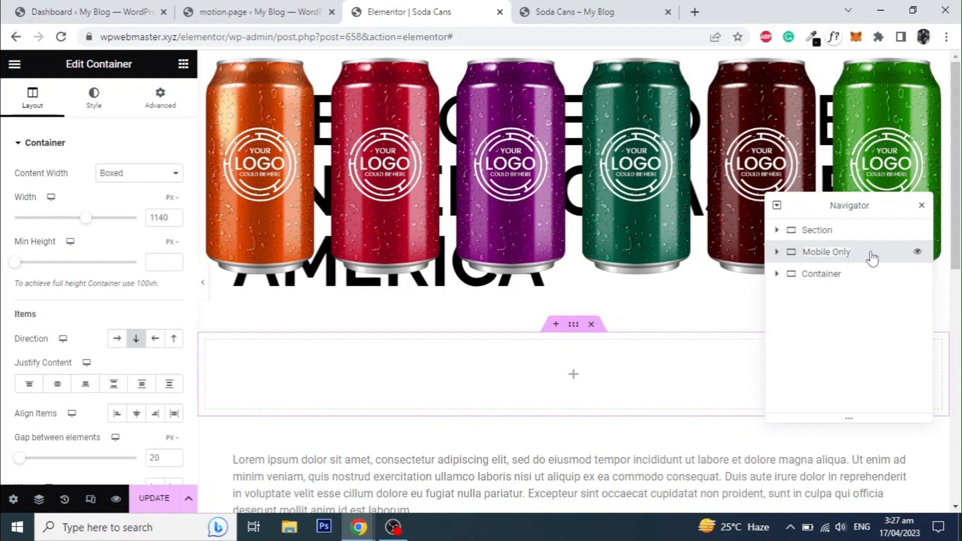
left_click(159, 97)
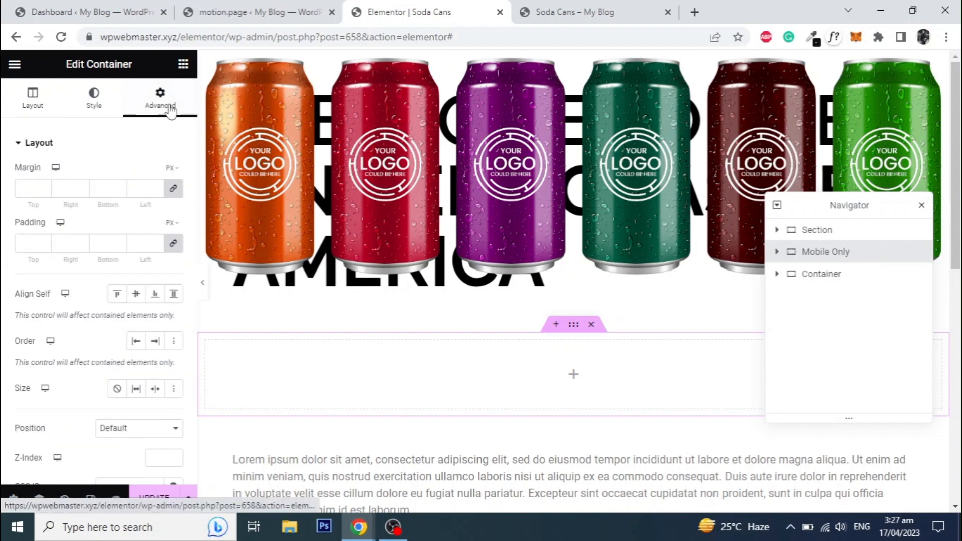
scroll("down", 3)
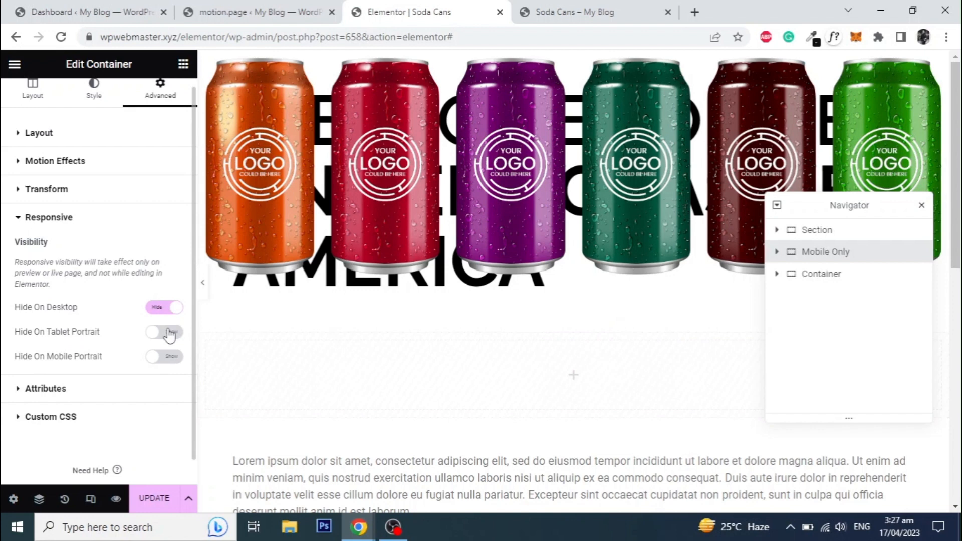
left_click(165, 332)
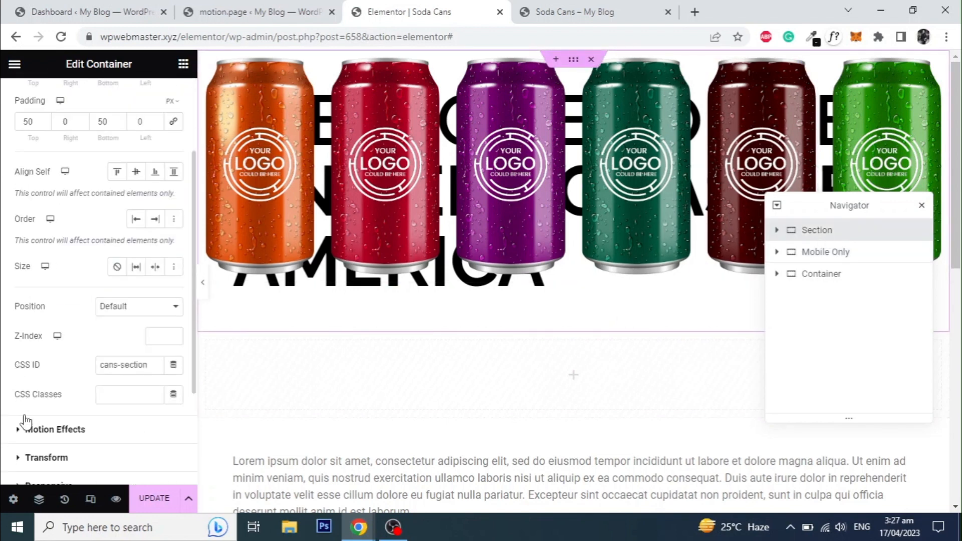
Step: Hide the cans Section on mobile portrait and reselect the Mobile Only container
scroll("down", 3)
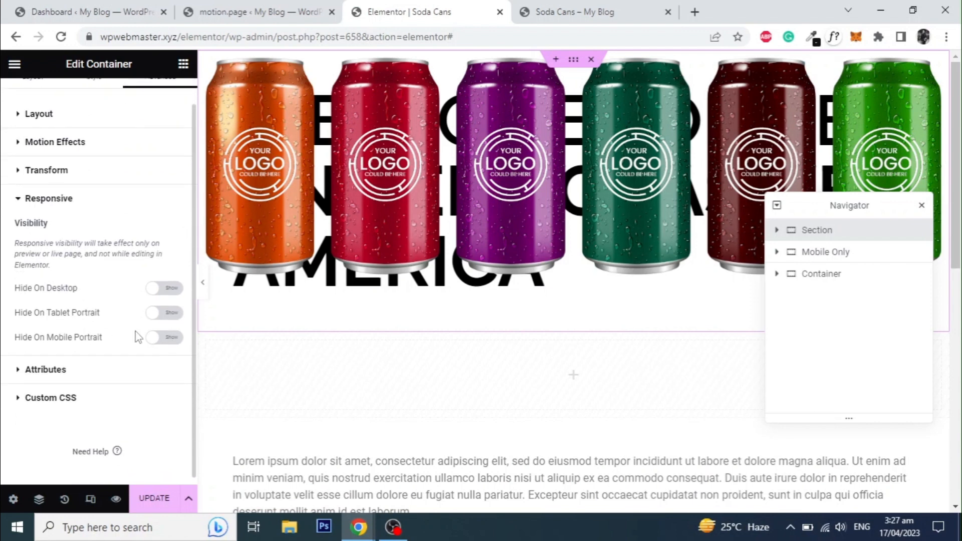
left_click(163, 336)
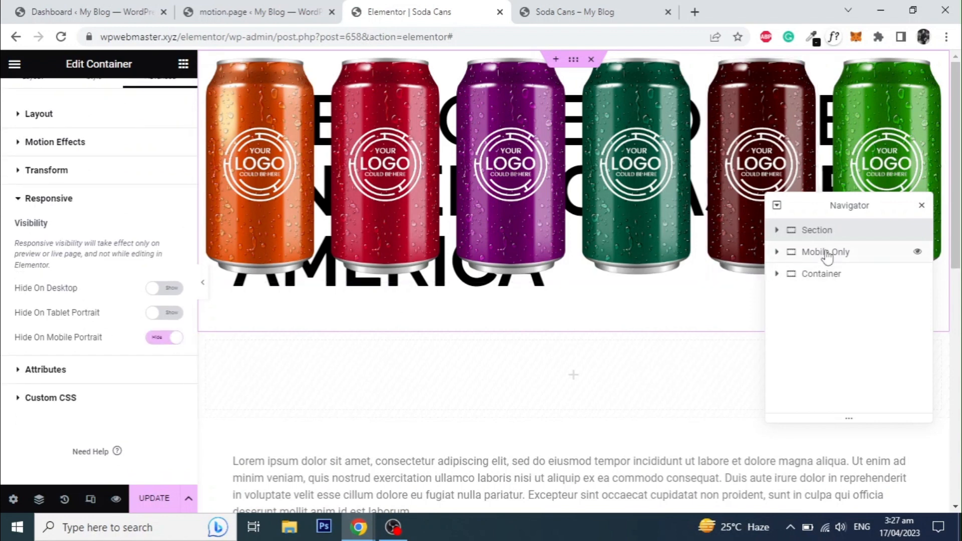
left_click(776, 230)
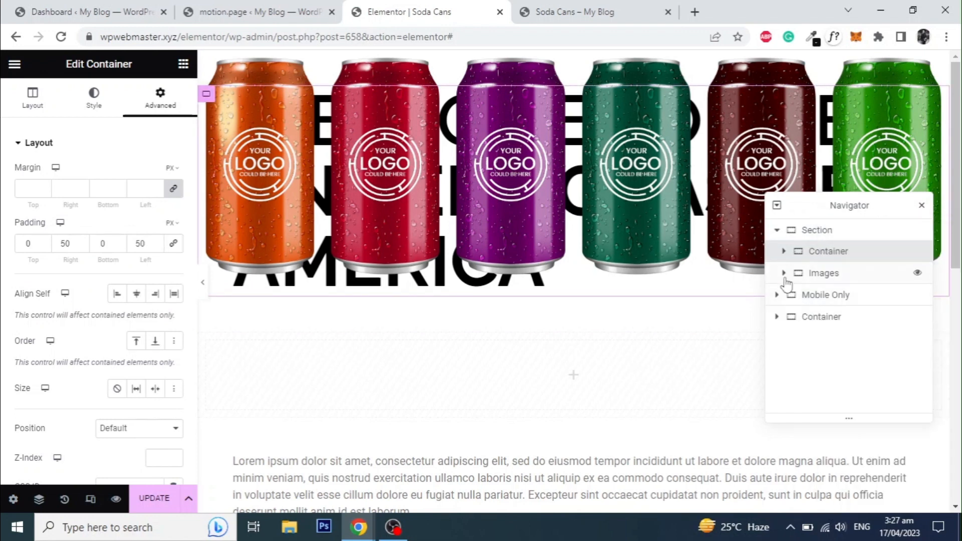
Step: Paste the heading container into Mobile Only and switch to mobile responsive preview
left_click(776, 294)
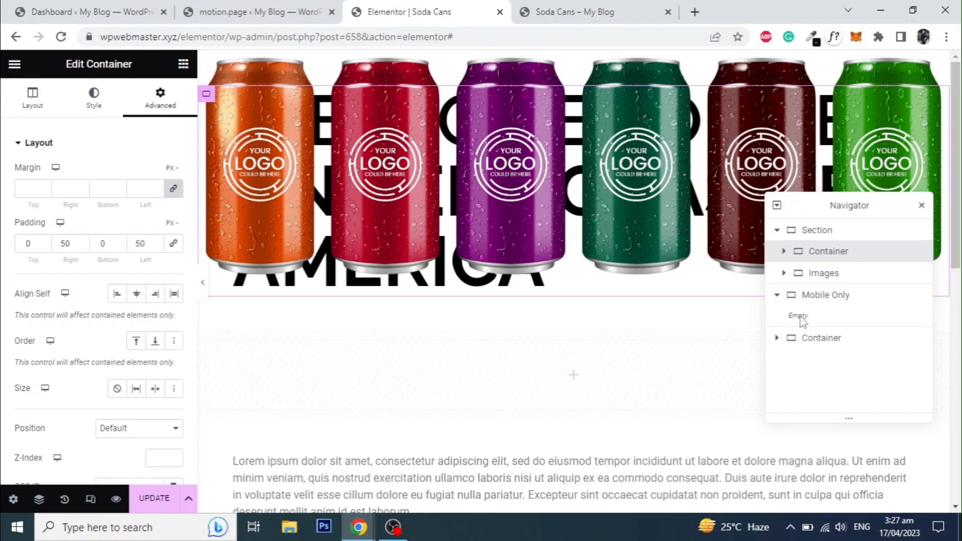
right_click(828, 294)
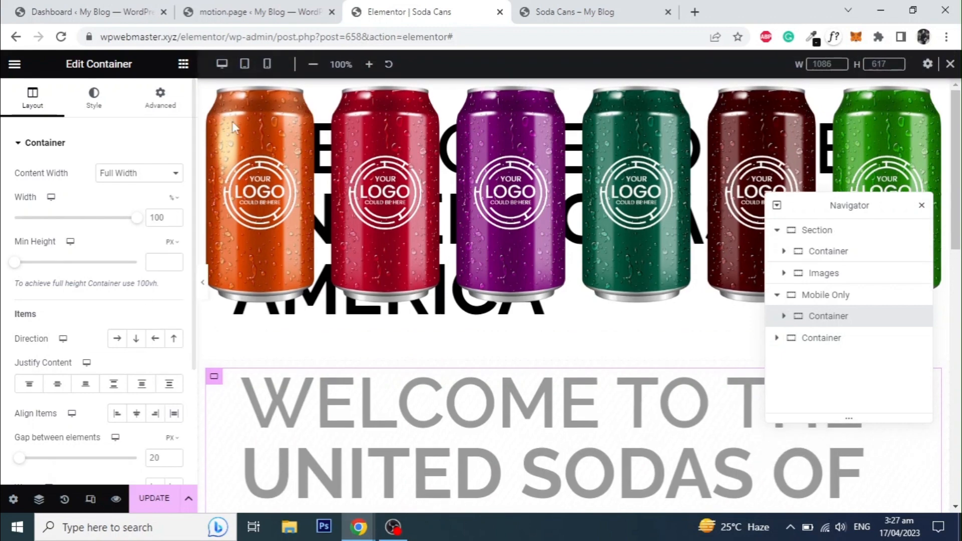
left_click(267, 64)
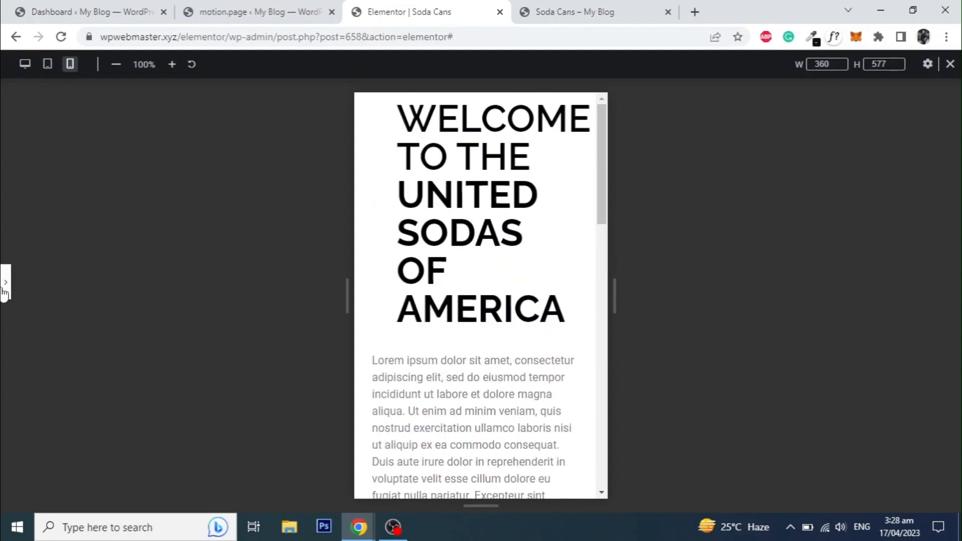
left_click(6, 283)
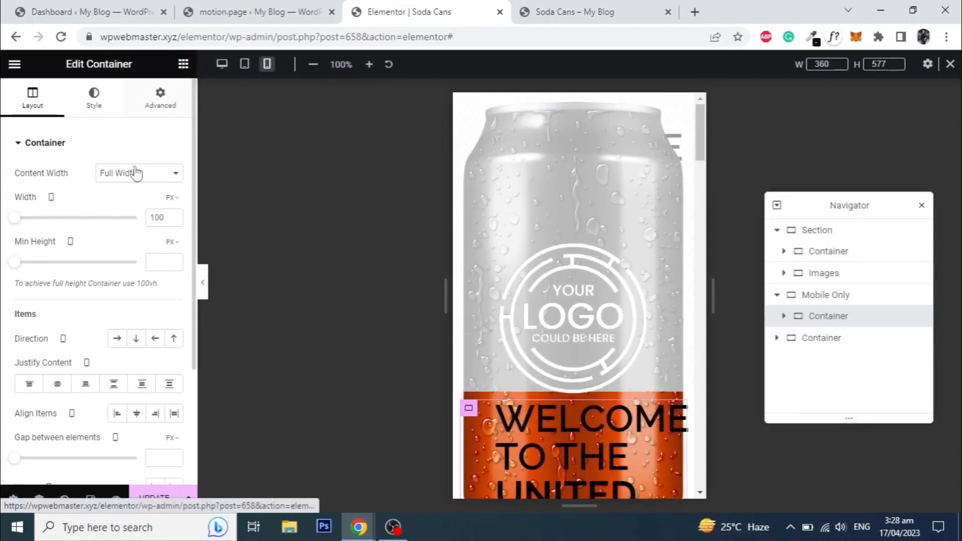
left_click(160, 96)
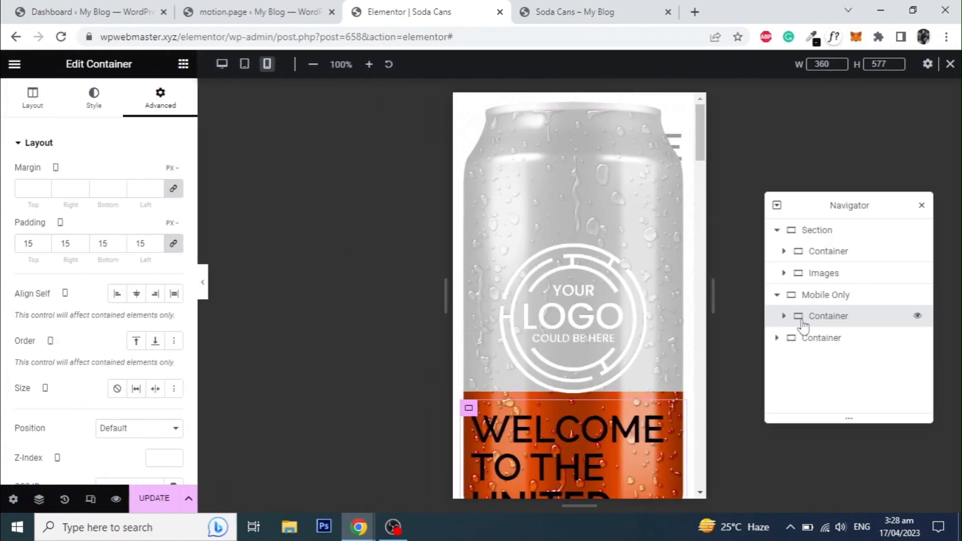
Step: Add a new column-direction container after the heading container inside Mobile Only
right_click(827, 316)
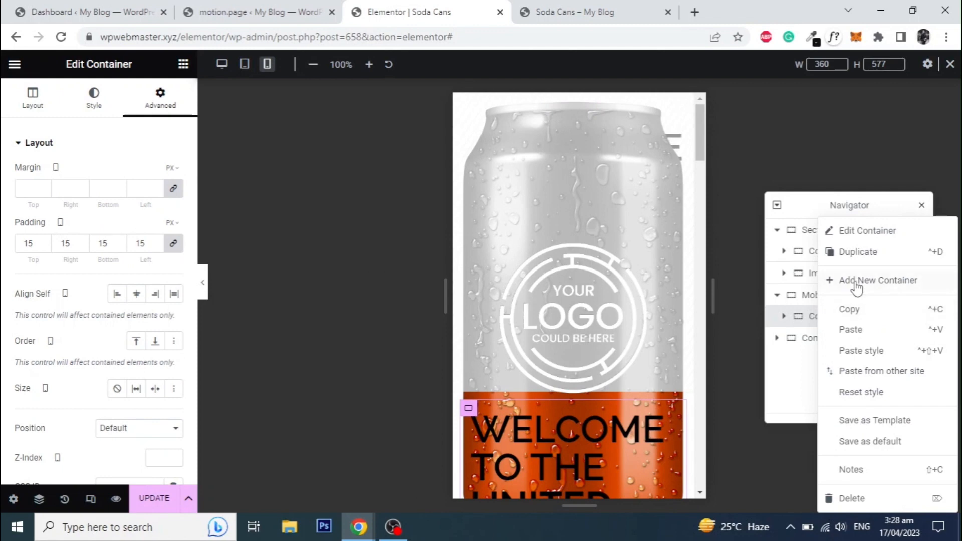
left_click(32, 95)
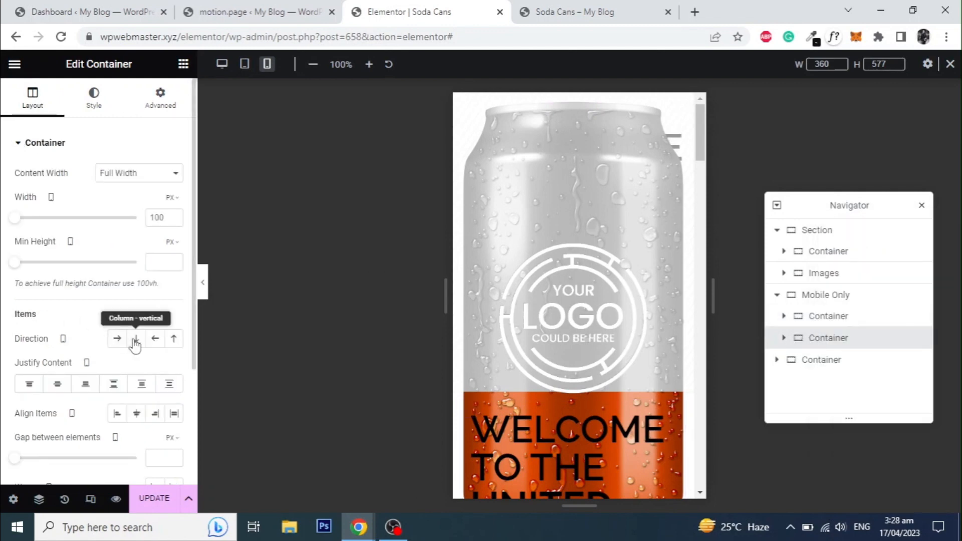
left_click(136, 338)
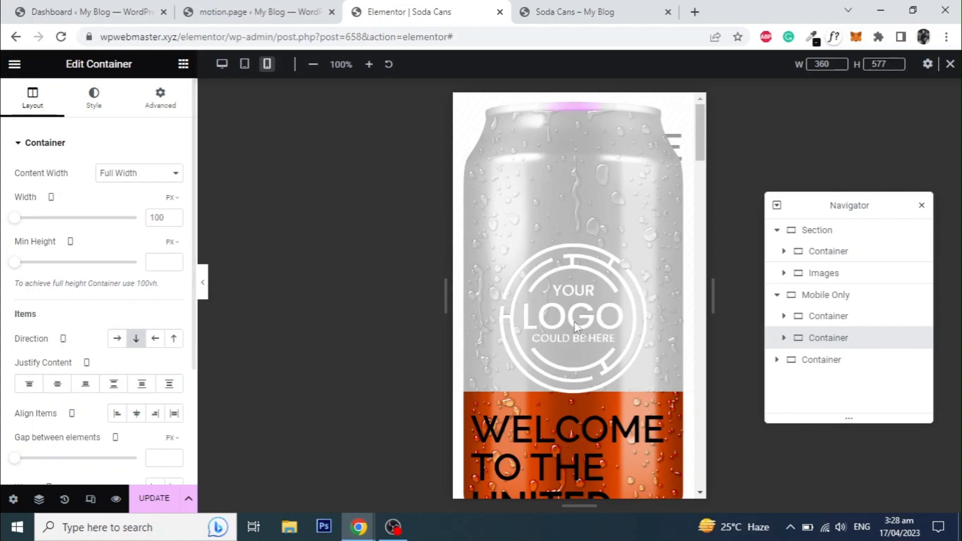
left_click(783, 337)
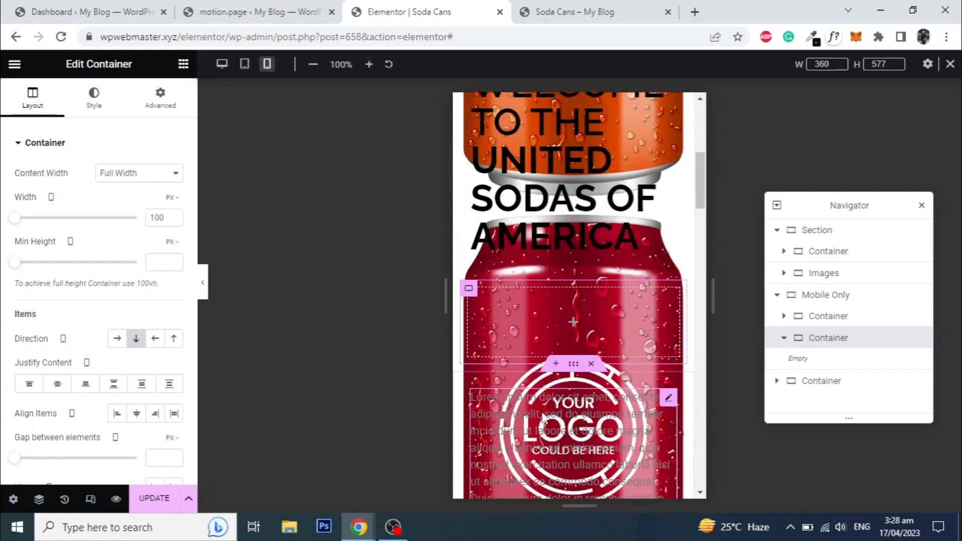
Step: Place an Image widget in it showing the orange can1 at full size
left_click(182, 64)
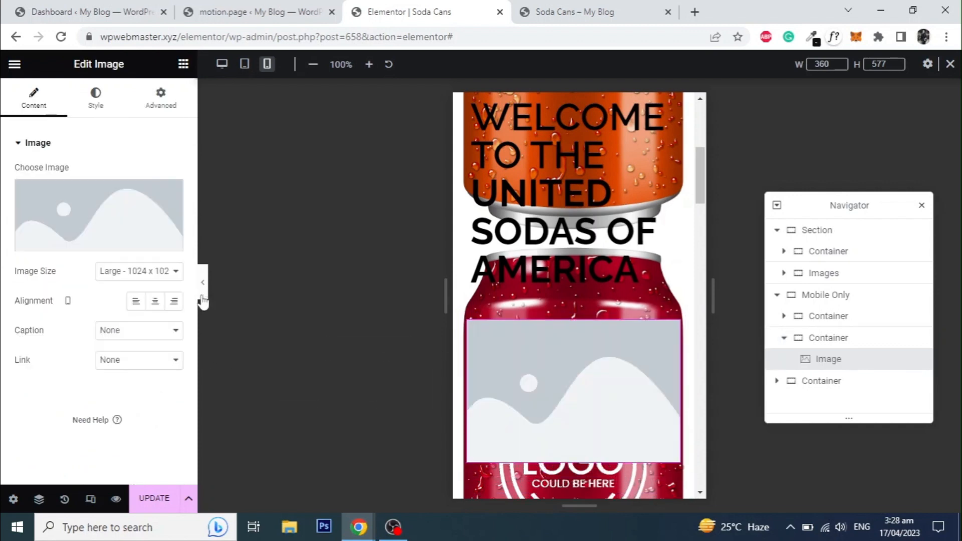
left_click(201, 282)
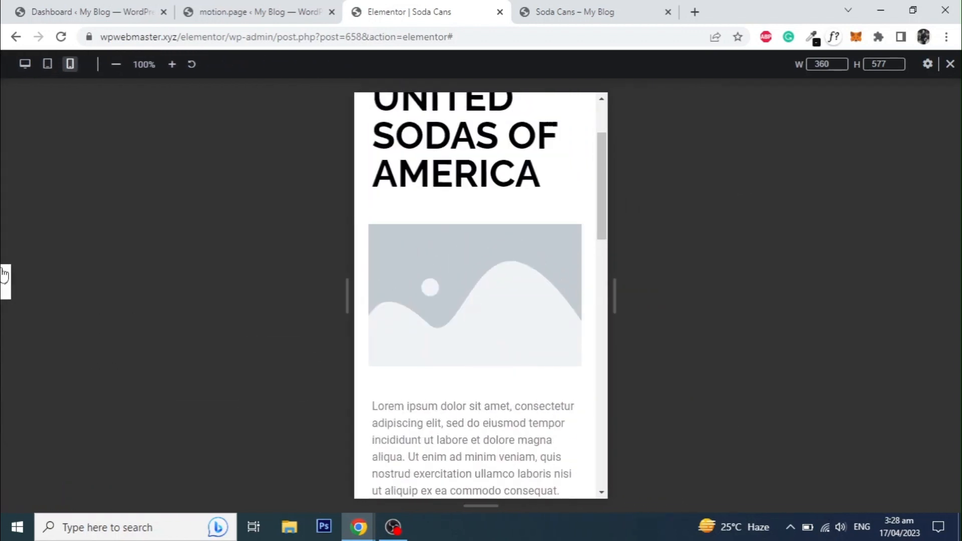
left_click(474, 294)
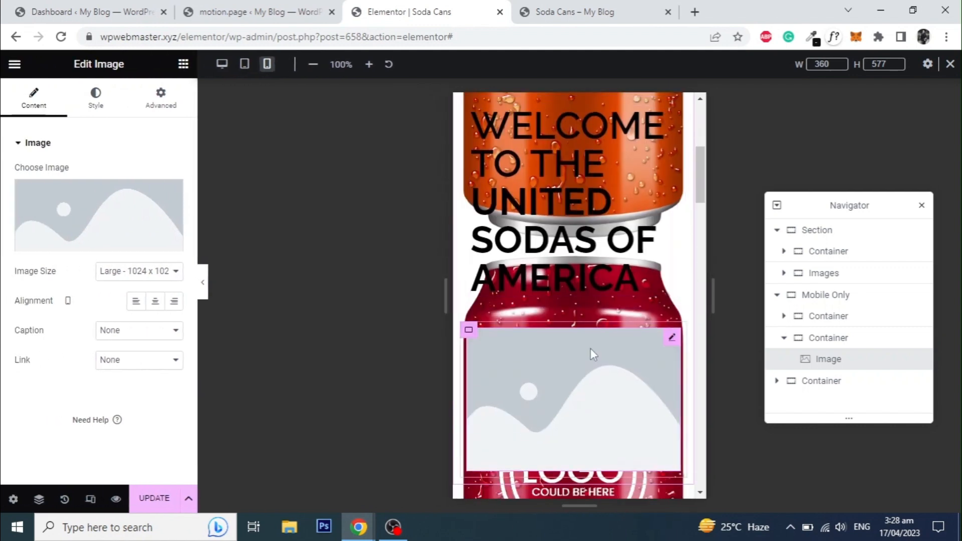
left_click(138, 270)
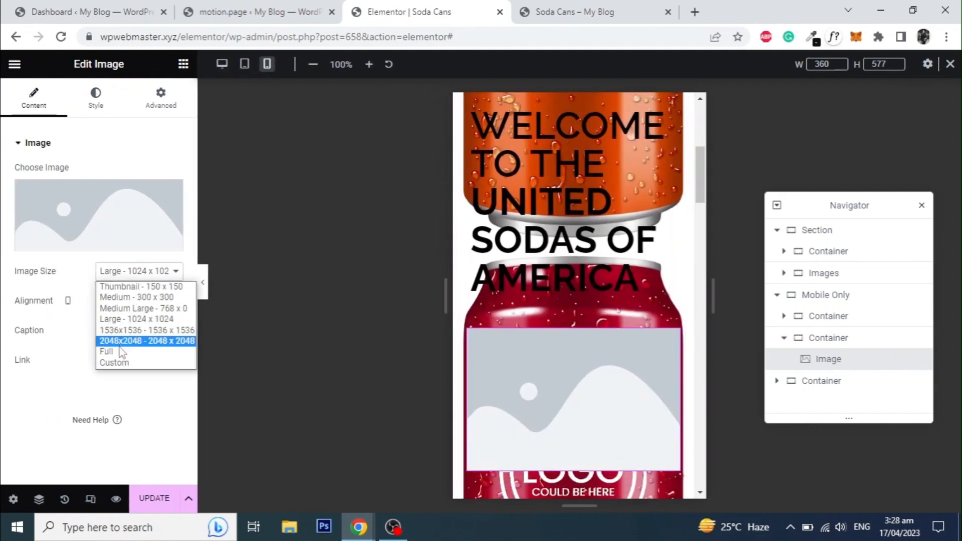
left_click(98, 214)
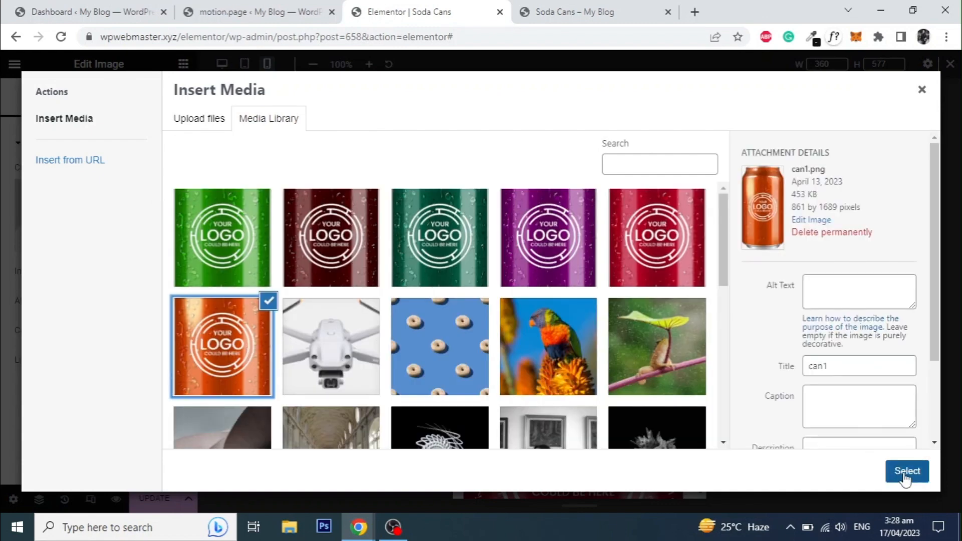
left_click(907, 471)
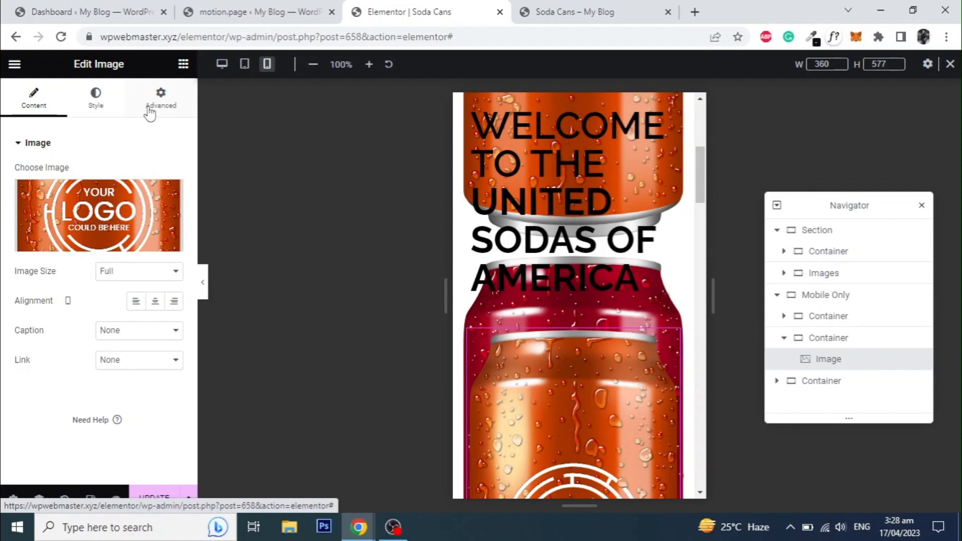
Step: Rotate the can image 270° via Transform and set its width to 150 px
left_click(161, 98)
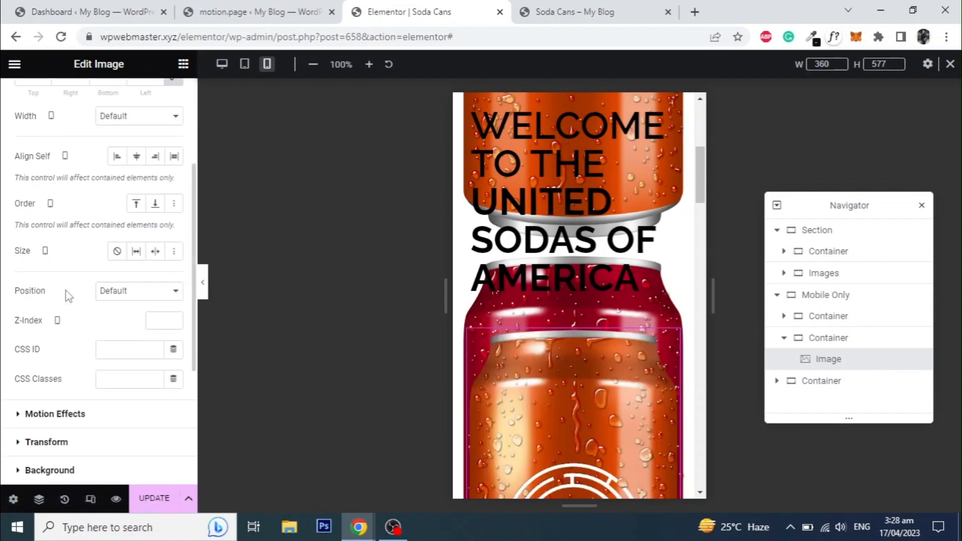
scroll("down", 3)
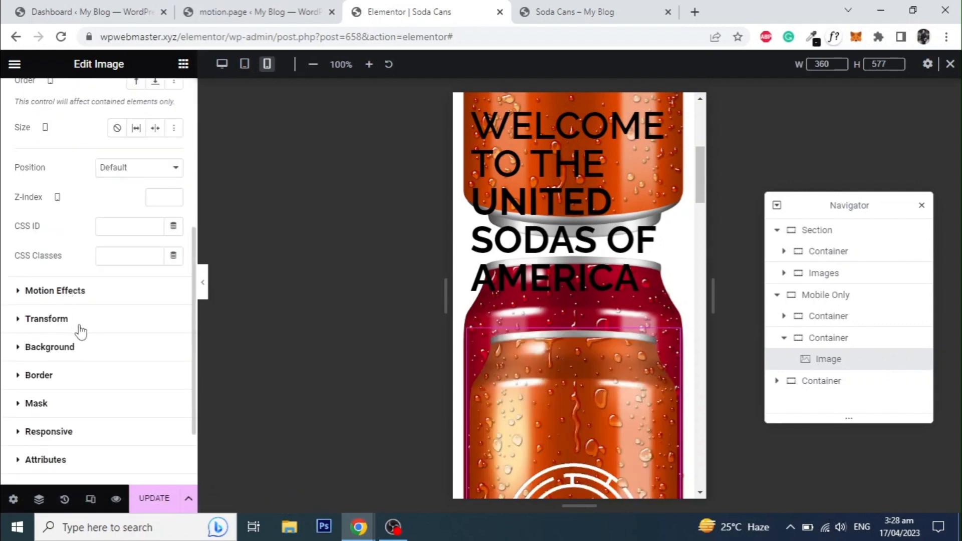
left_click(46, 318)
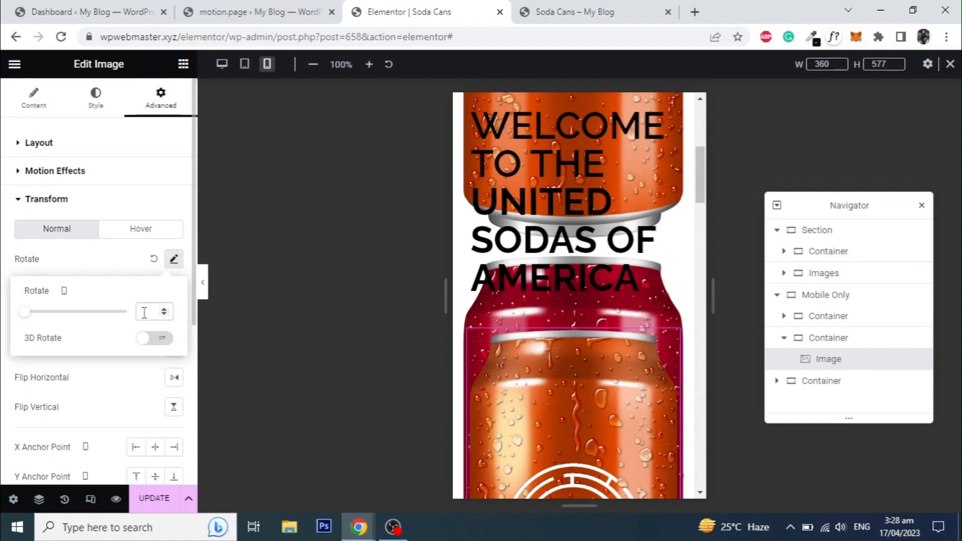
type("270")
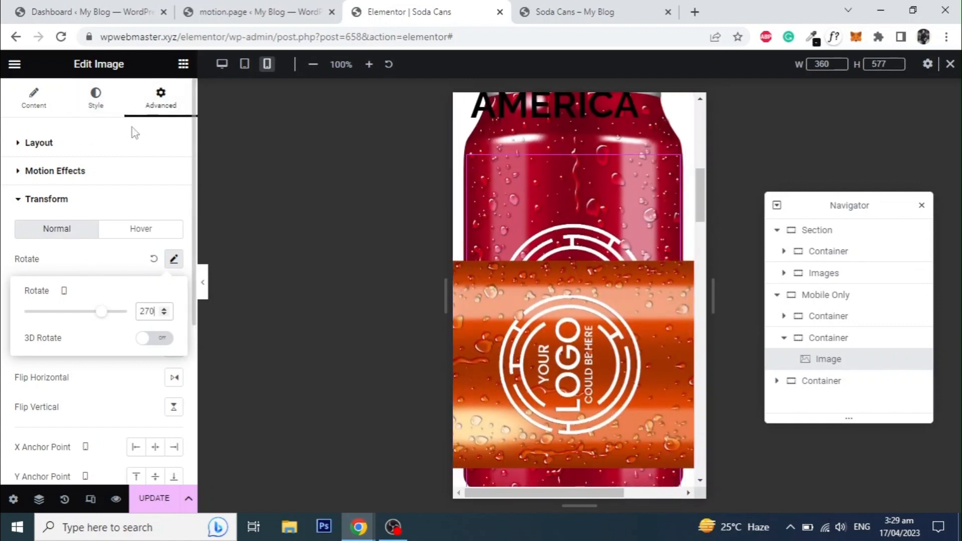
left_click(95, 98)
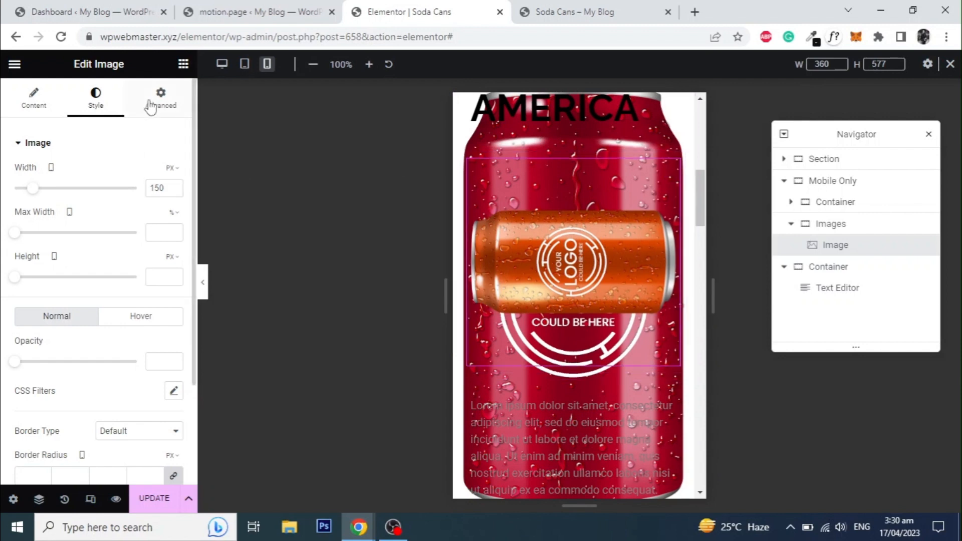
left_click(161, 98)
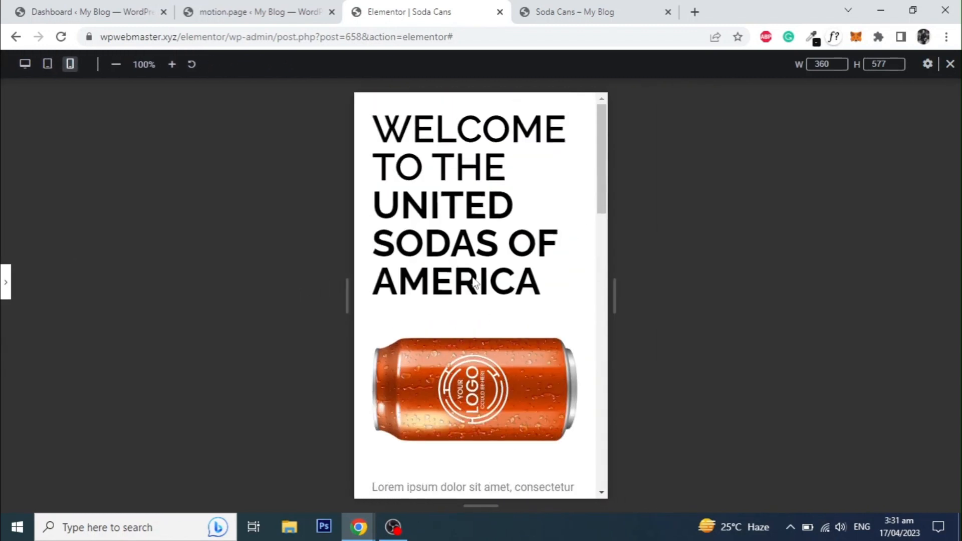
scroll("down", 3)
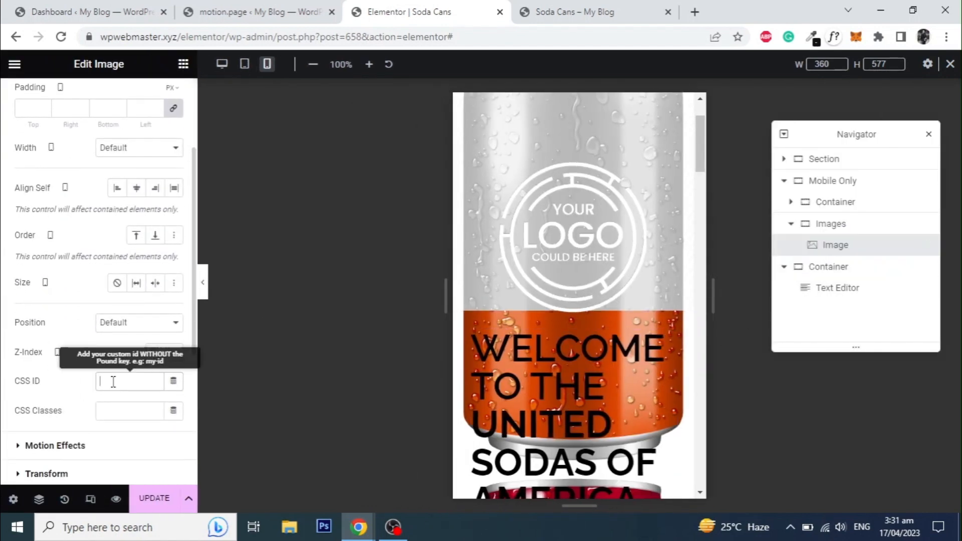
Step: Set the image CSS ID to mobile-can and duplicate it as a red can
type("mobile-")
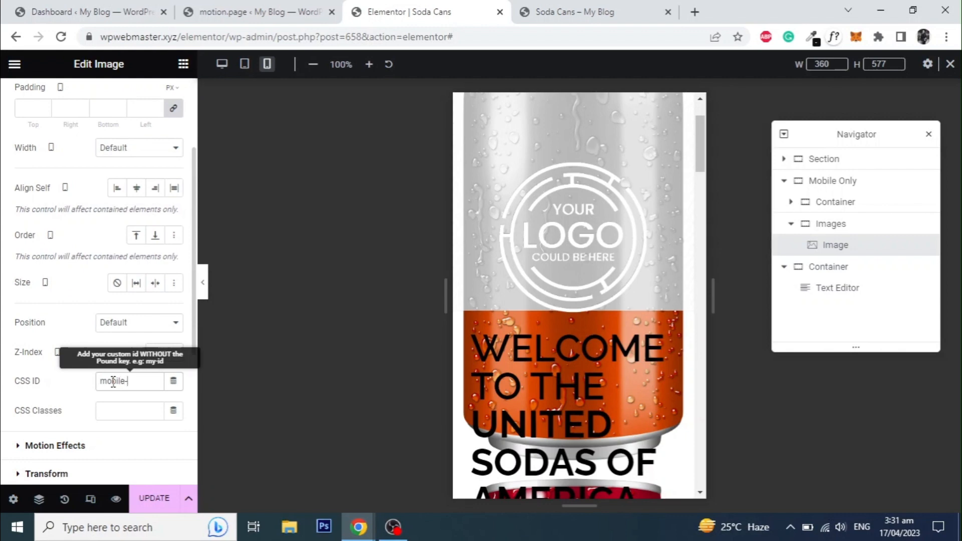
type("can")
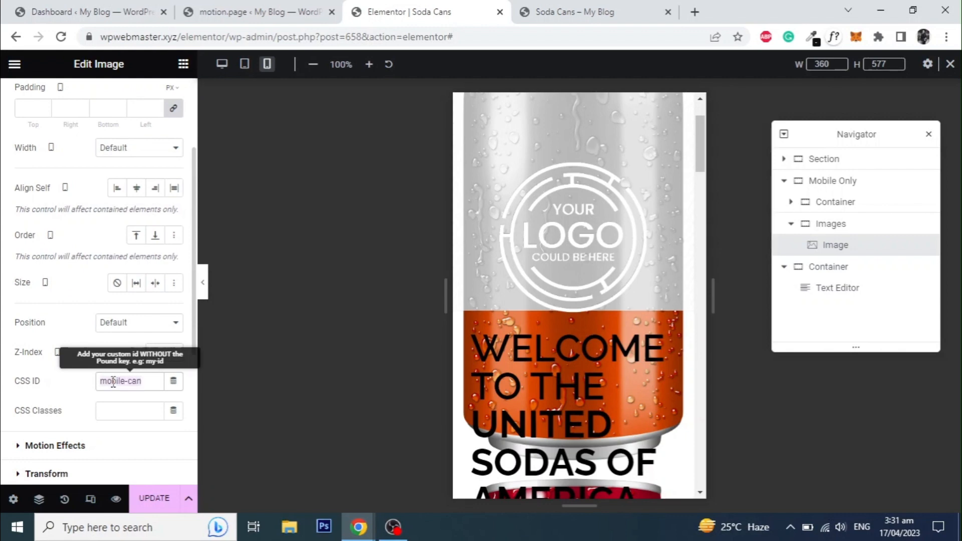
mouse_move(747, 269)
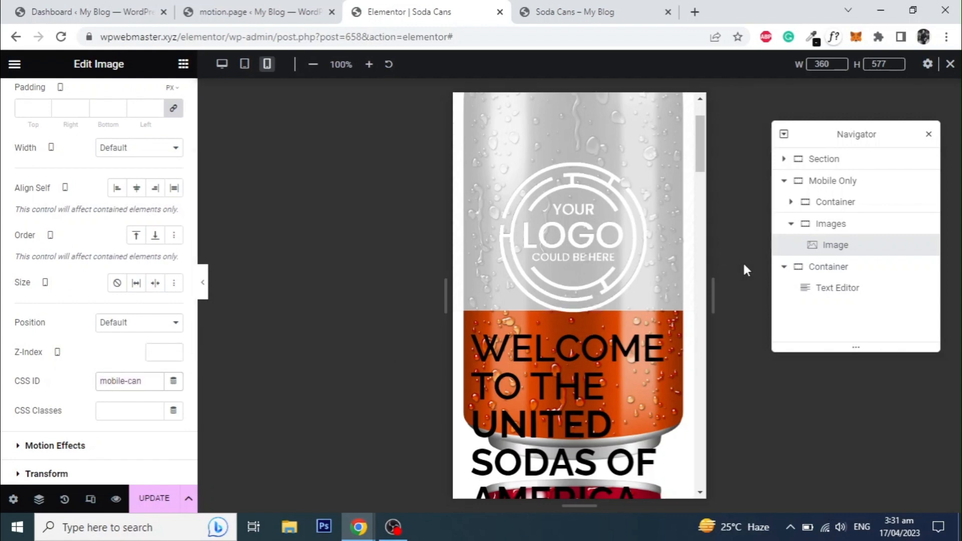
right_click(834, 245)
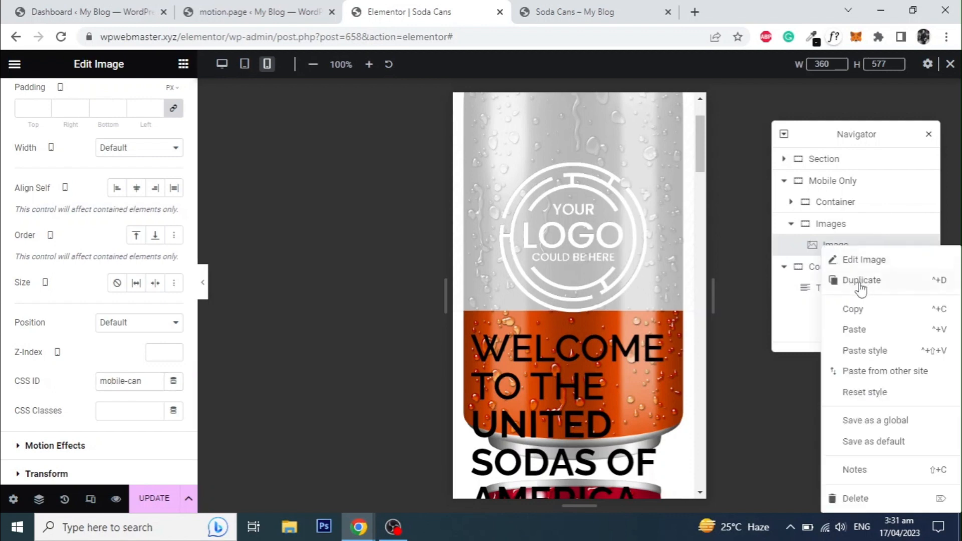
left_click(860, 279)
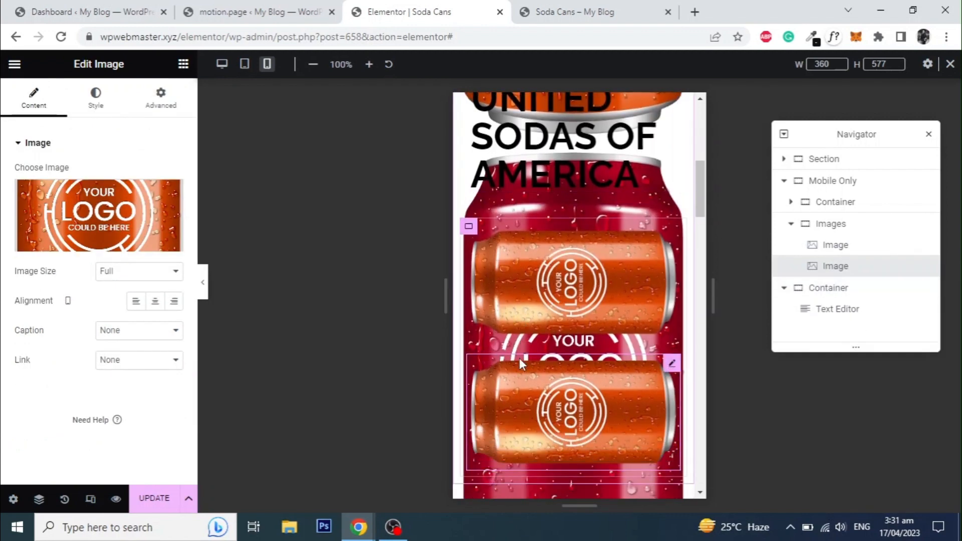
left_click(99, 214)
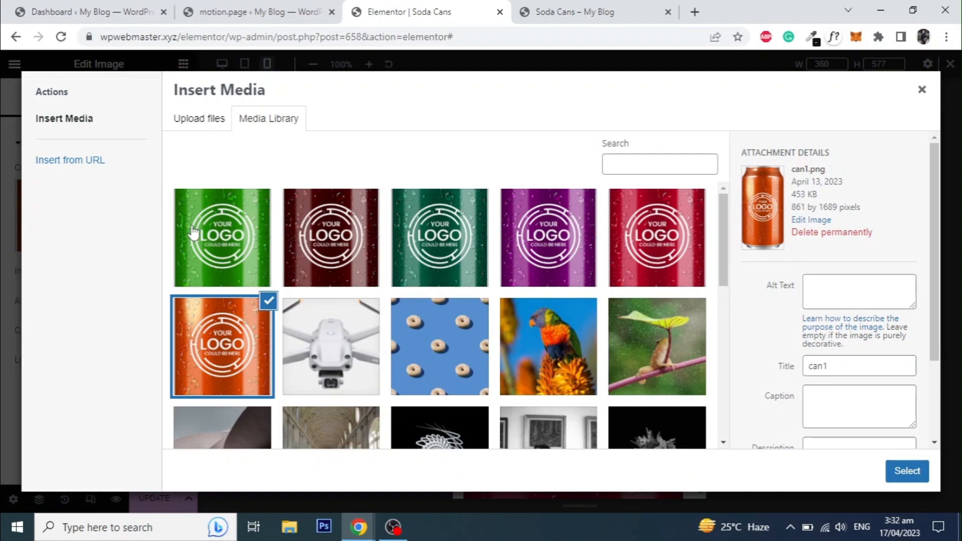
left_click(907, 471)
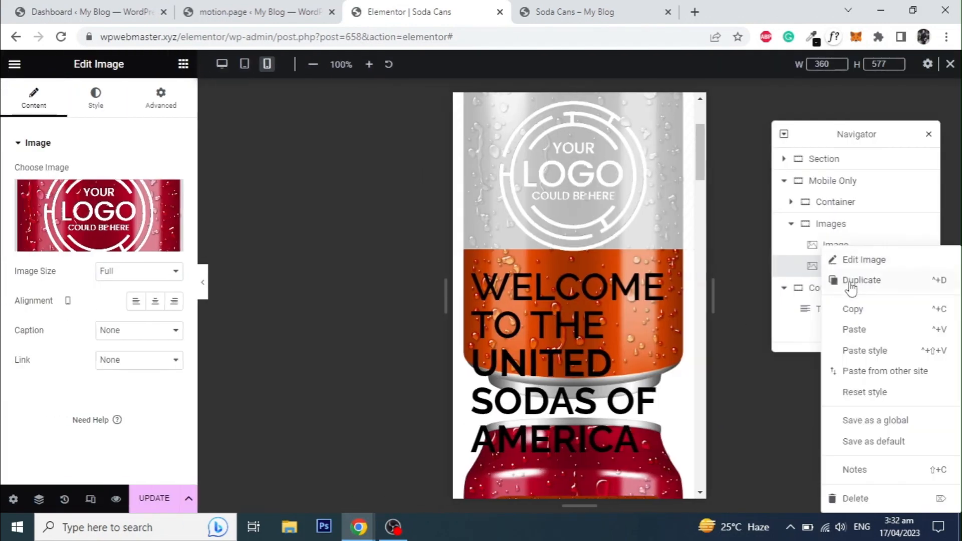
Step: Duplicate again for purple and maroon cans, swapping each copy's picture
left_click(860, 280)
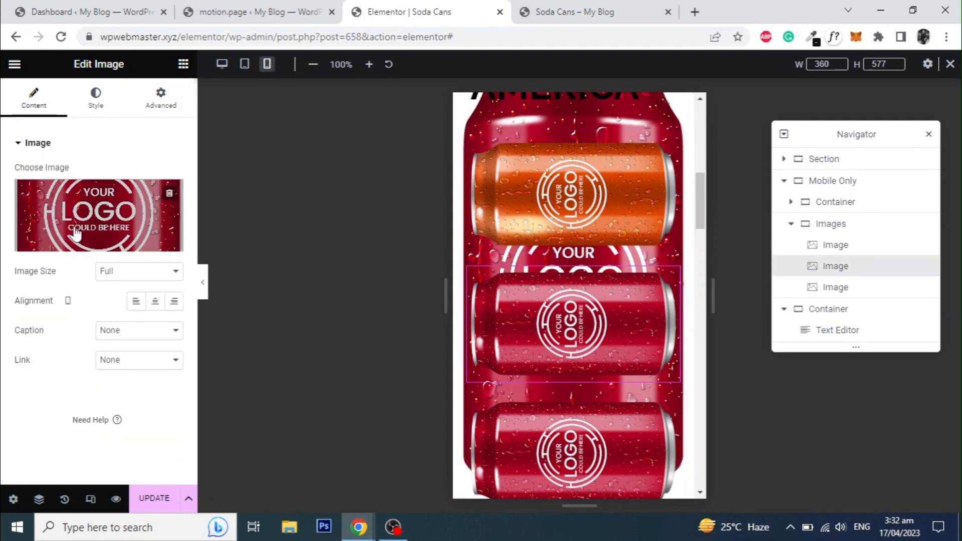
left_click(834, 287)
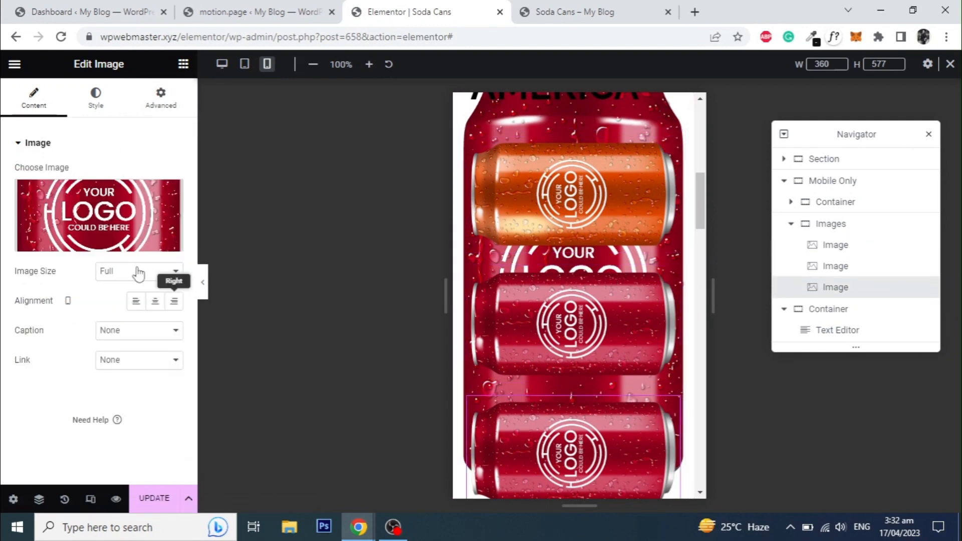
left_click(160, 96)
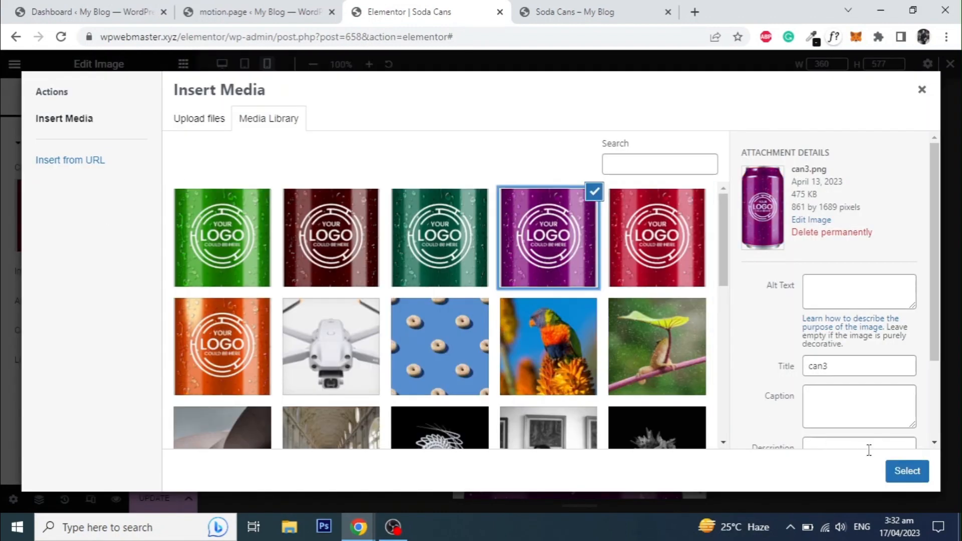
left_click(907, 471)
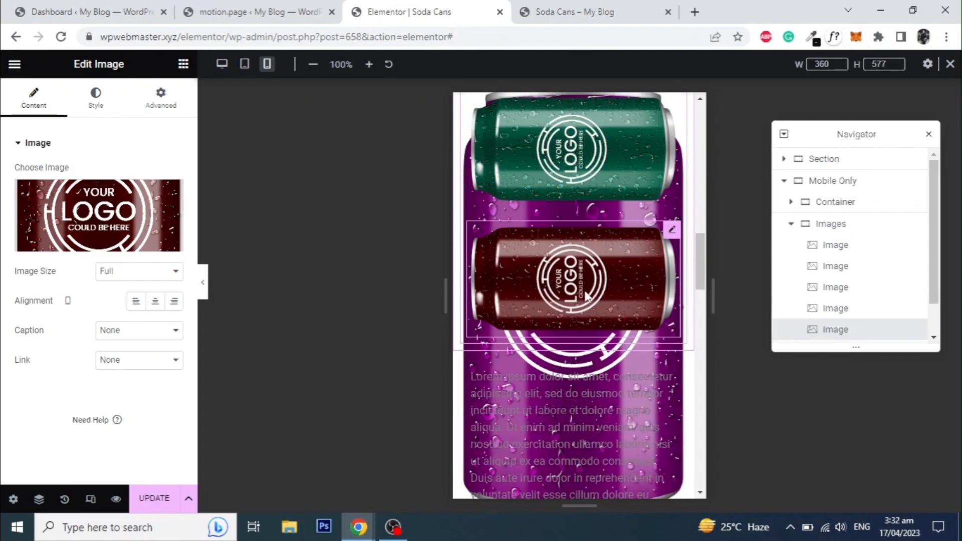
left_click(98, 215)
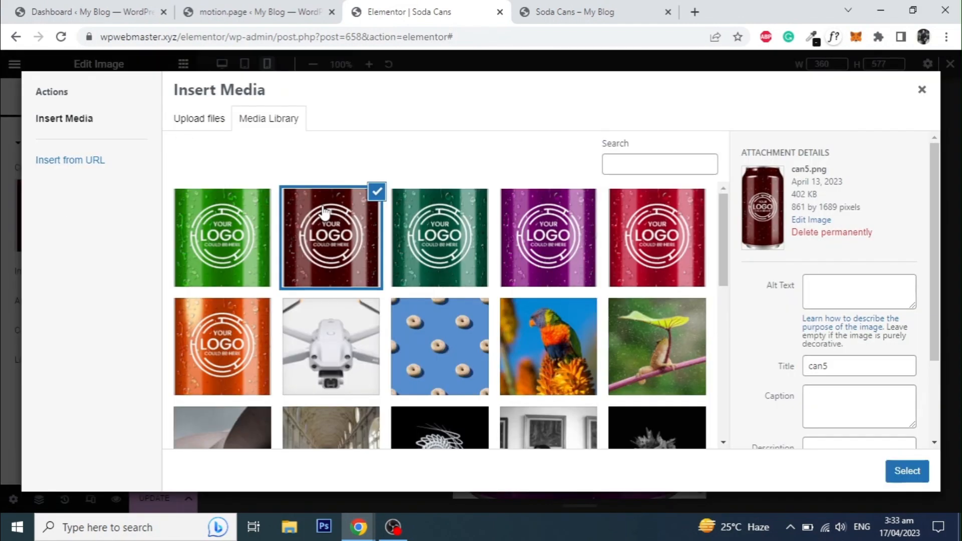
left_click(907, 471)
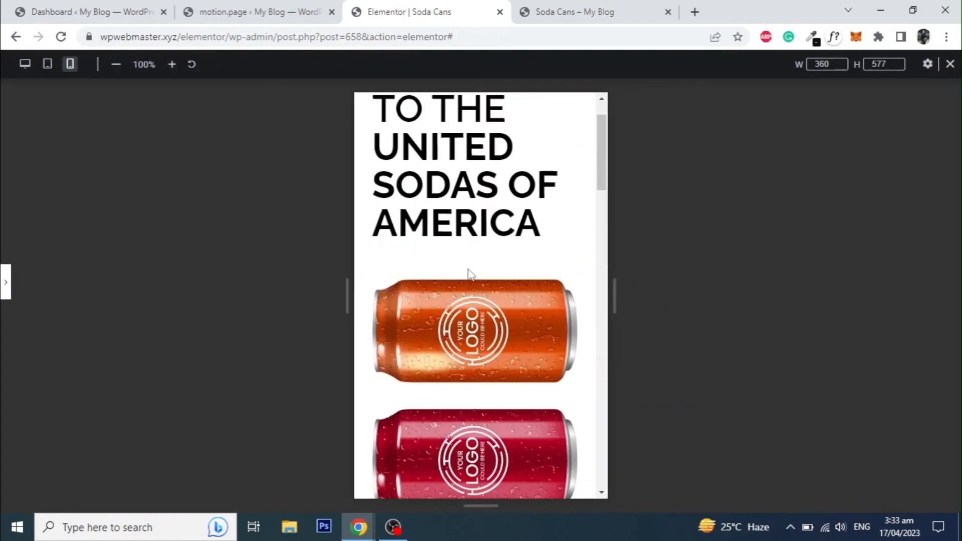
scroll("up", 3)
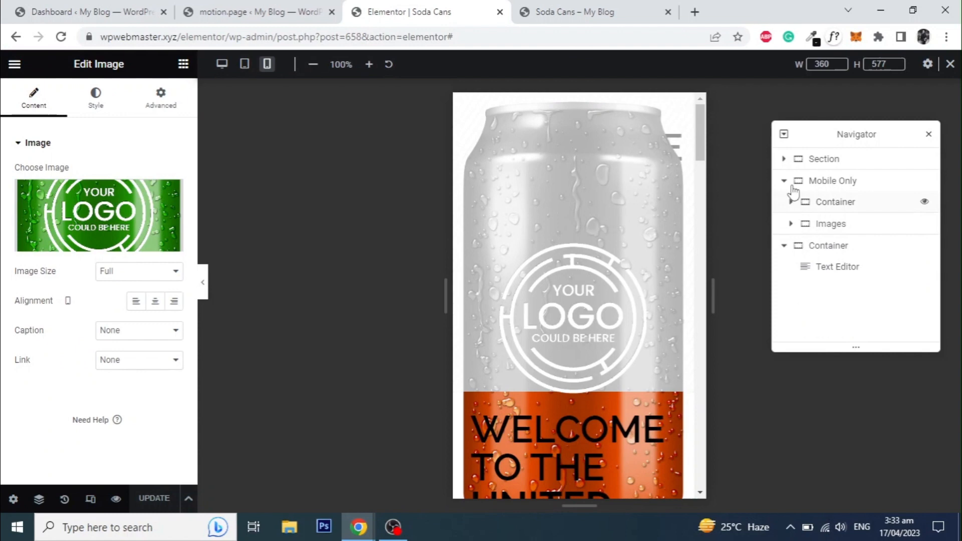
Step: Collapse the Mobile Only container in Navigator and switch to the WordPress dashboard tab
left_click(783, 180)
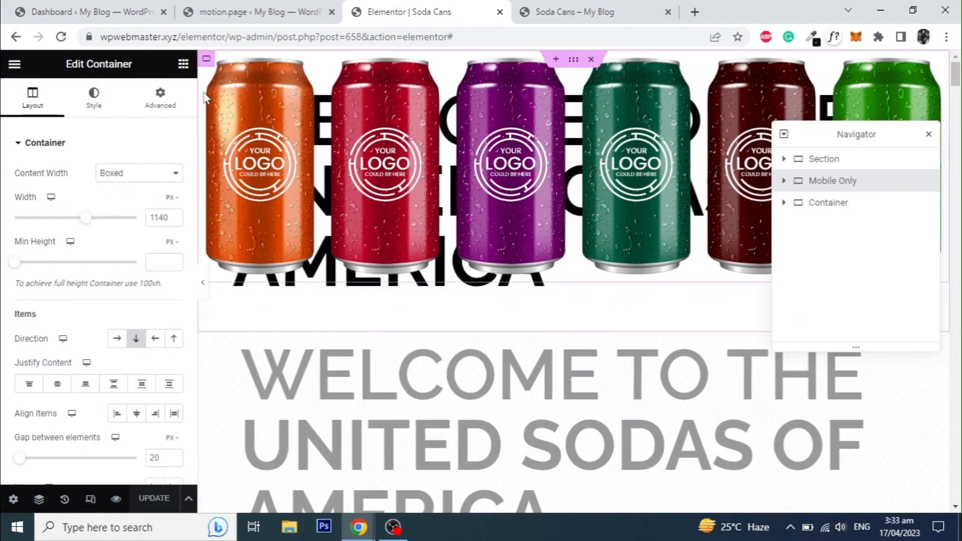
left_click(89, 12)
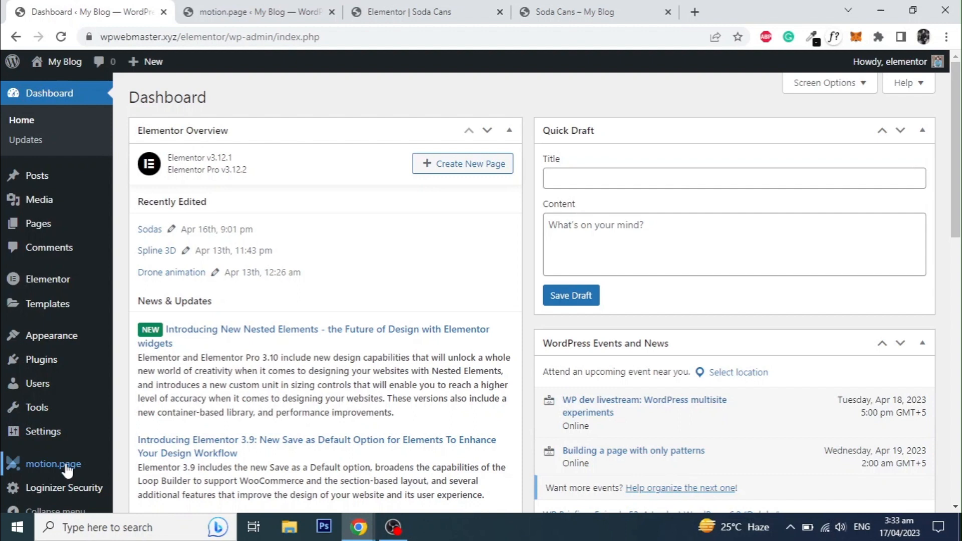
Step: Open the motion.page builder from the admin sidebar in a new browser tab
right_click(53, 464)
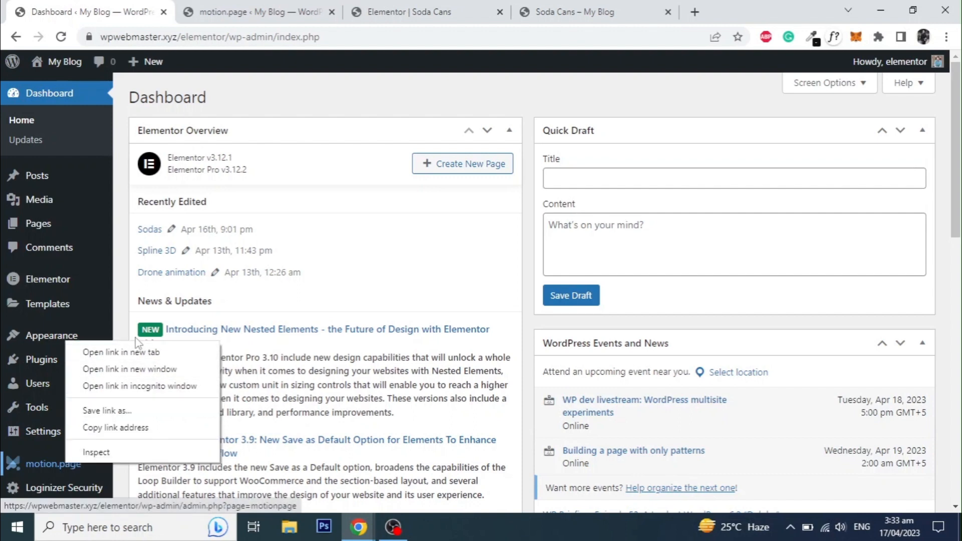
left_click(122, 351)
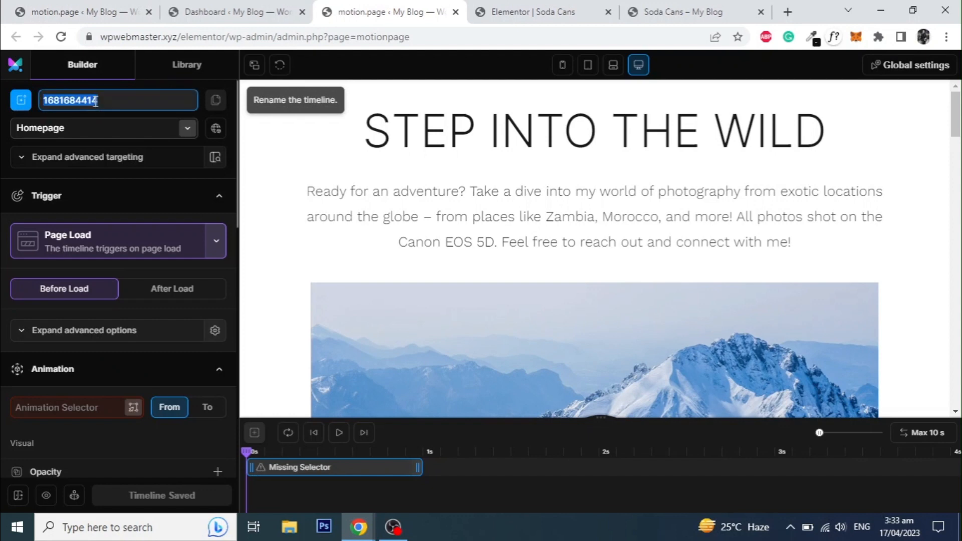
Step: Name the timeline 'Cans Animation Mobile' and target the Soda Cans page
type("Cans")
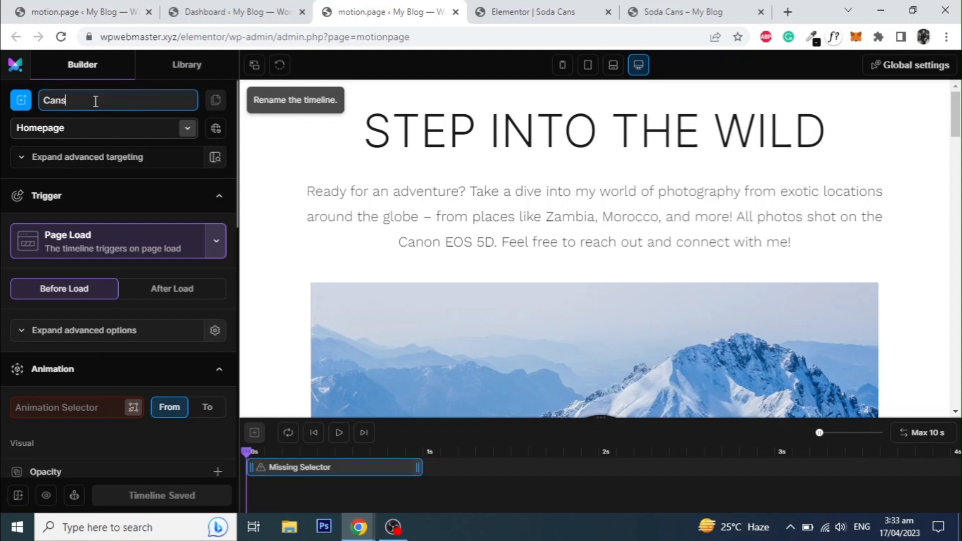
type("A")
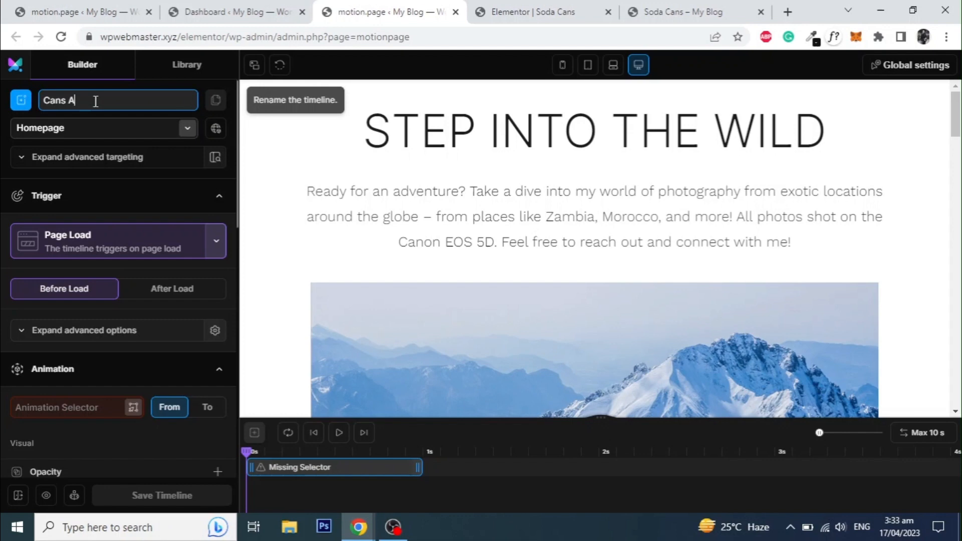
type("nimat")
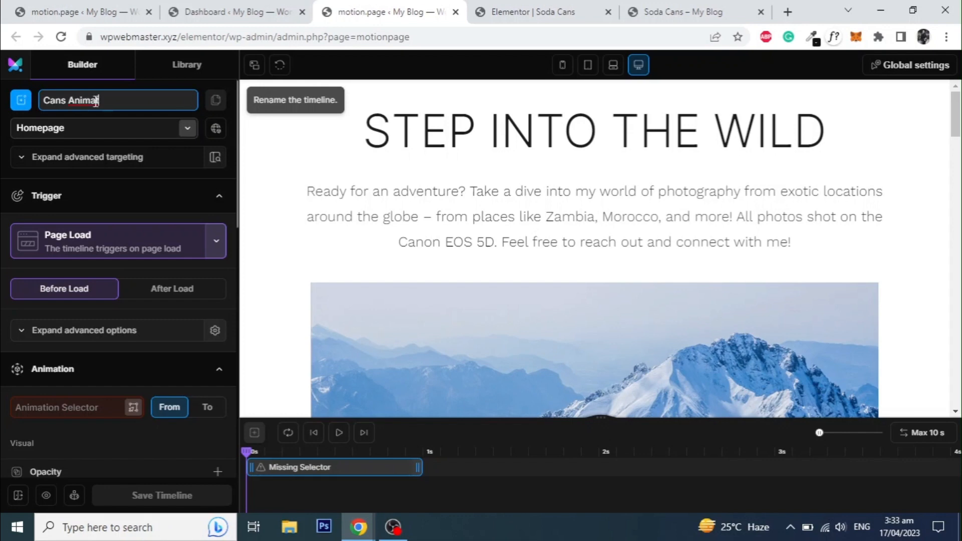
type("ion")
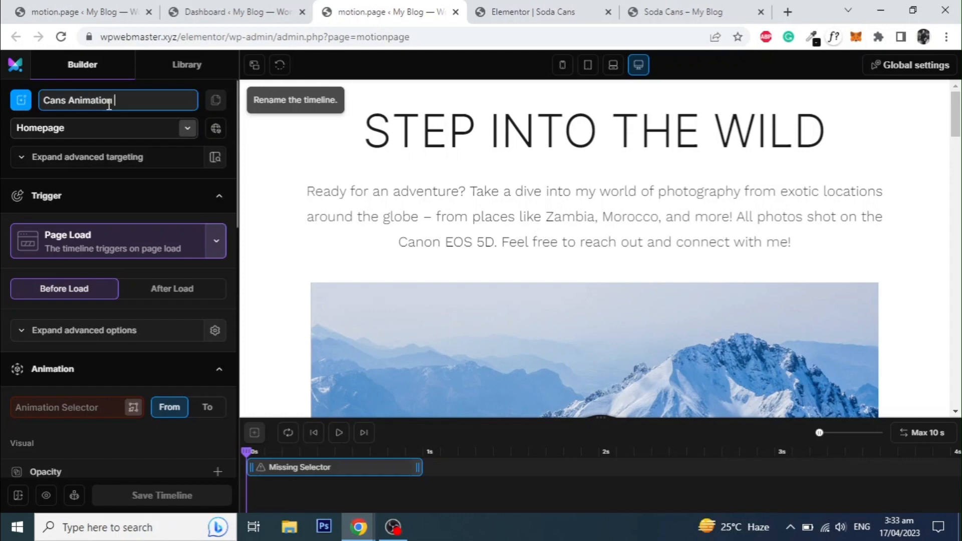
type("Mobile")
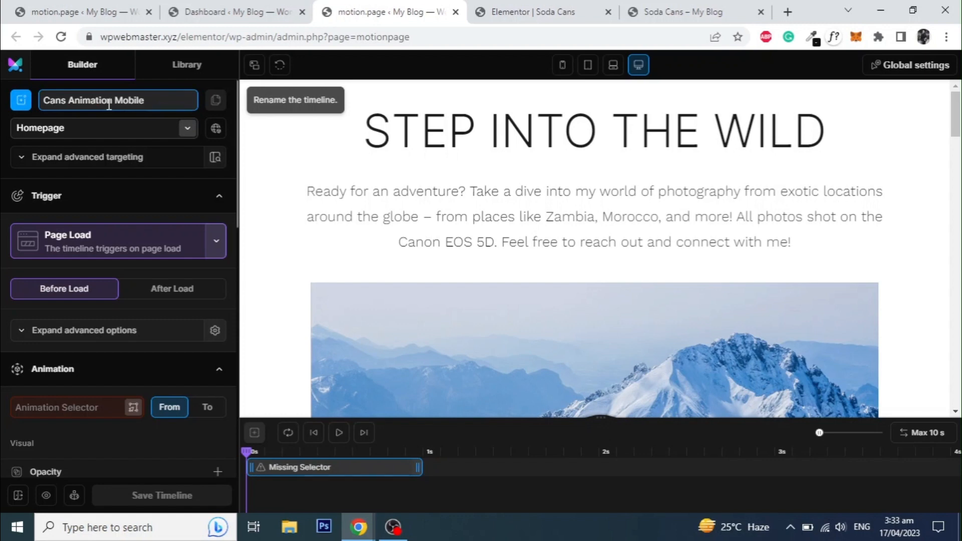
left_click(104, 127)
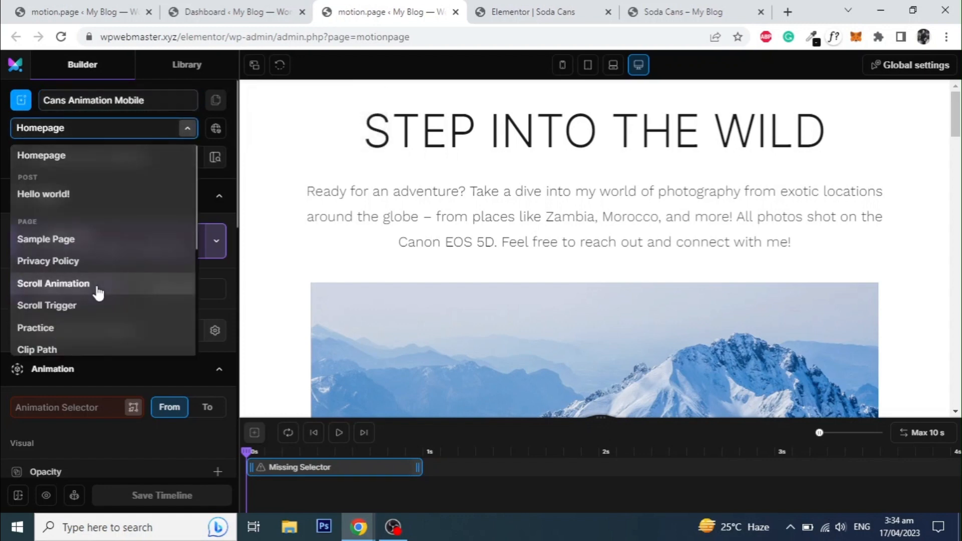
left_click(53, 284)
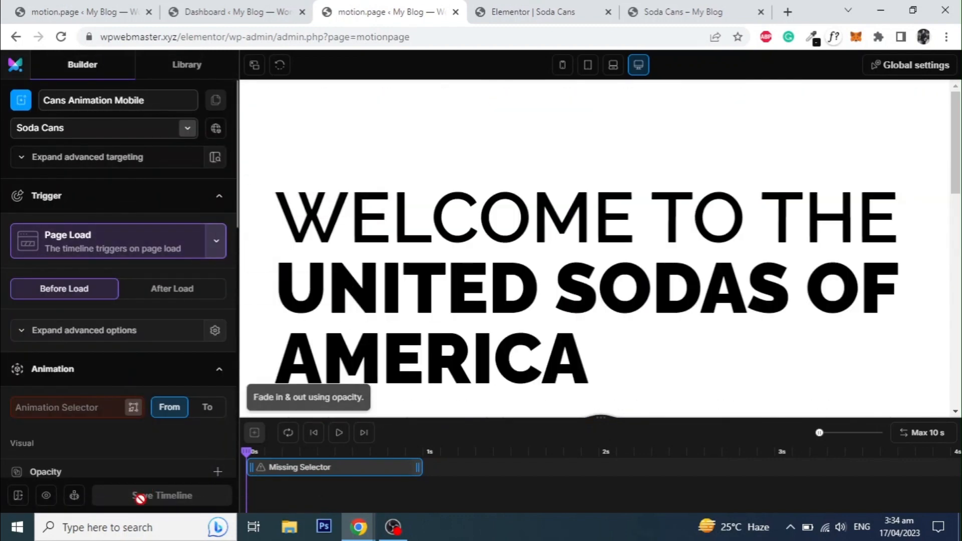
mouse_move(561, 66)
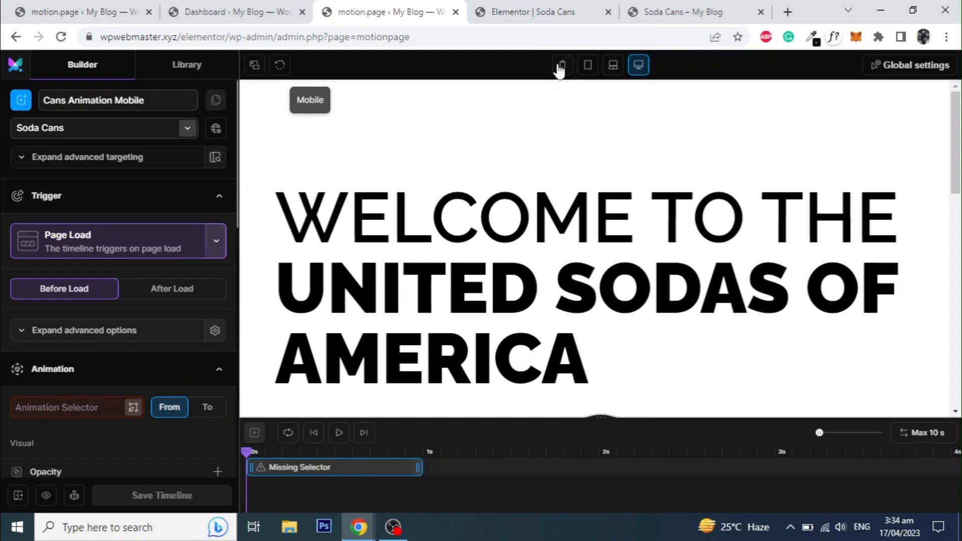
Step: Preview the page at mobile width and bring up the trigger choices
left_click(561, 66)
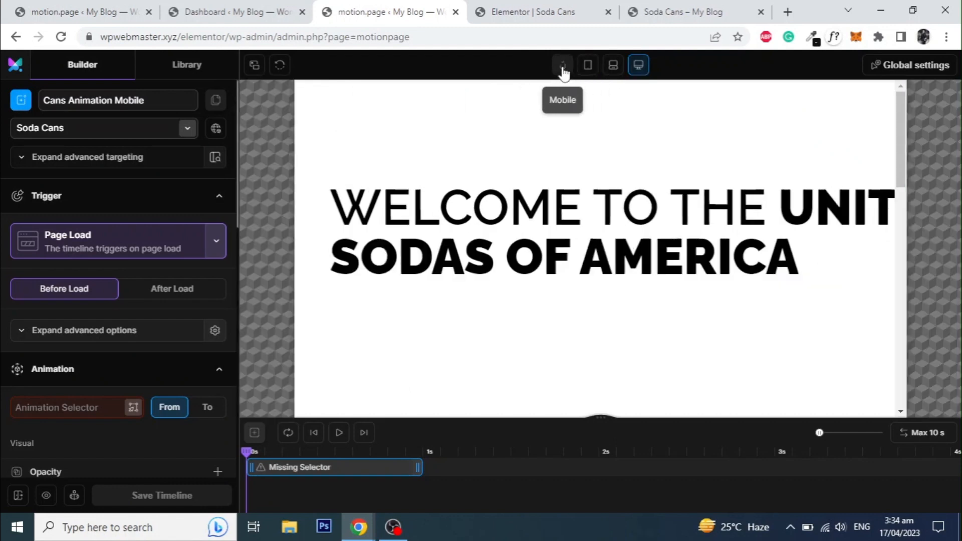
left_click(561, 64)
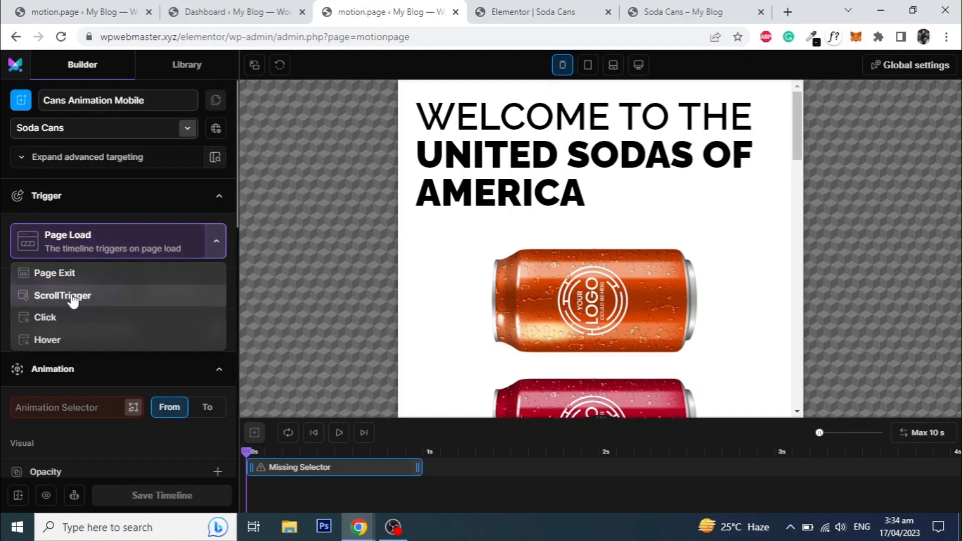
Step: Use ScrollTrigger locked to the scrollbar with Pinned element on, then return to Elementor
left_click(62, 294)
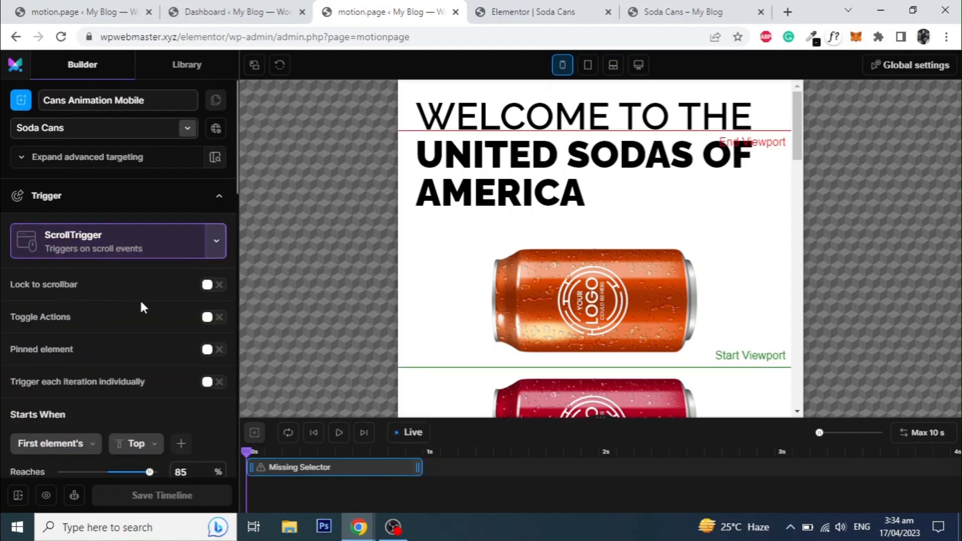
left_click(207, 284)
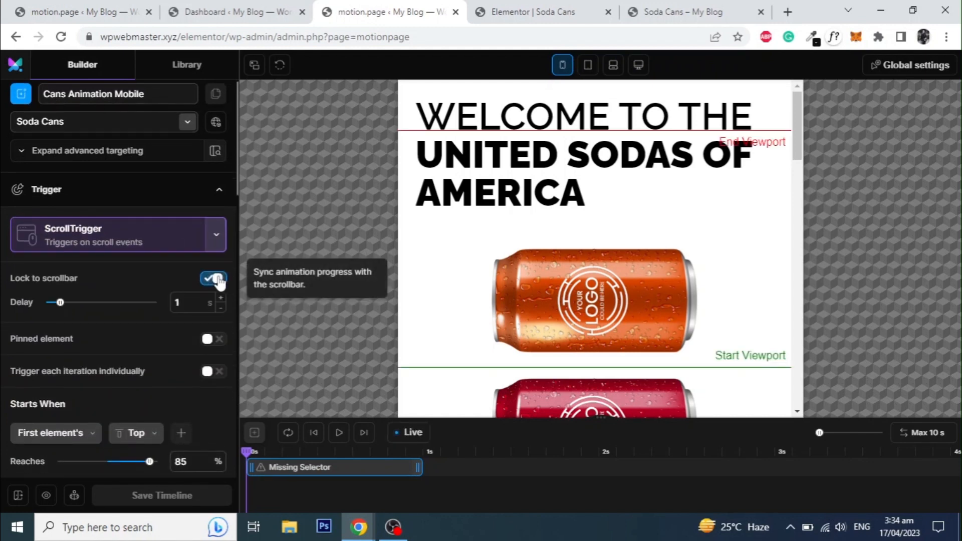
mouse_move(436, 291)
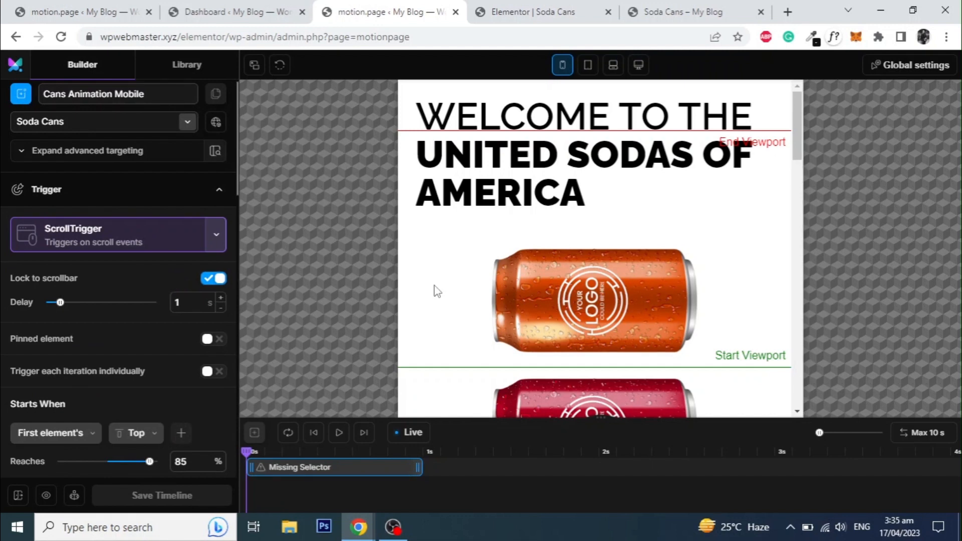
scroll("down", 3)
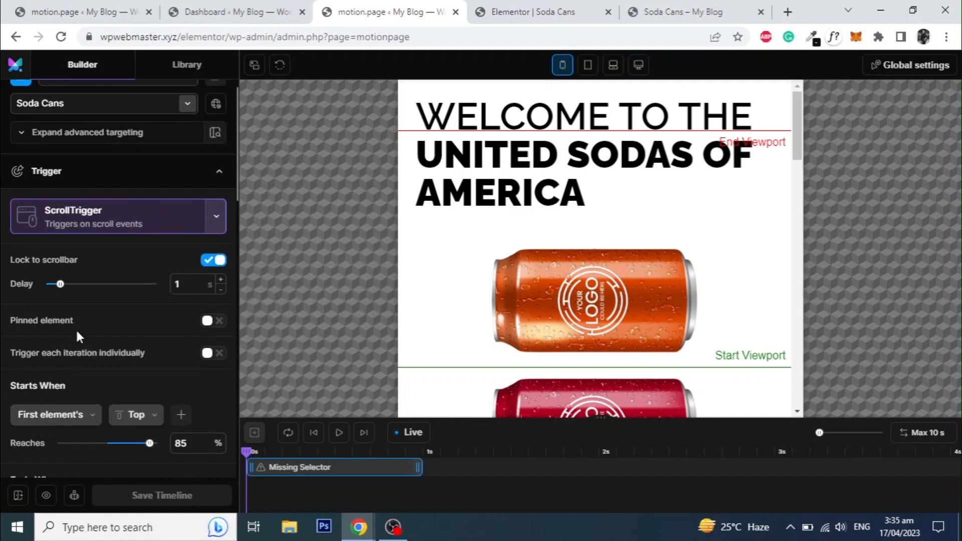
mouse_move(211, 321)
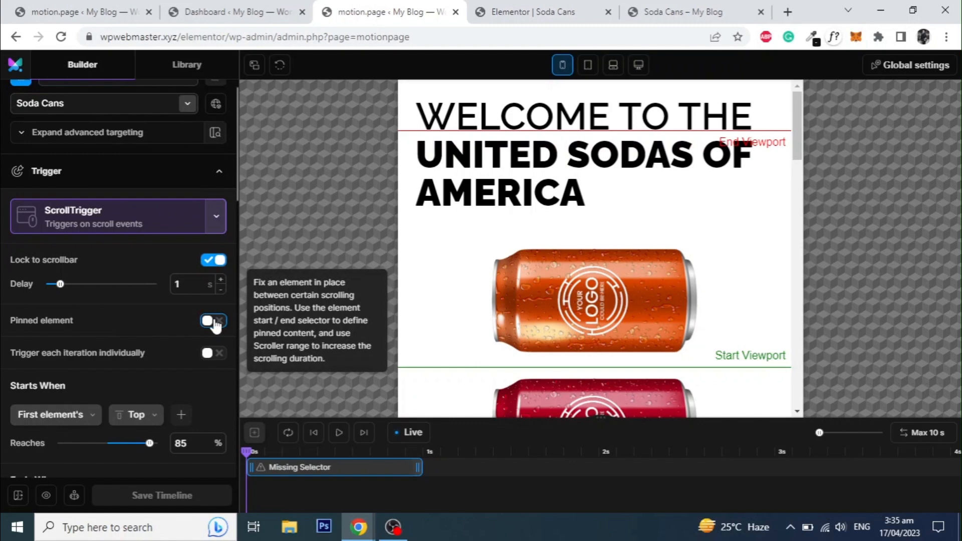
left_click(212, 320)
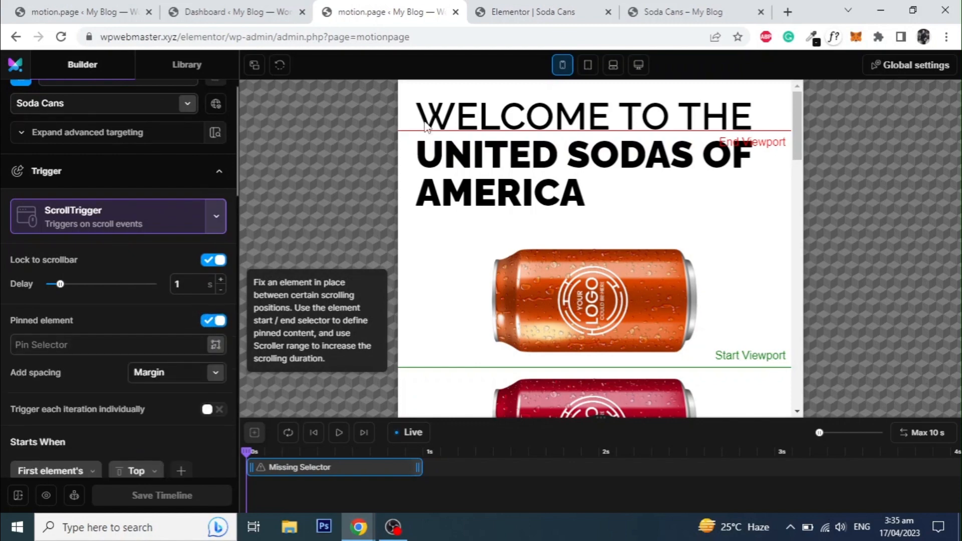
left_click(542, 12)
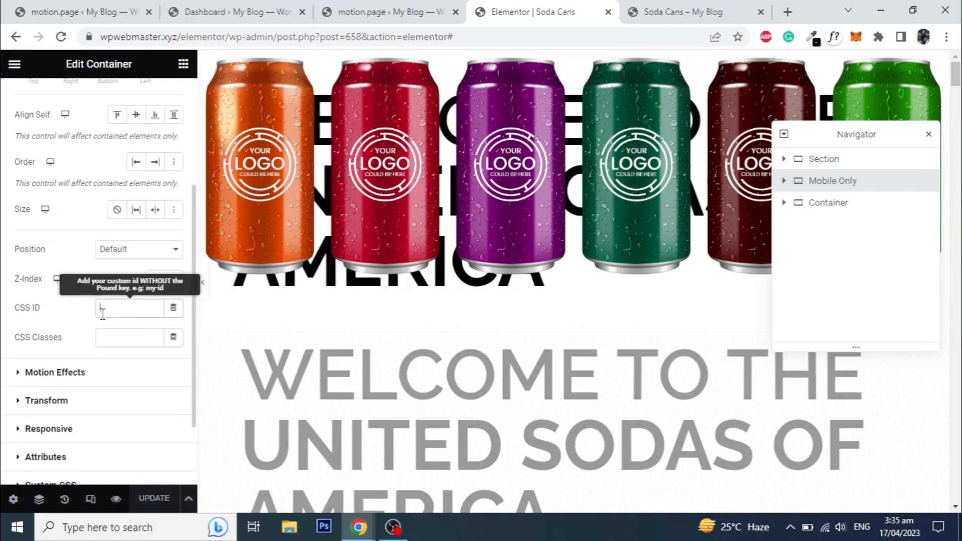
Step: Set CSS ID mobile-section on the Mobile Only container, update the page, return to motion.page
type("mobile-s")
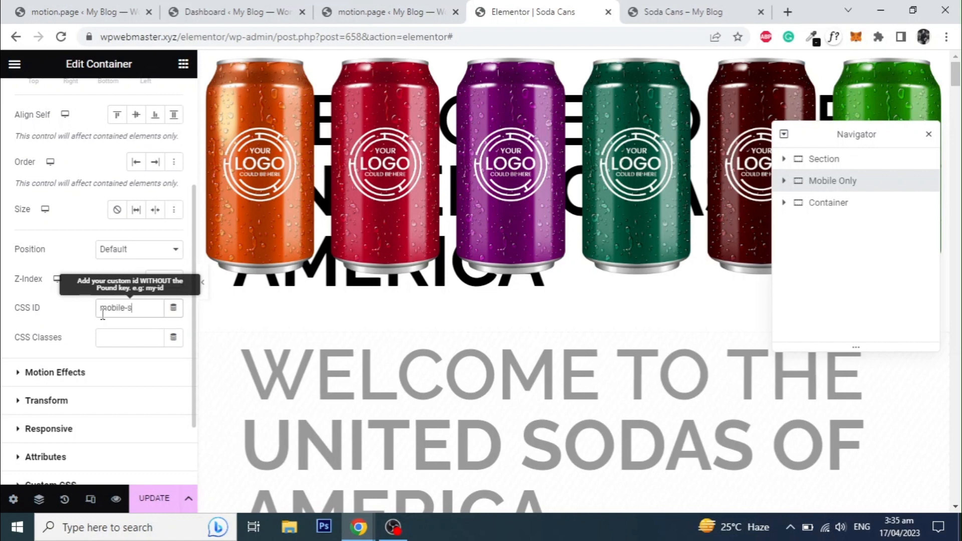
type("ection")
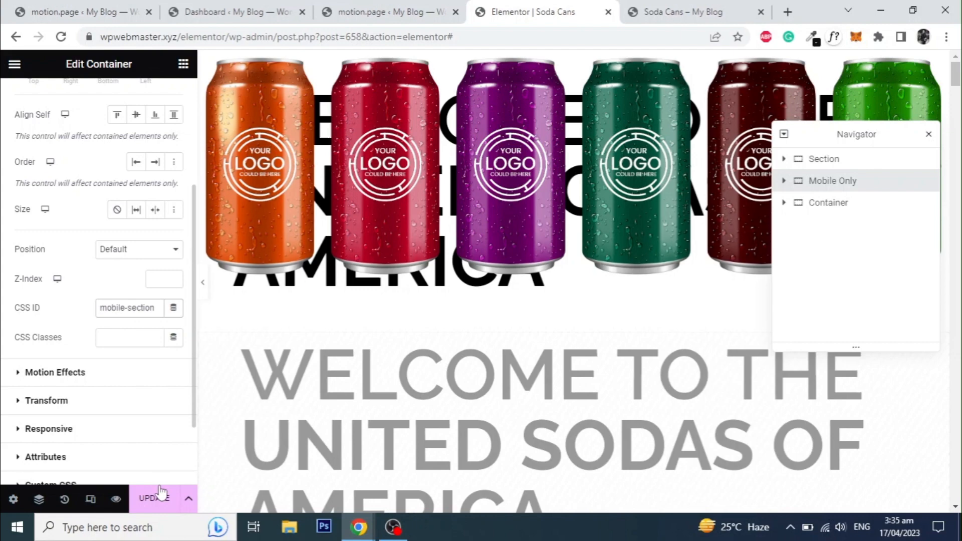
left_click(154, 498)
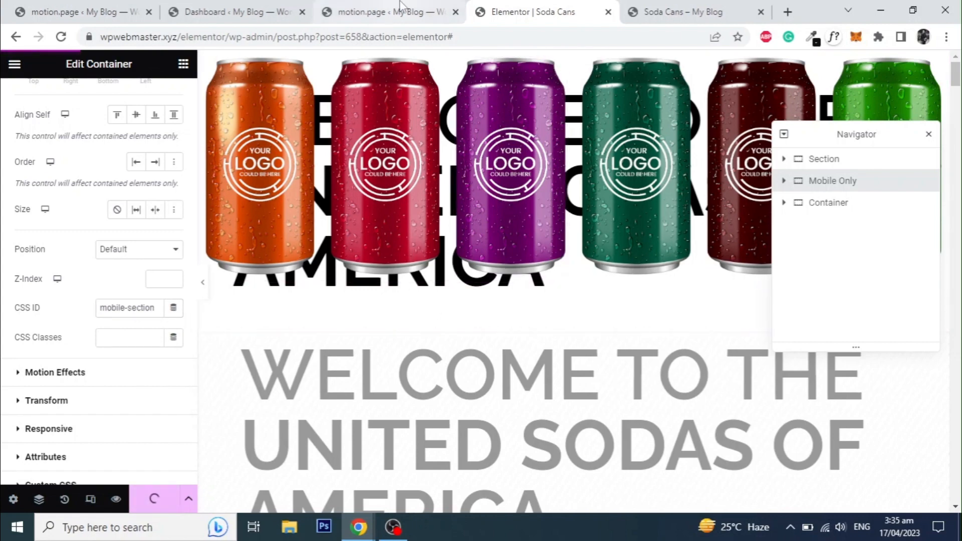
left_click(390, 12)
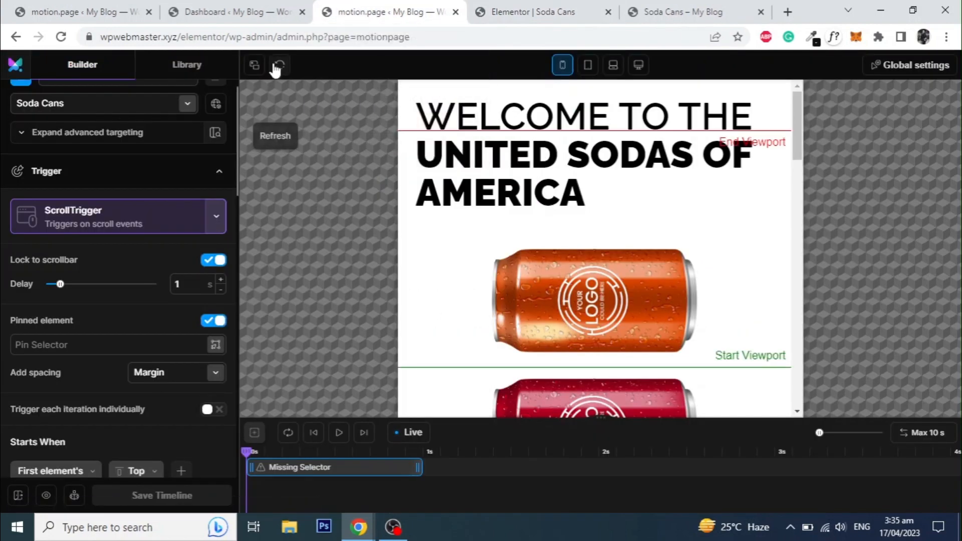
mouse_move(211, 223)
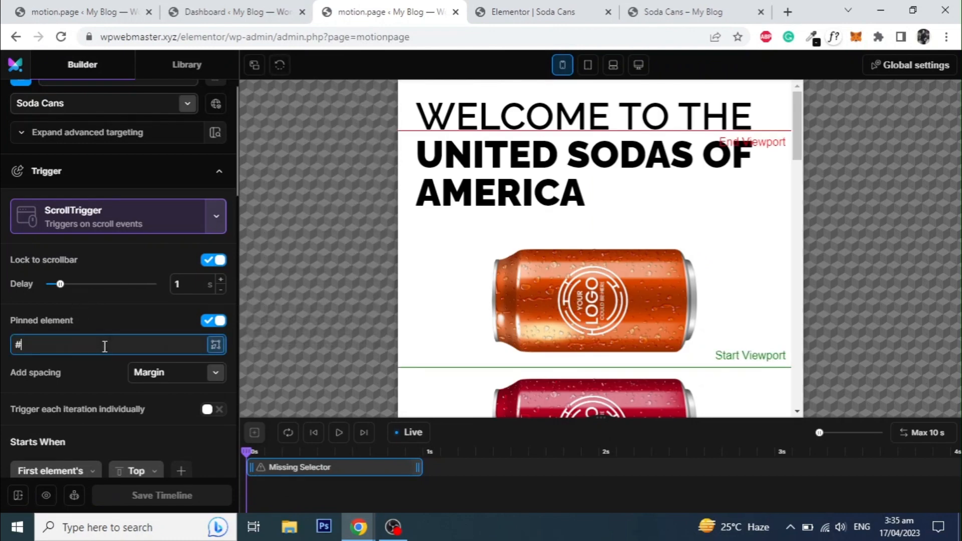
Step: Set Pin Selector #mobile-section, starting at its top and ending at its bottom
type("mobile-section")
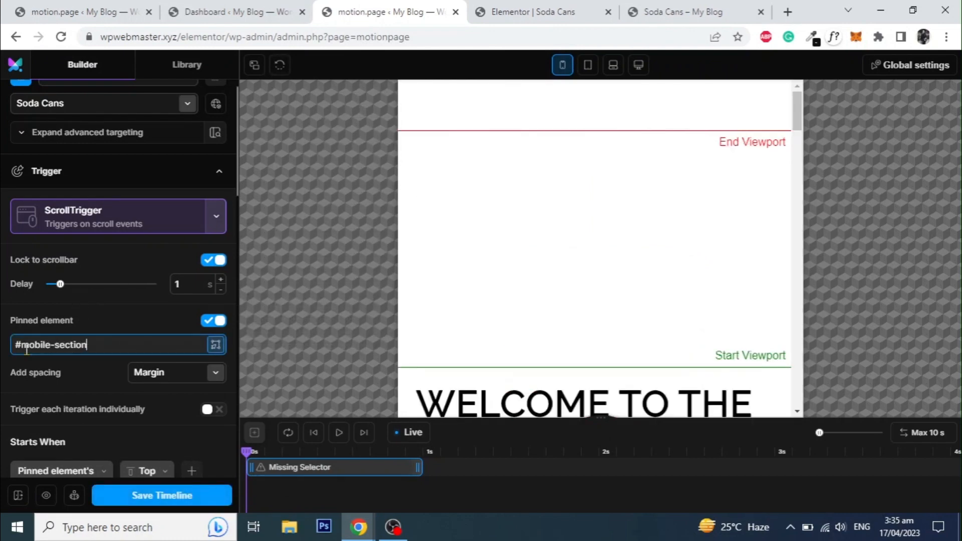
scroll("down", 3)
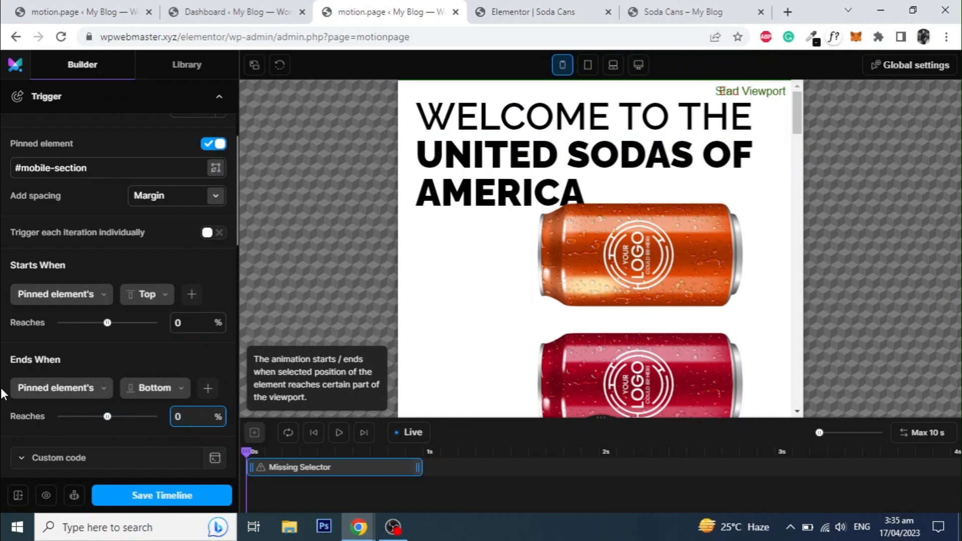
scroll("down", 3)
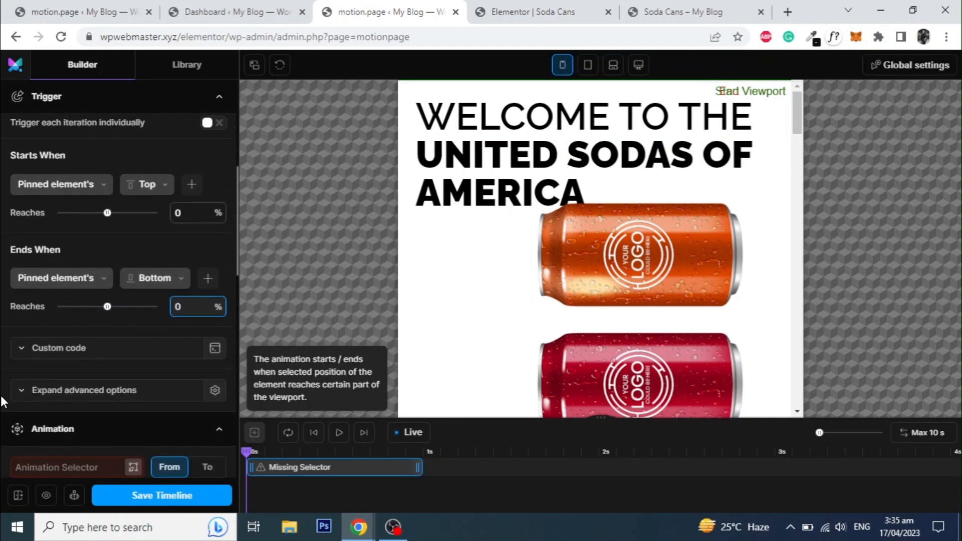
scroll("down", 3)
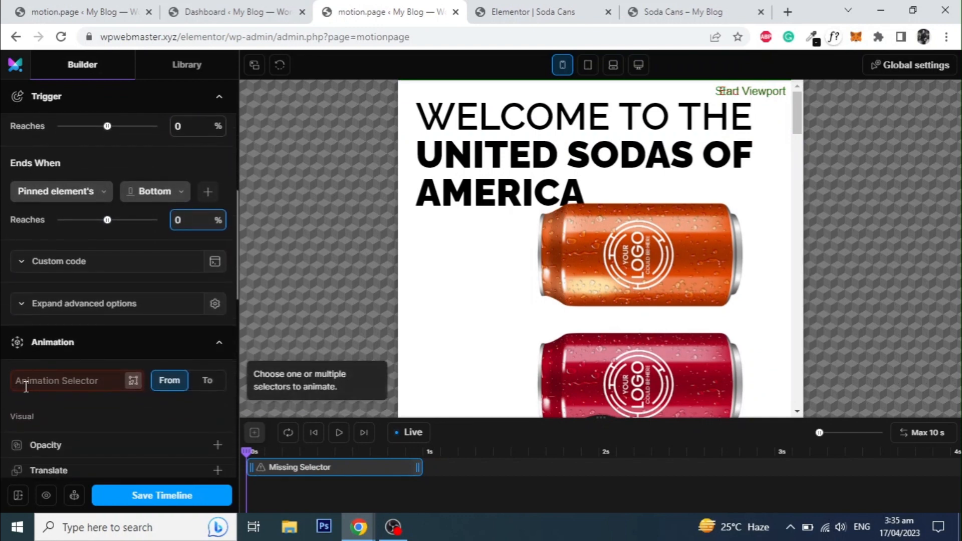
left_click(542, 12)
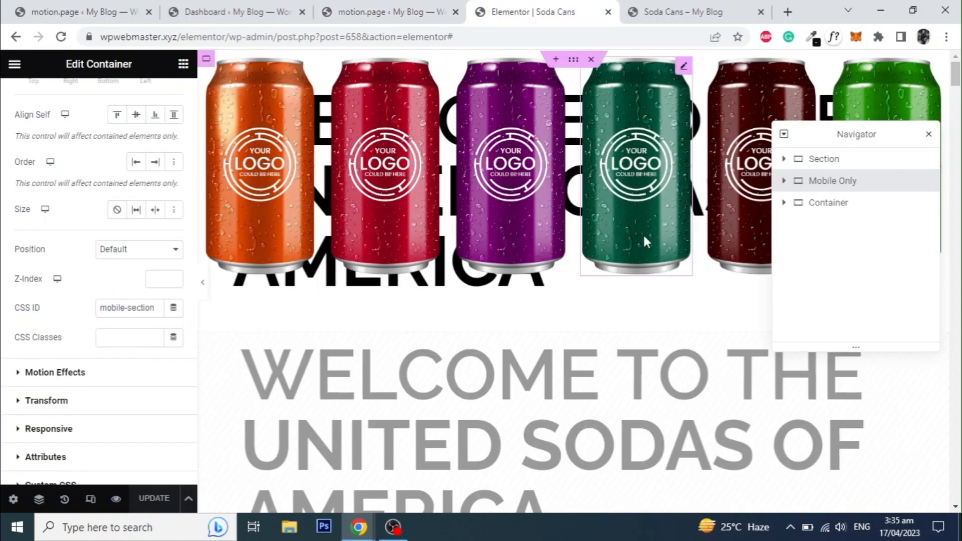
Step: Expand Mobile Only and its Images group in Navigator and select the first can image
left_click(783, 180)
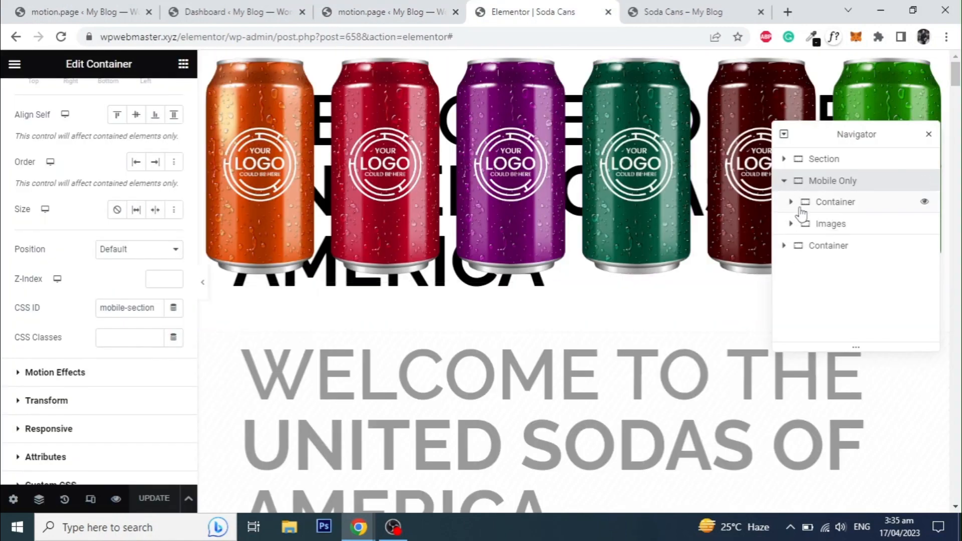
left_click(790, 223)
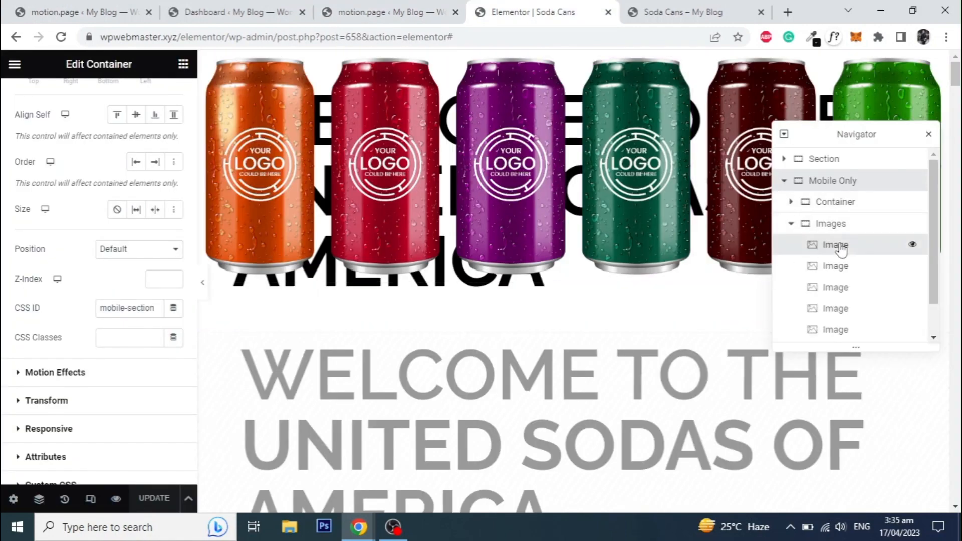
left_click(834, 244)
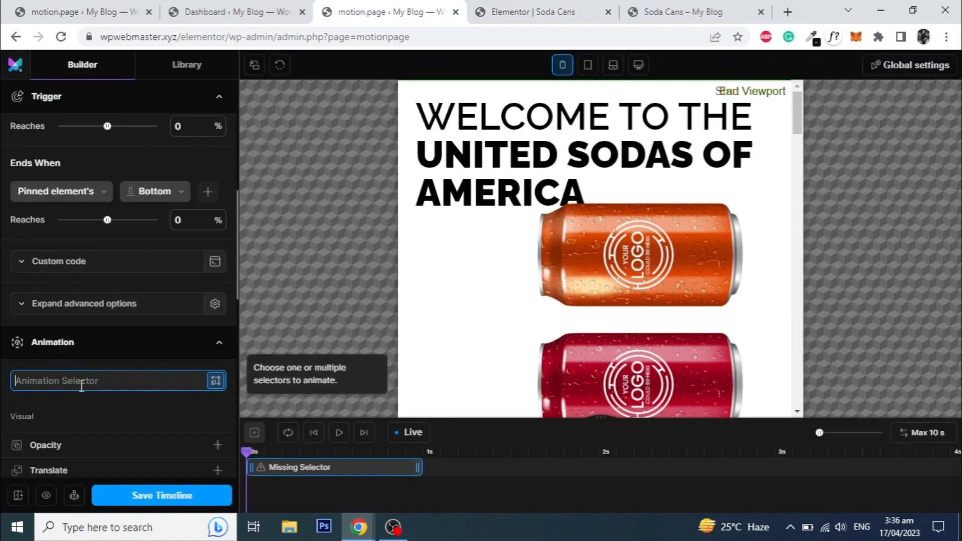
Step: Enter #mobile-can as the mobile timeline's animation selector
type("#mobile-can")
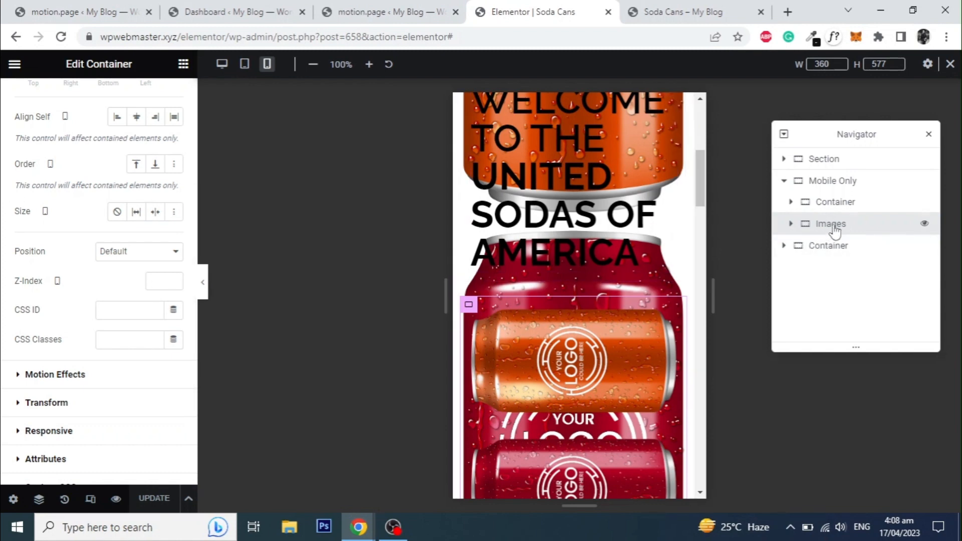
mouse_move(17, 254)
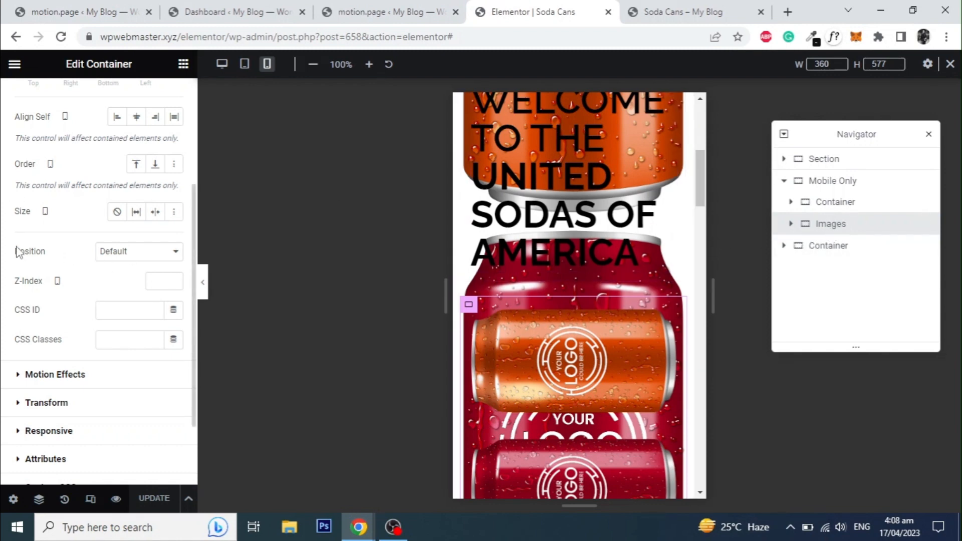
Step: Set the Images container's Position to Absolute under Advanced for mobile
left_click(138, 251)
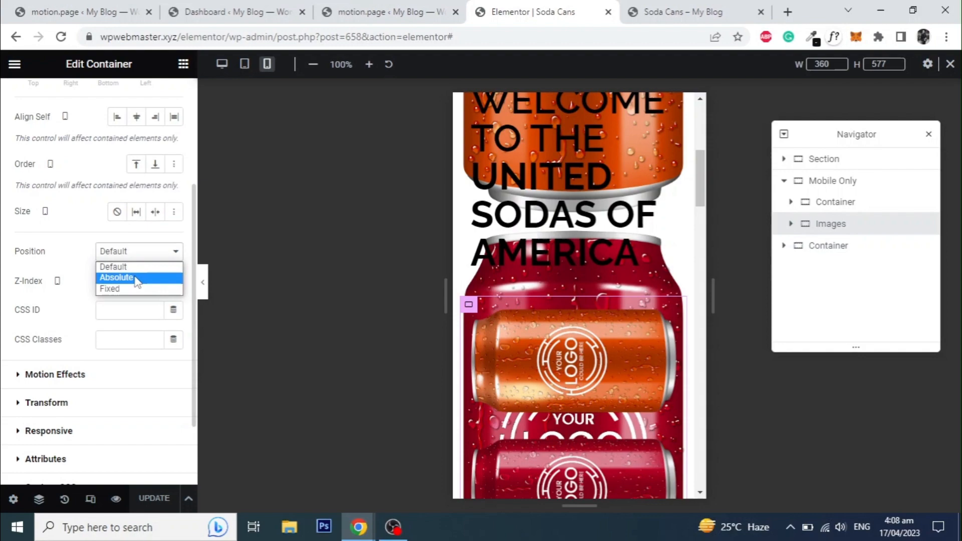
left_click(116, 277)
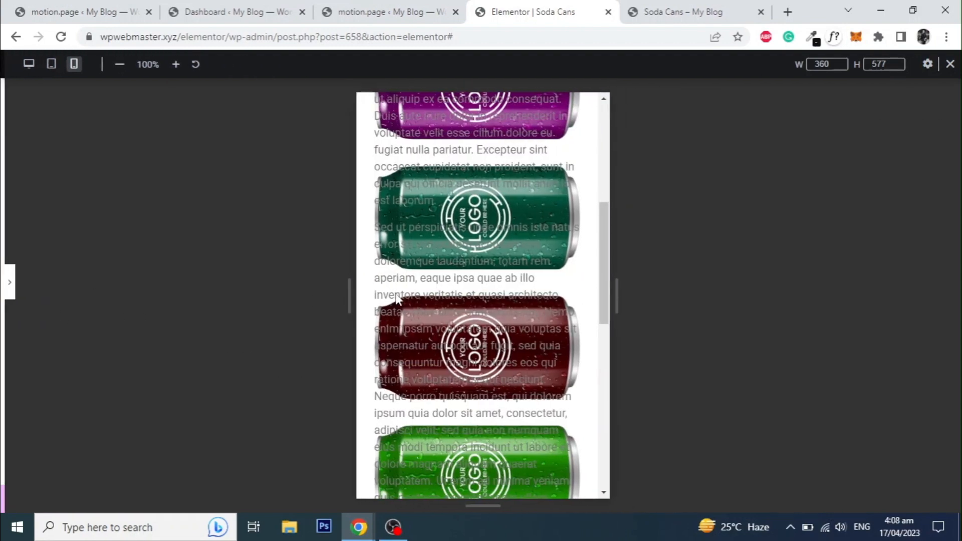
scroll("up", 3)
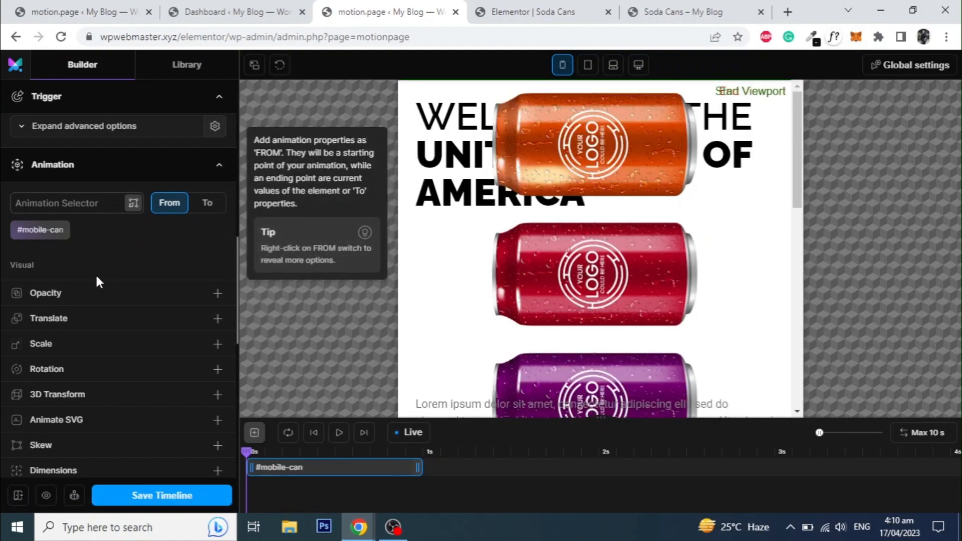
mouse_move(217, 318)
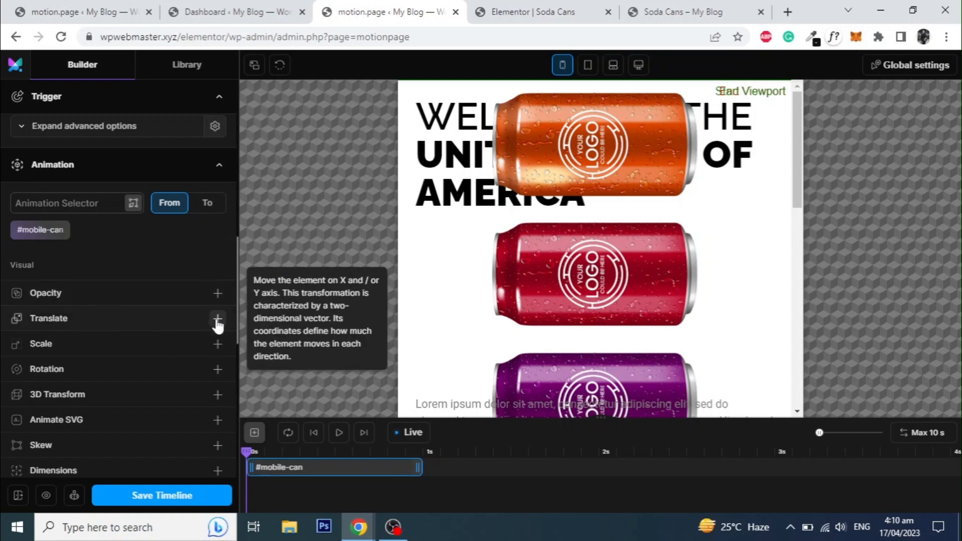
Step: Give the From state a Translate with Y offset 18 rem
left_click(217, 317)
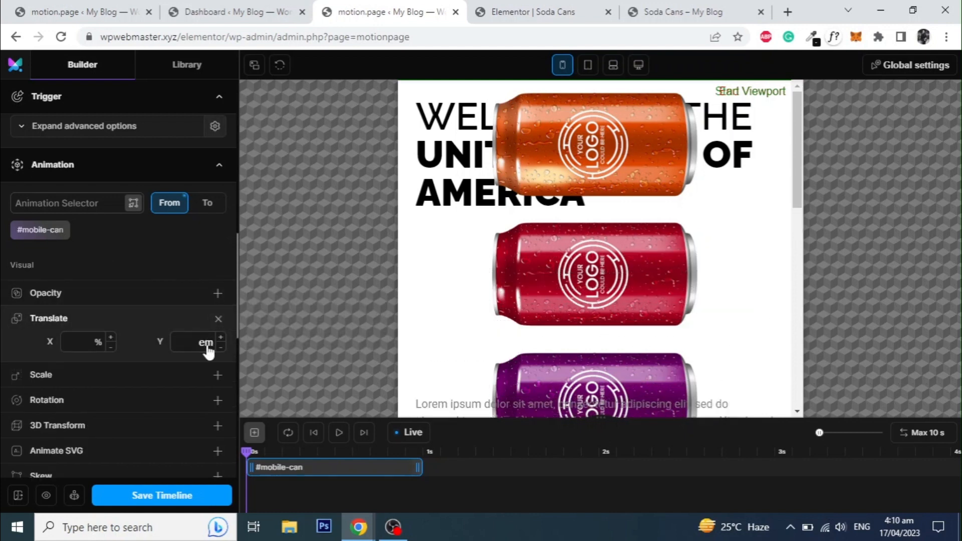
left_click(197, 341)
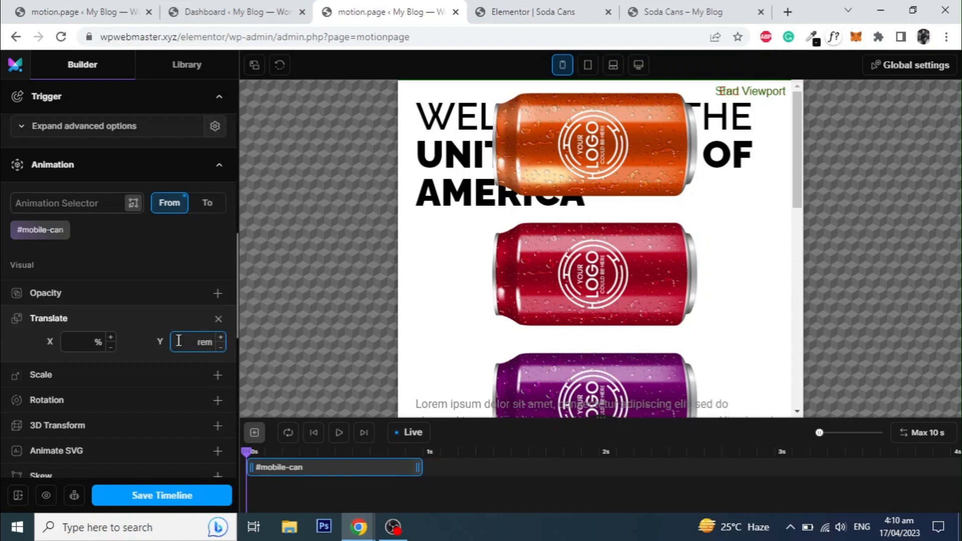
type("18")
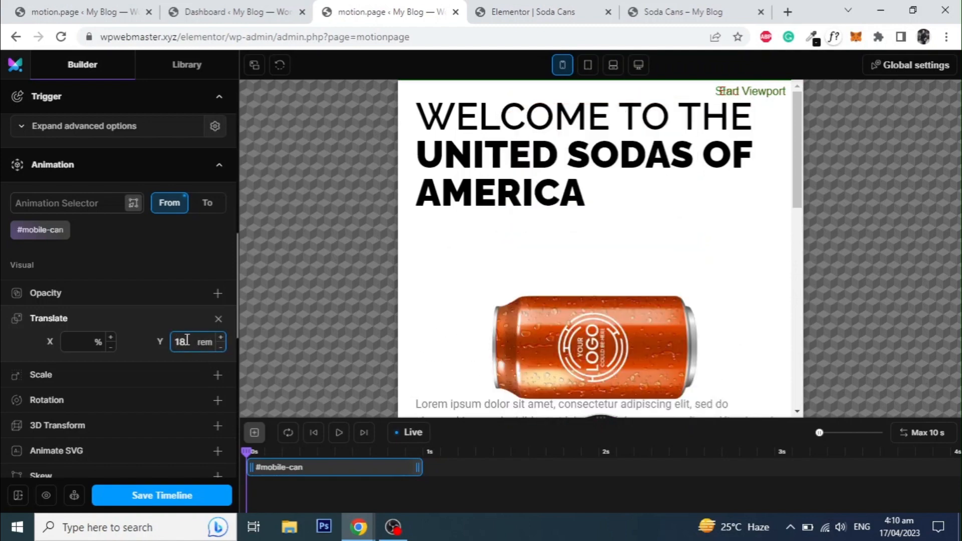
Step: Give the To state a Translate with Y offset -47 rem
left_click(207, 202)
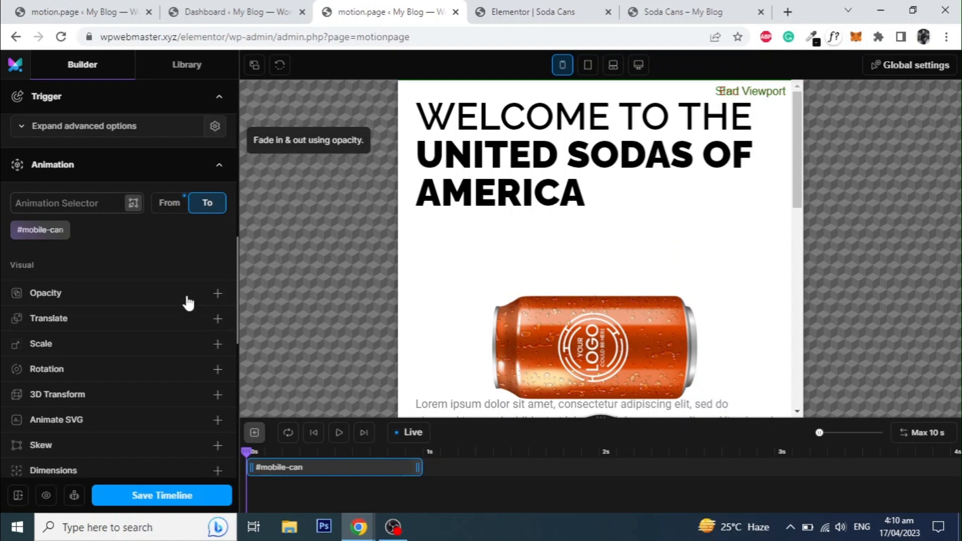
left_click(217, 318)
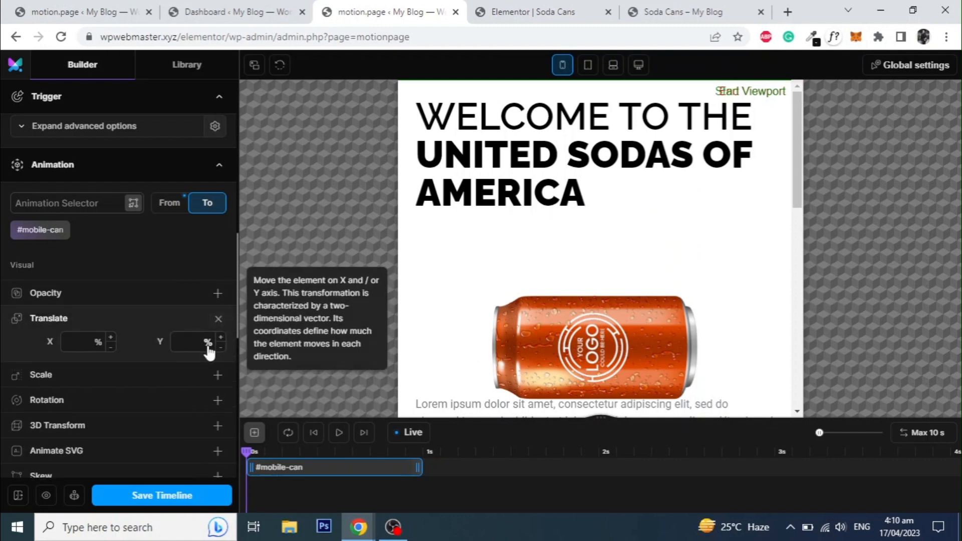
left_click(209, 343)
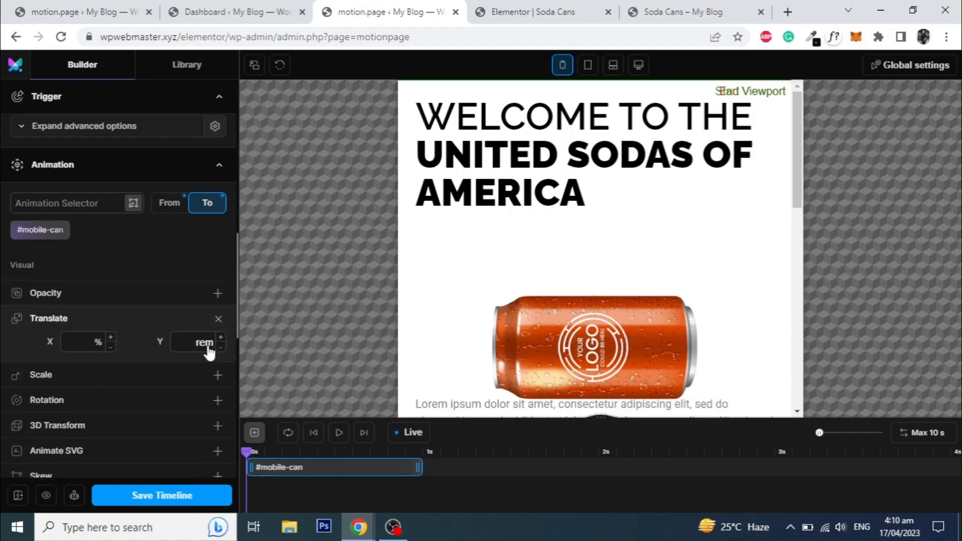
left_click(196, 342)
type("-47")
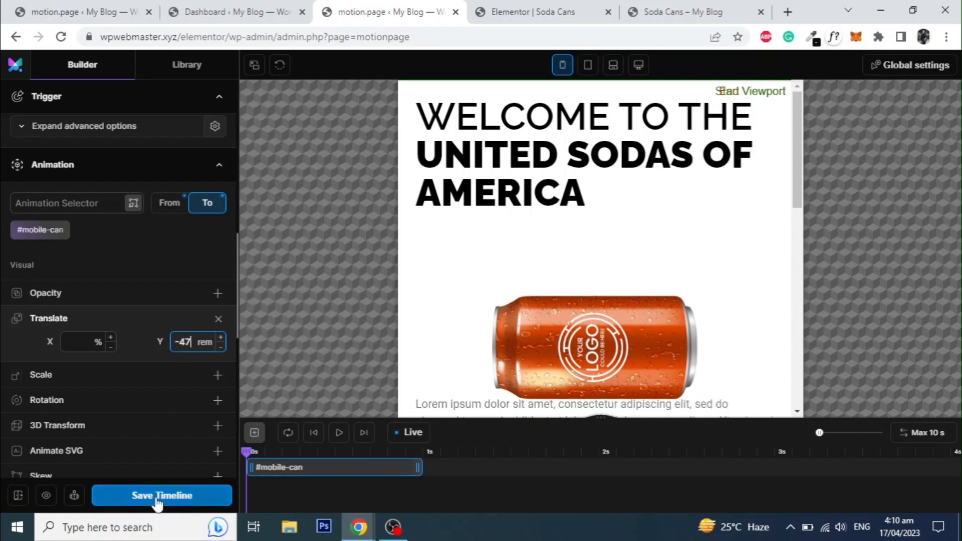
Step: Save the timeline and switch to the live Soda Cans page
left_click(162, 494)
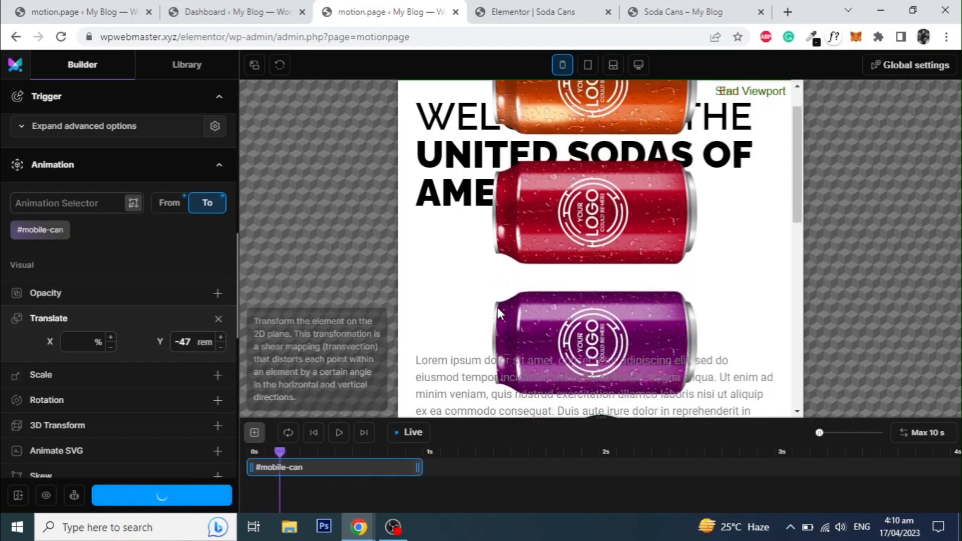
left_click(161, 494)
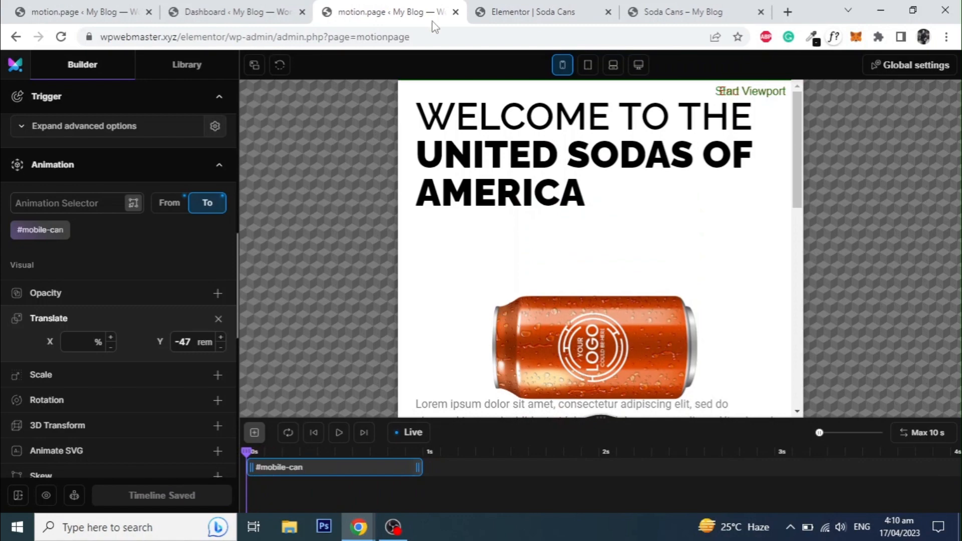
mouse_move(542, 12)
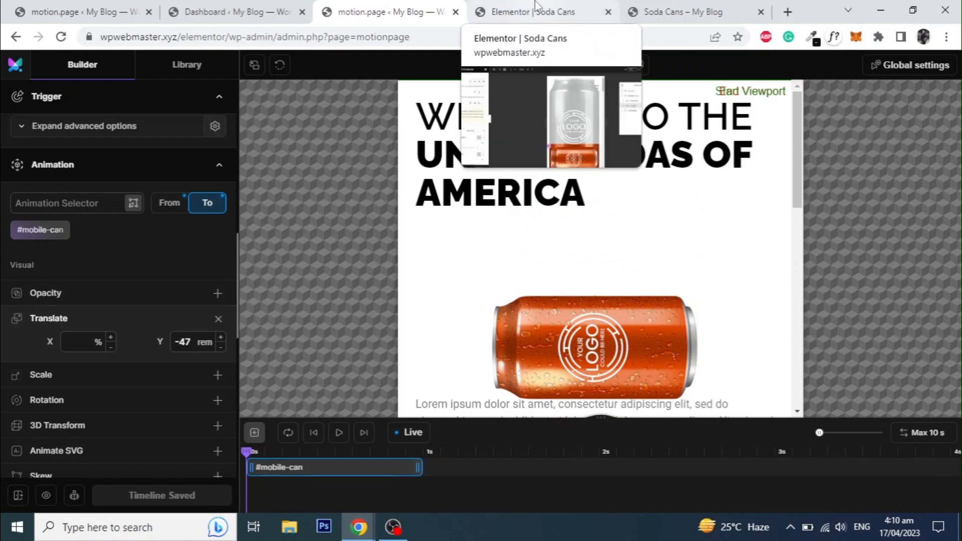
left_click(539, 12)
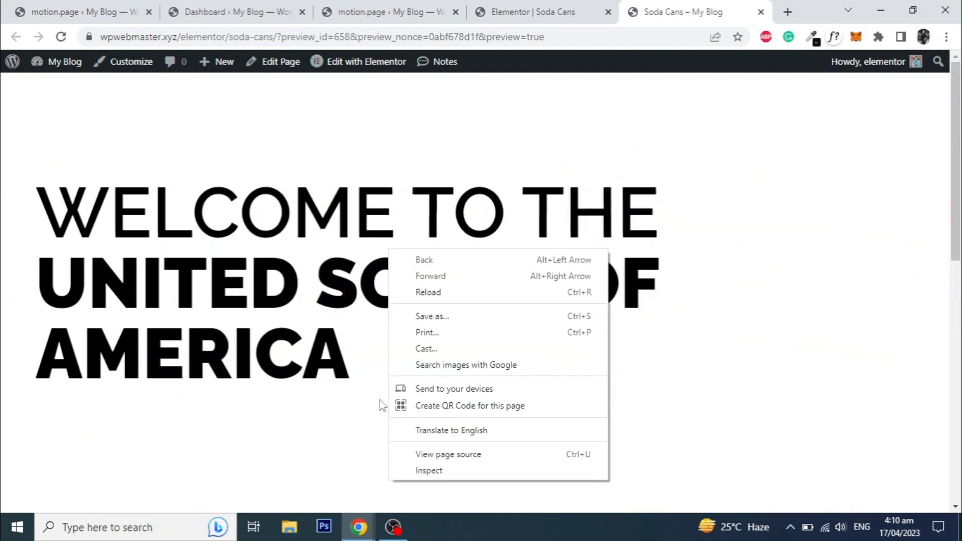
Step: Preview the page at 375×570 phone width and scroll to watch the stacked cans slide upward
left_click(428, 471)
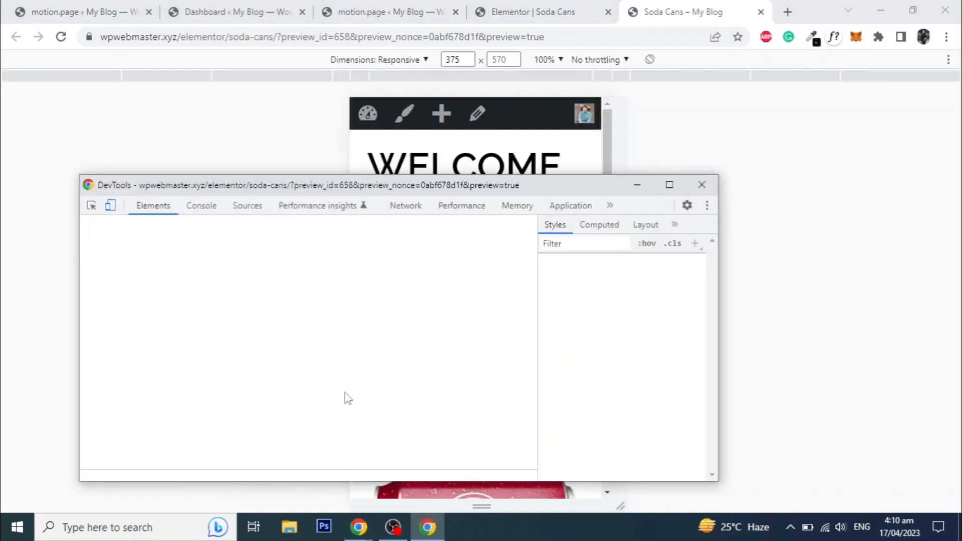
left_click(701, 184)
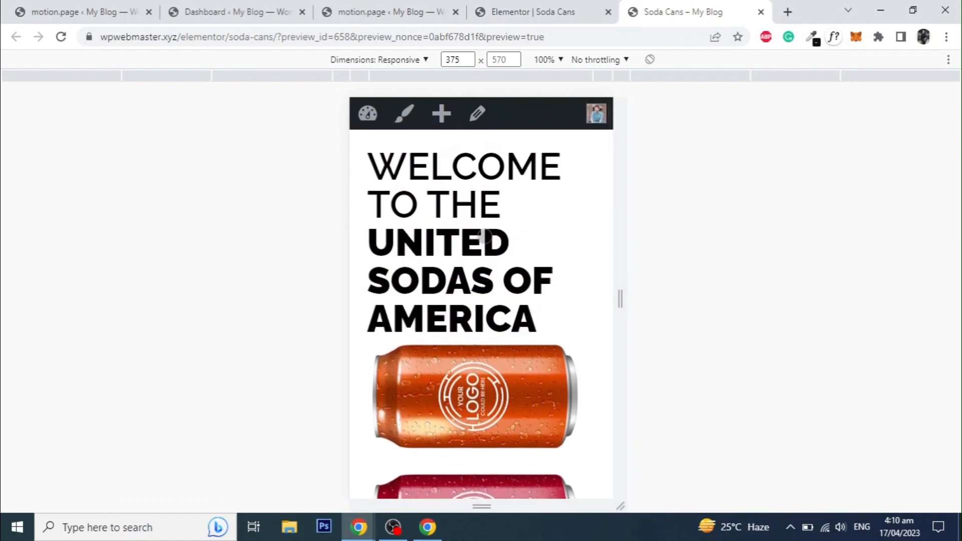
scroll("down", 3)
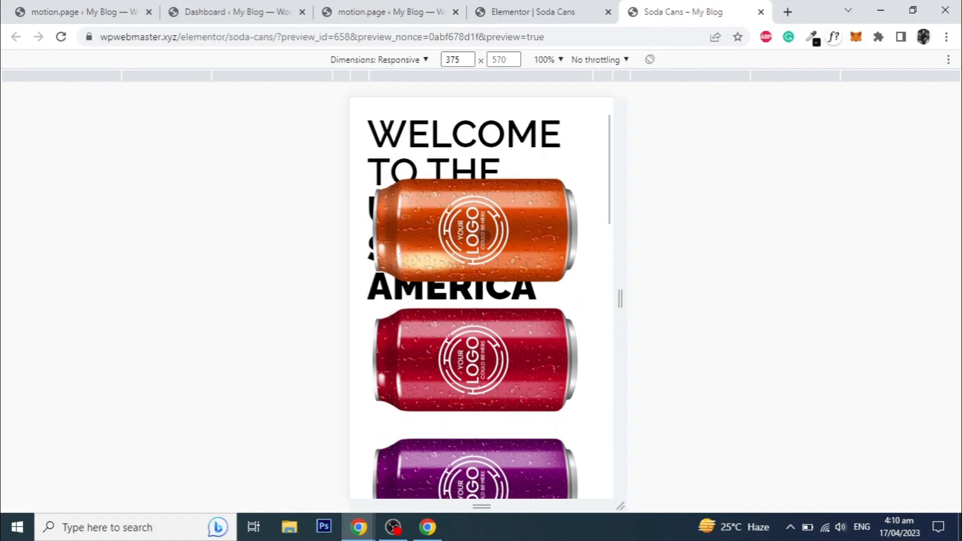
scroll("down", 3)
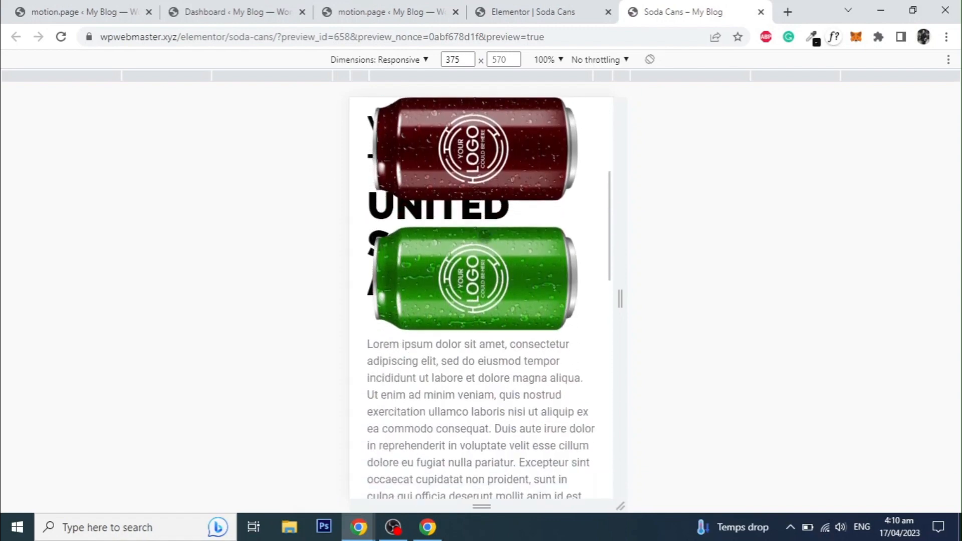
scroll("down", 3)
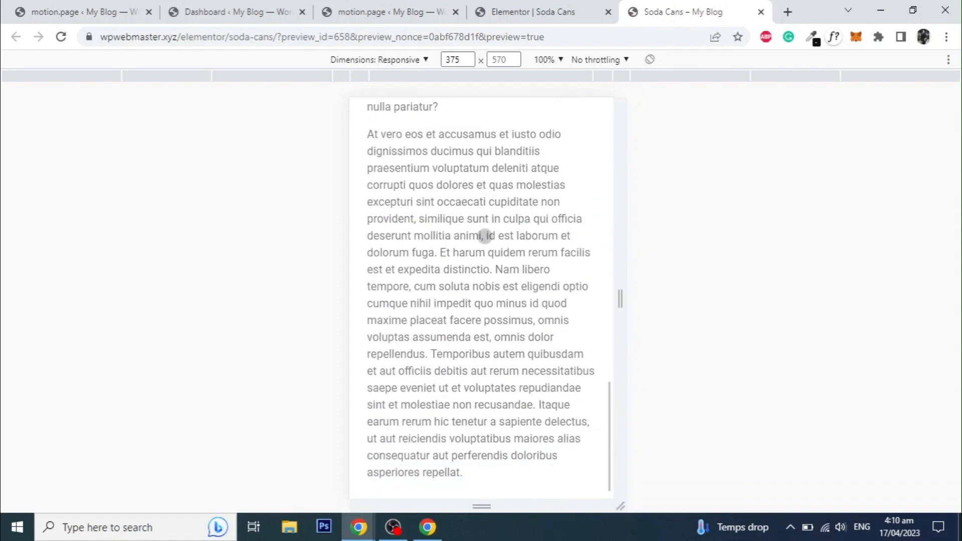
scroll("up", 3)
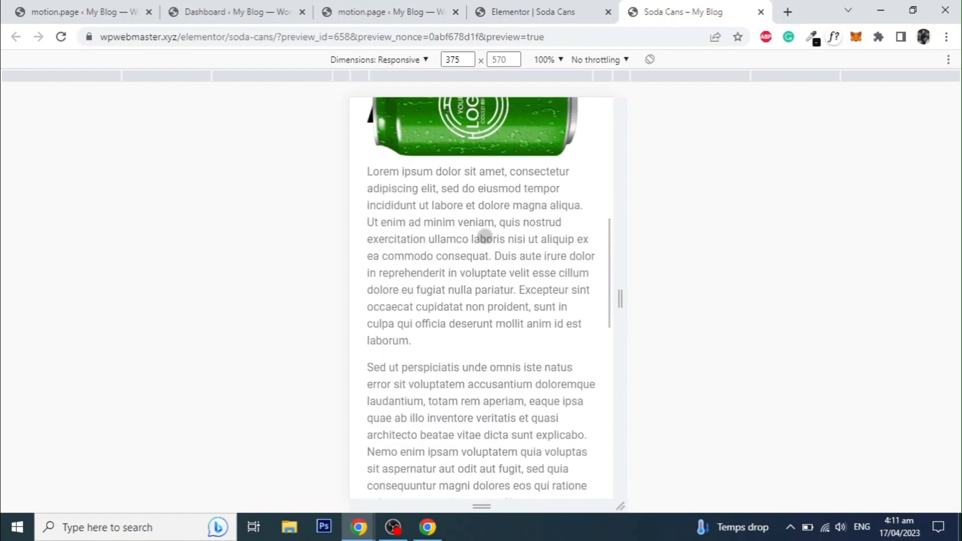
scroll("up", 3)
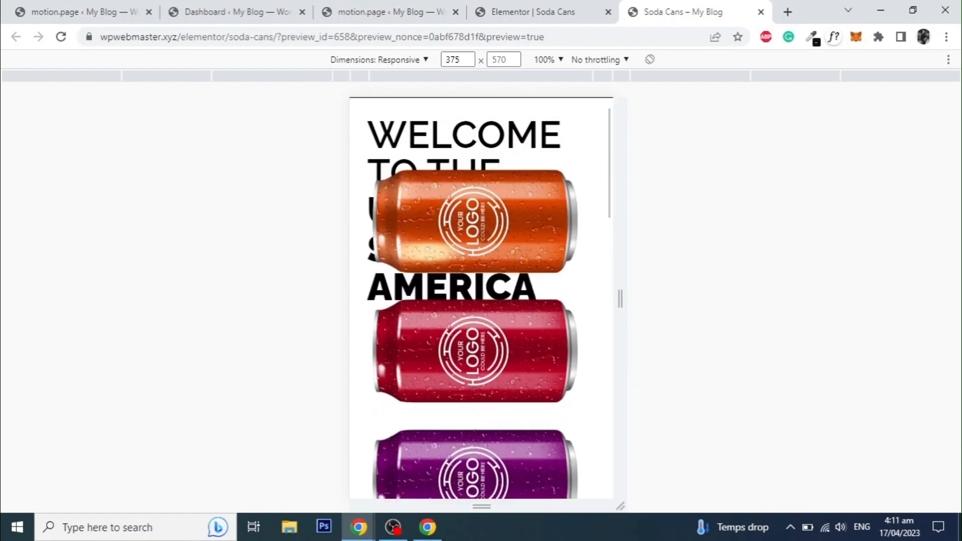
scroll("up", 3)
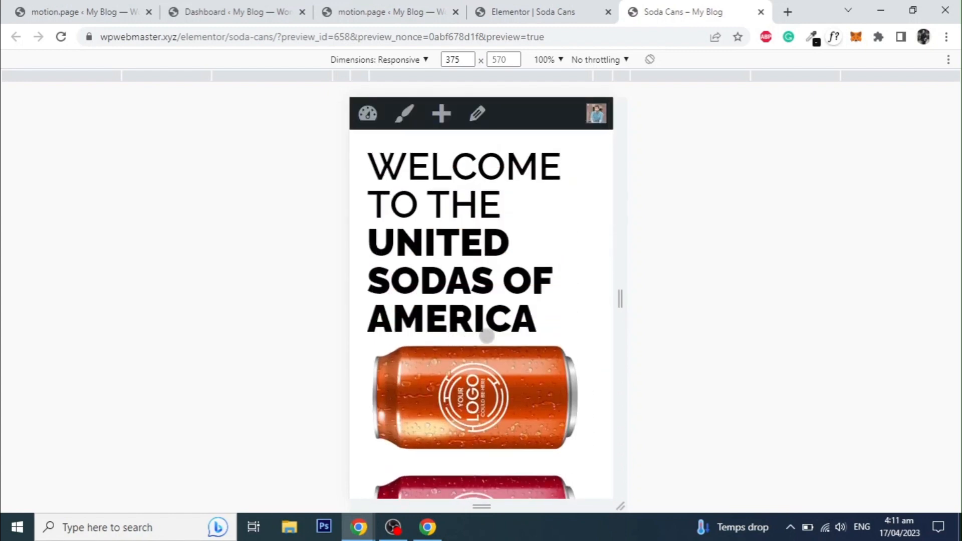
scroll("down", 3)
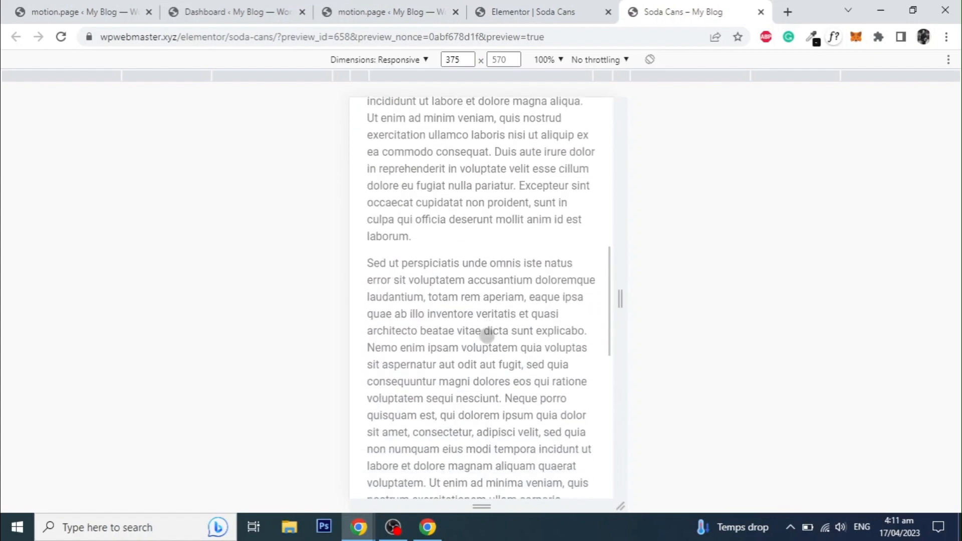
scroll("down", 3)
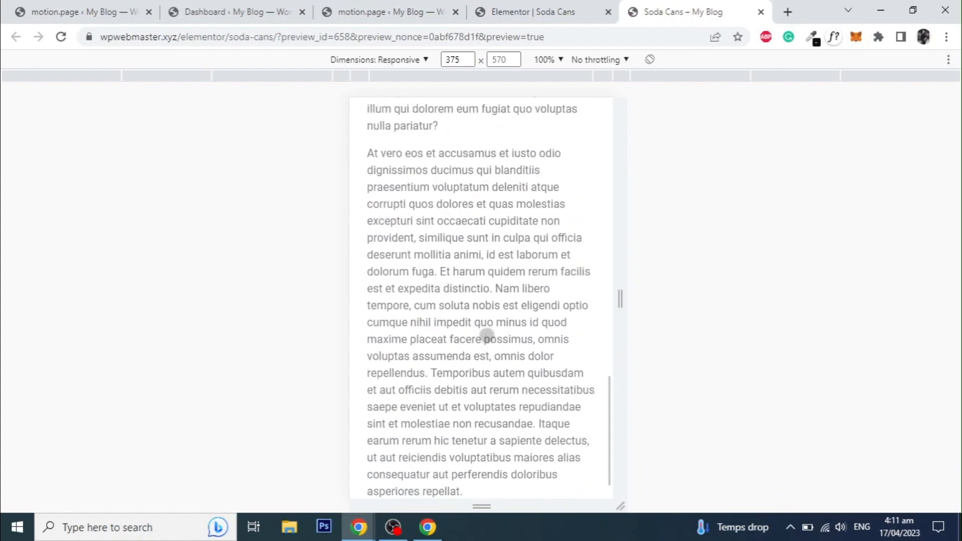
scroll("up", 3)
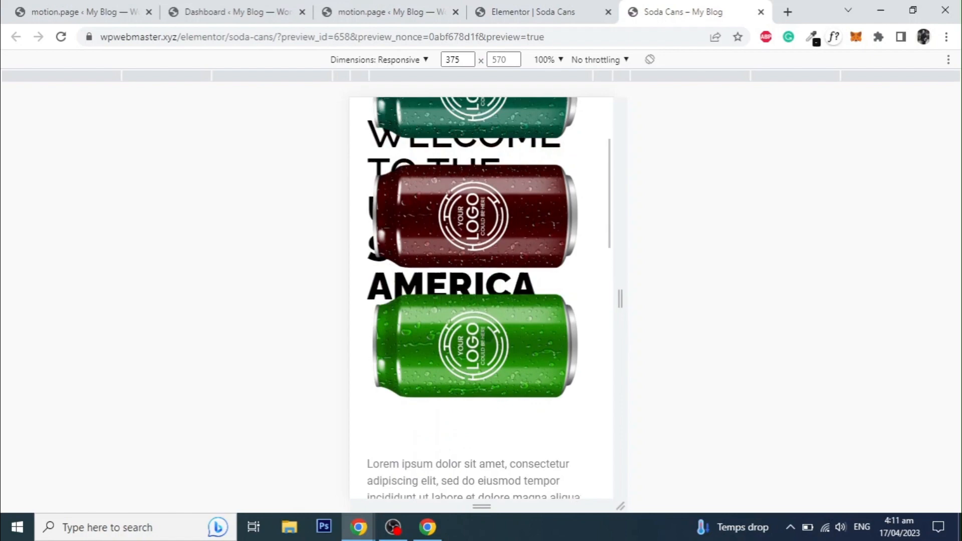
scroll("up", 3)
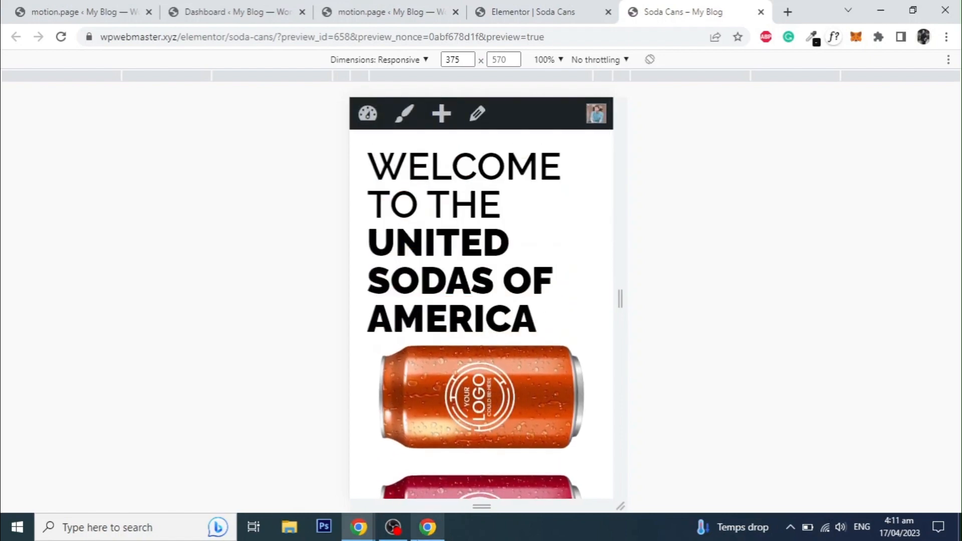
Step: Toggle device mode off so the page returns to desktop width
key("F12")
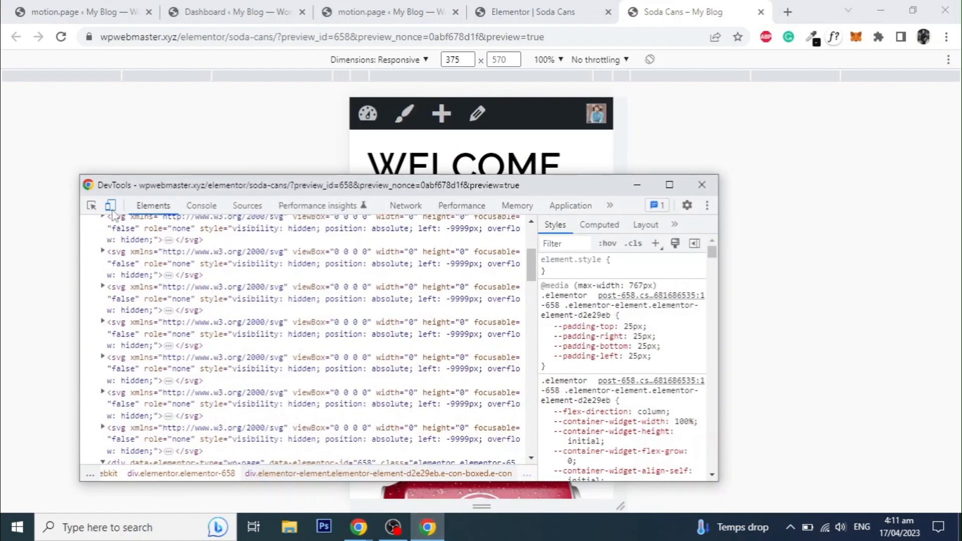
left_click(701, 184)
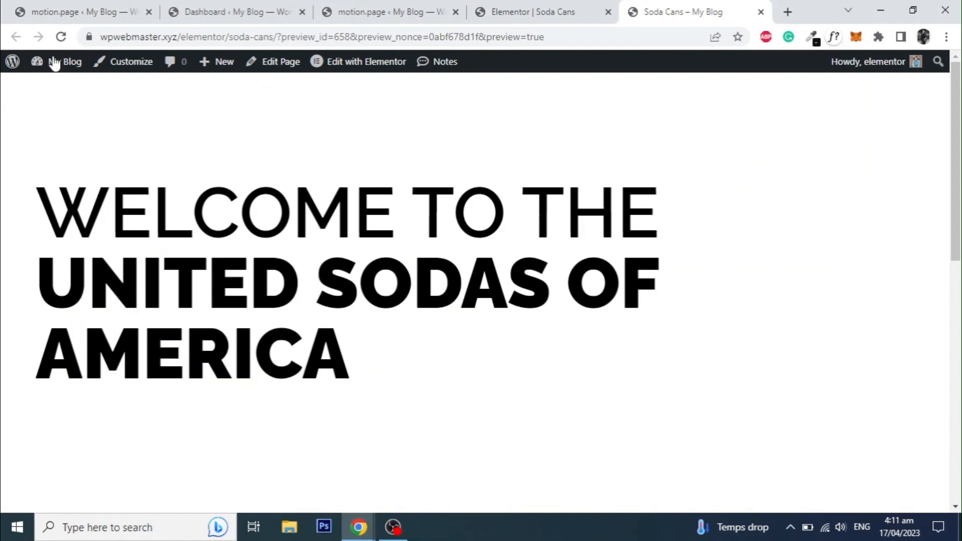
mouse_move(539, 304)
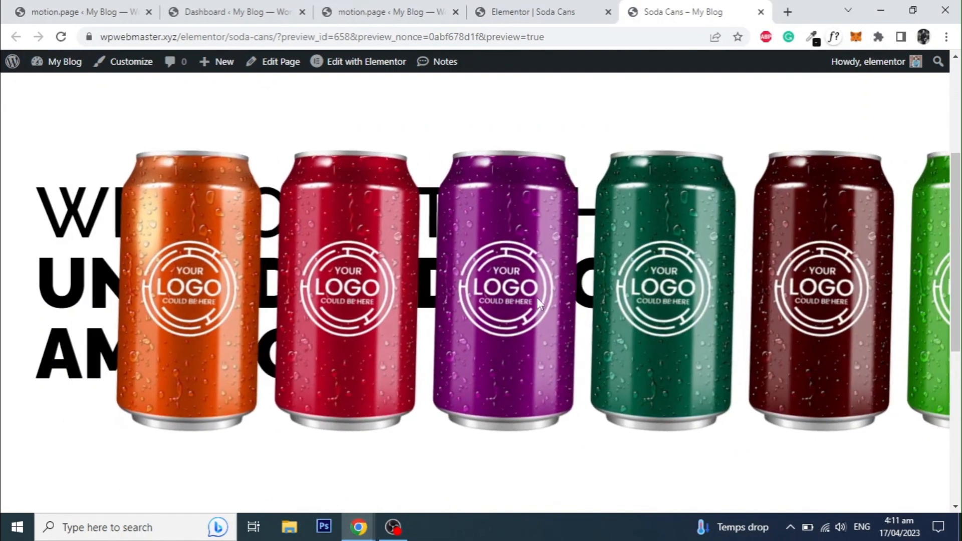
scroll("down", 3)
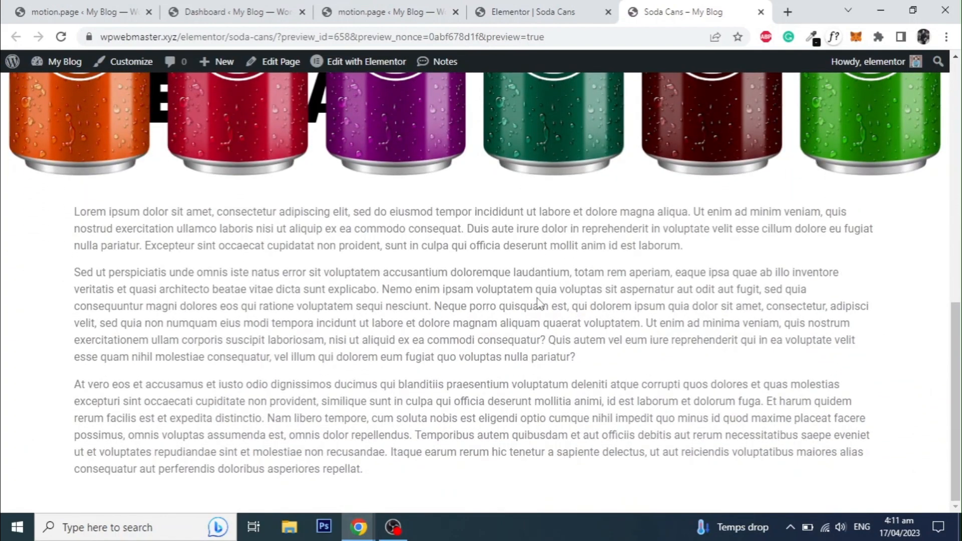
scroll("up", 3)
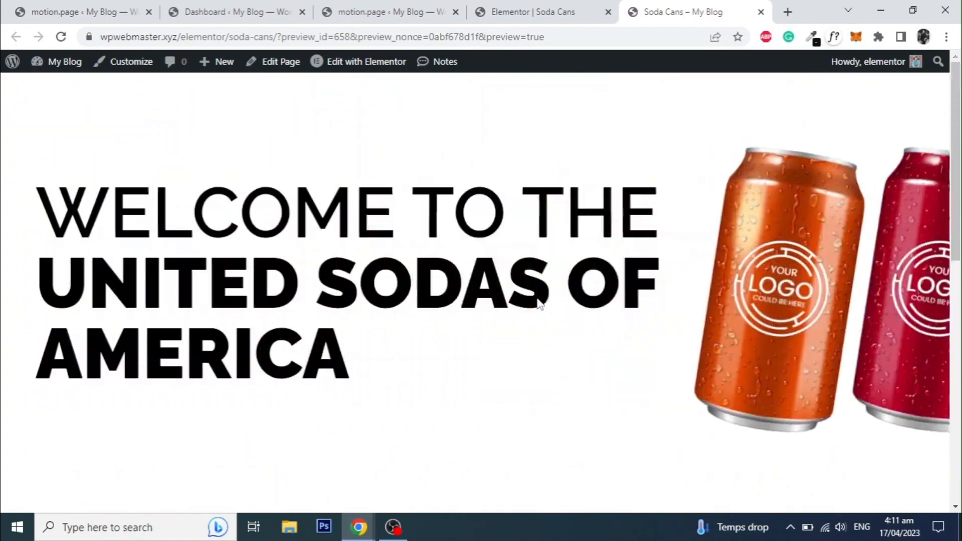
scroll("down", 3)
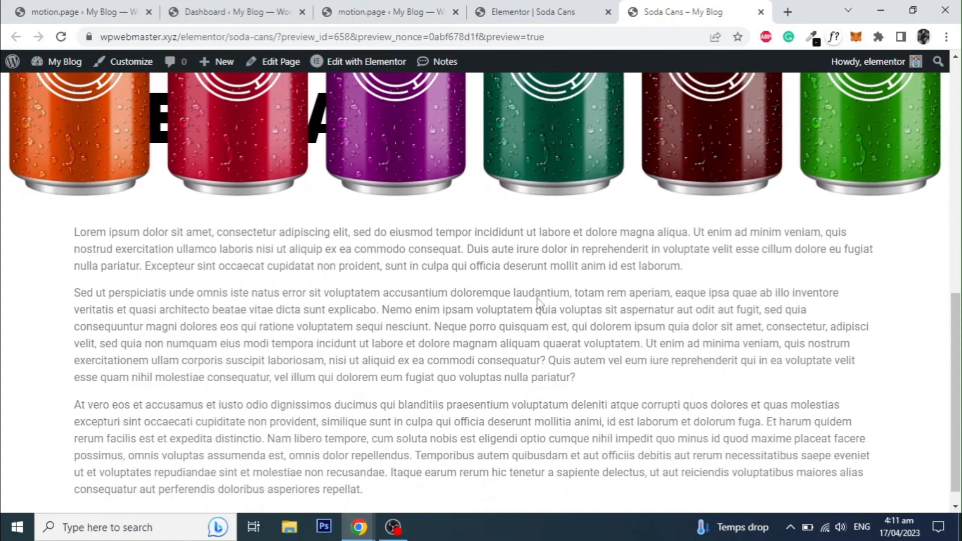
scroll("up", 3)
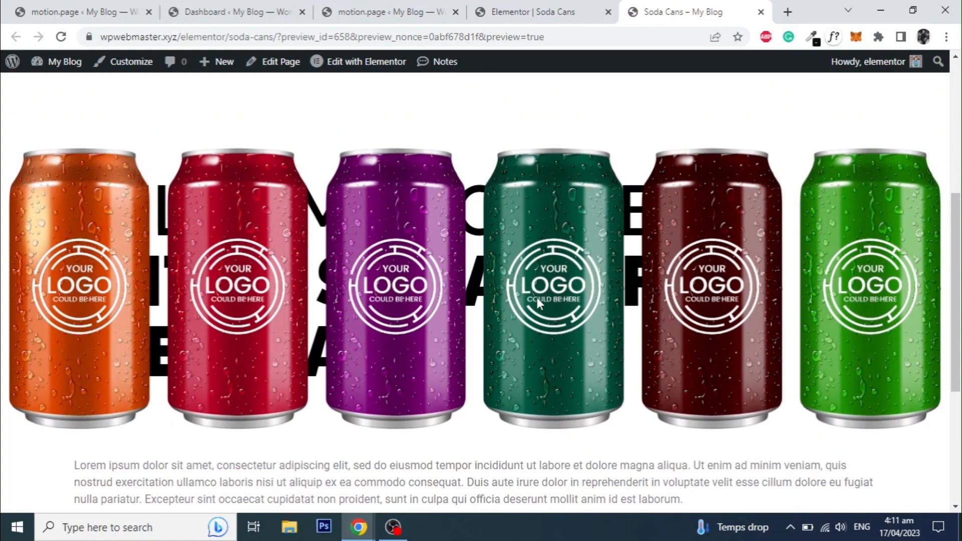
mouse_move(487, 309)
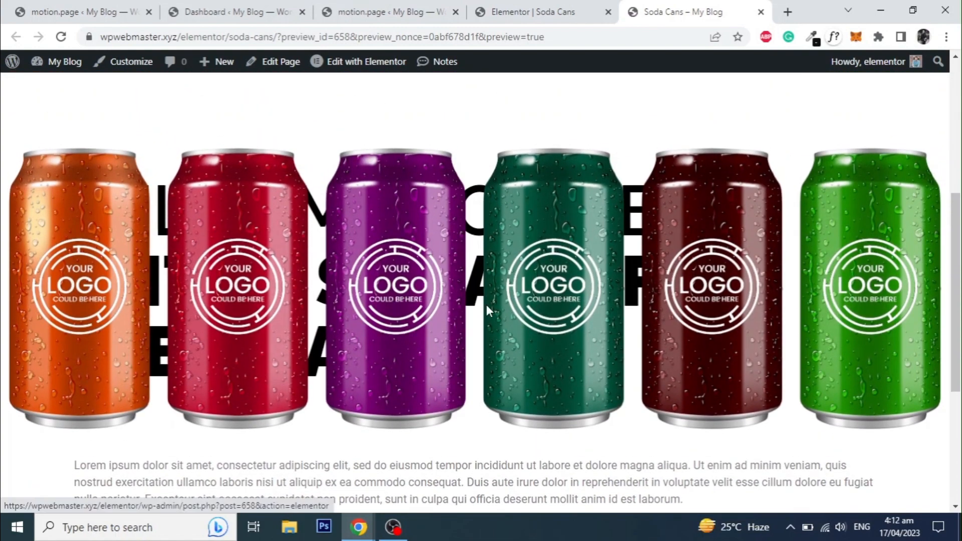